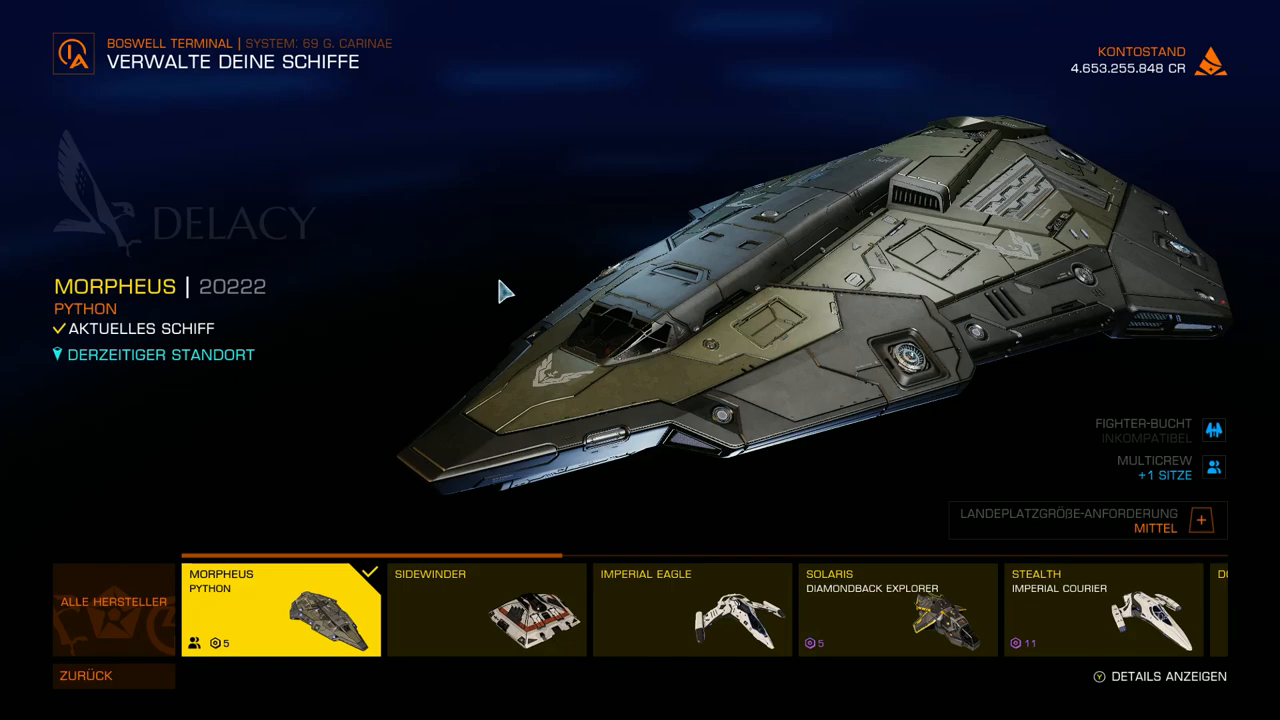
mouse_move(683, 388)
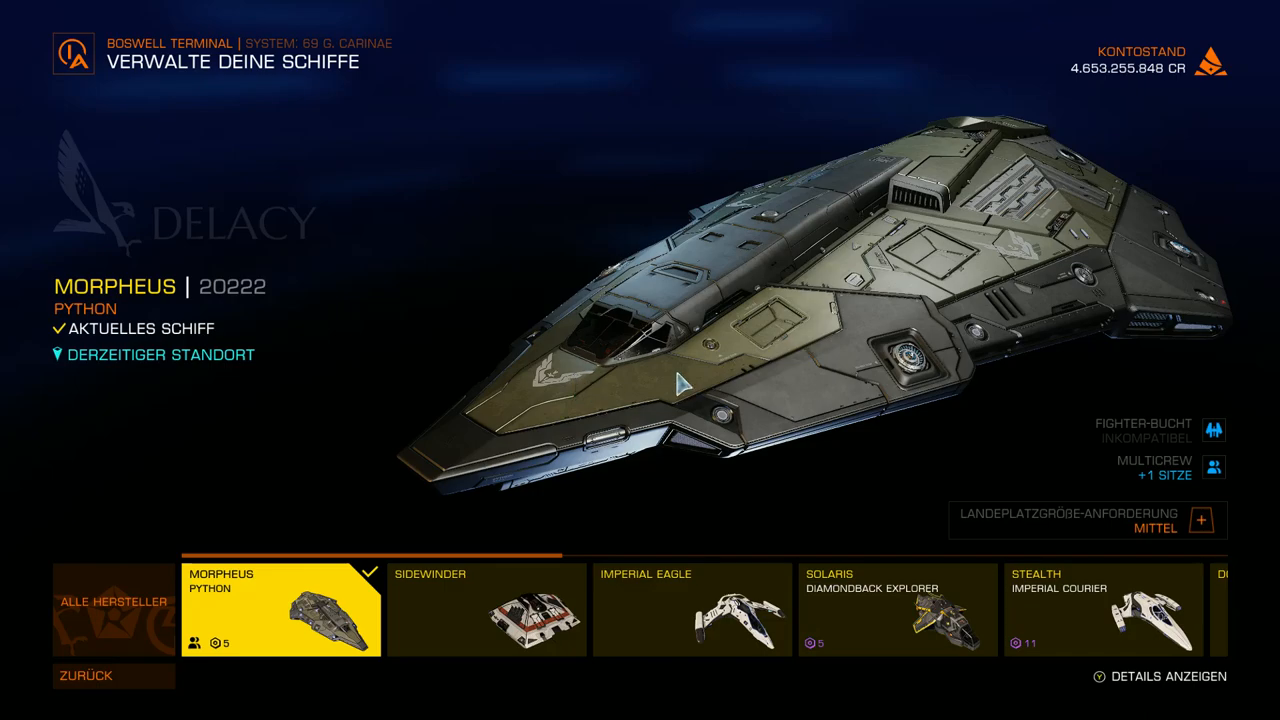
mouse_move(404, 183)
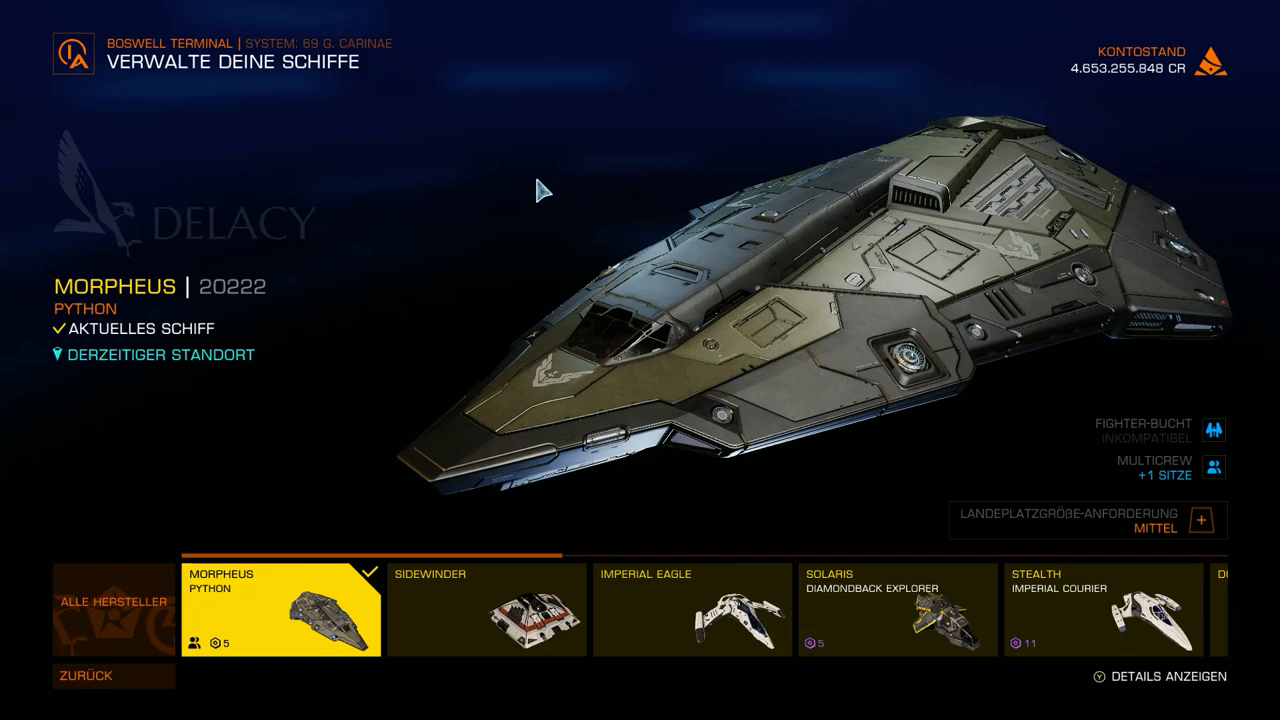
mouse_move(825, 253)
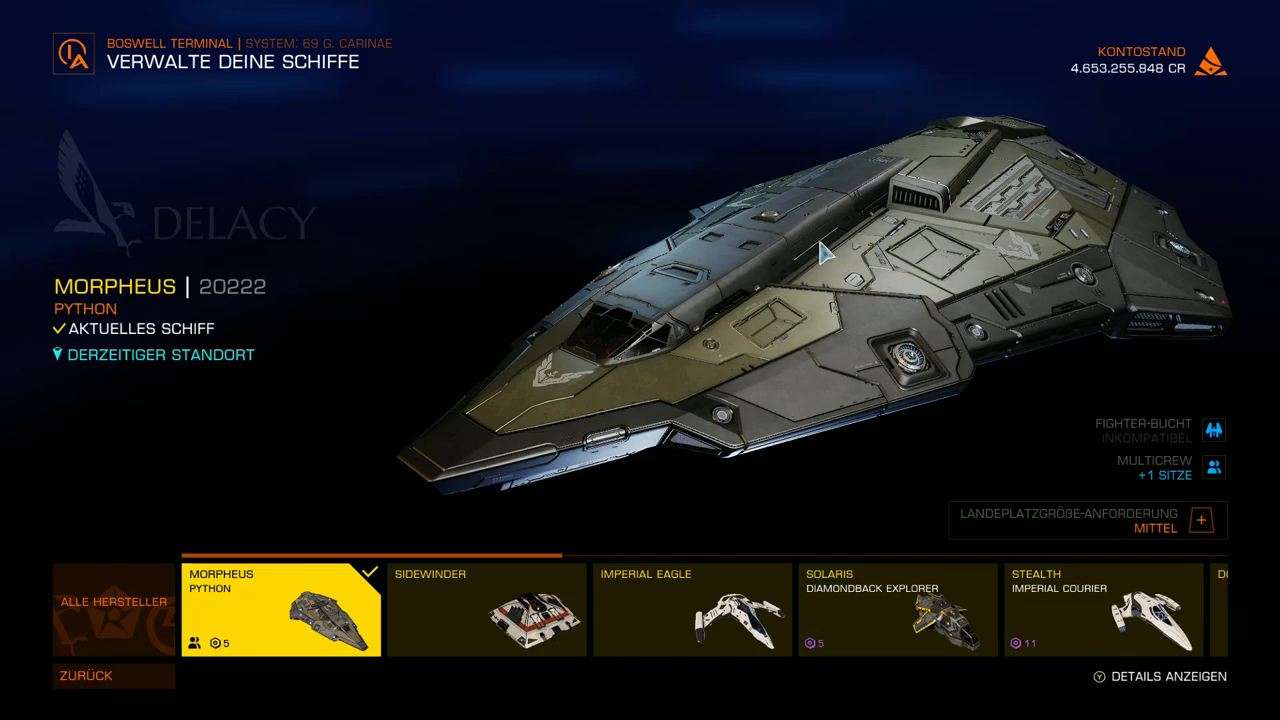
mouse_move(480, 193)
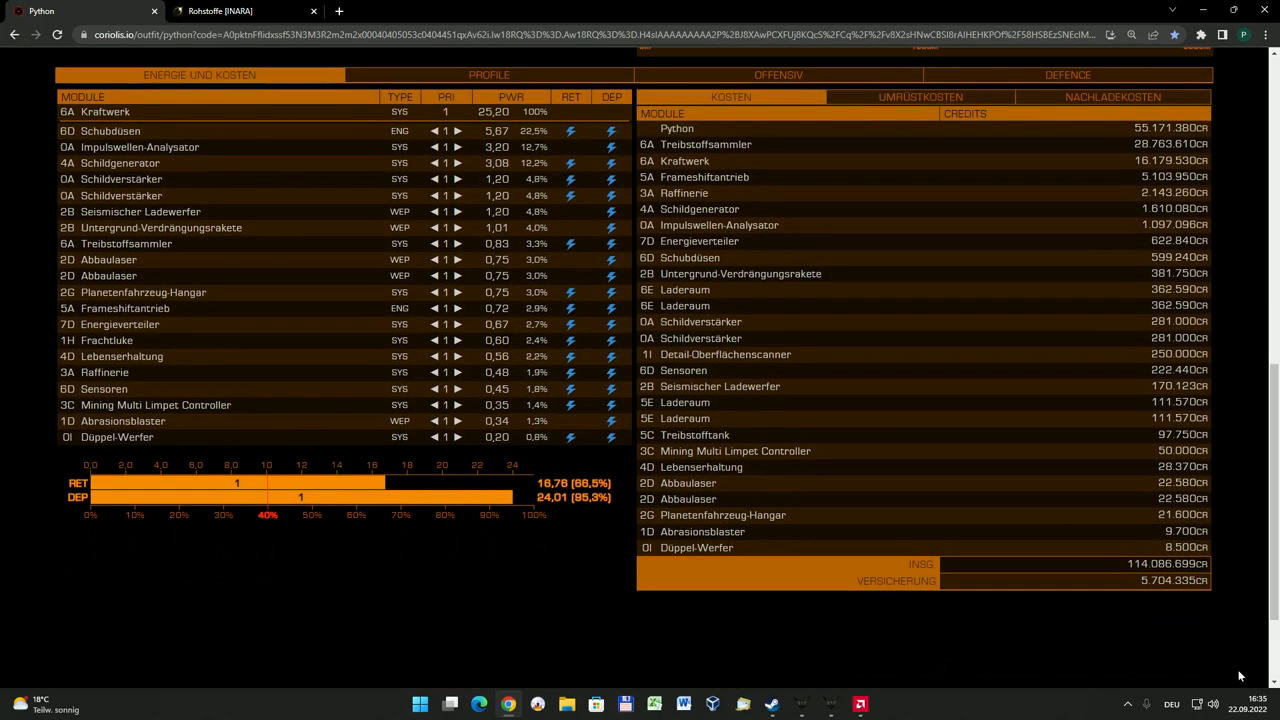
mouse_move(1100, 637)
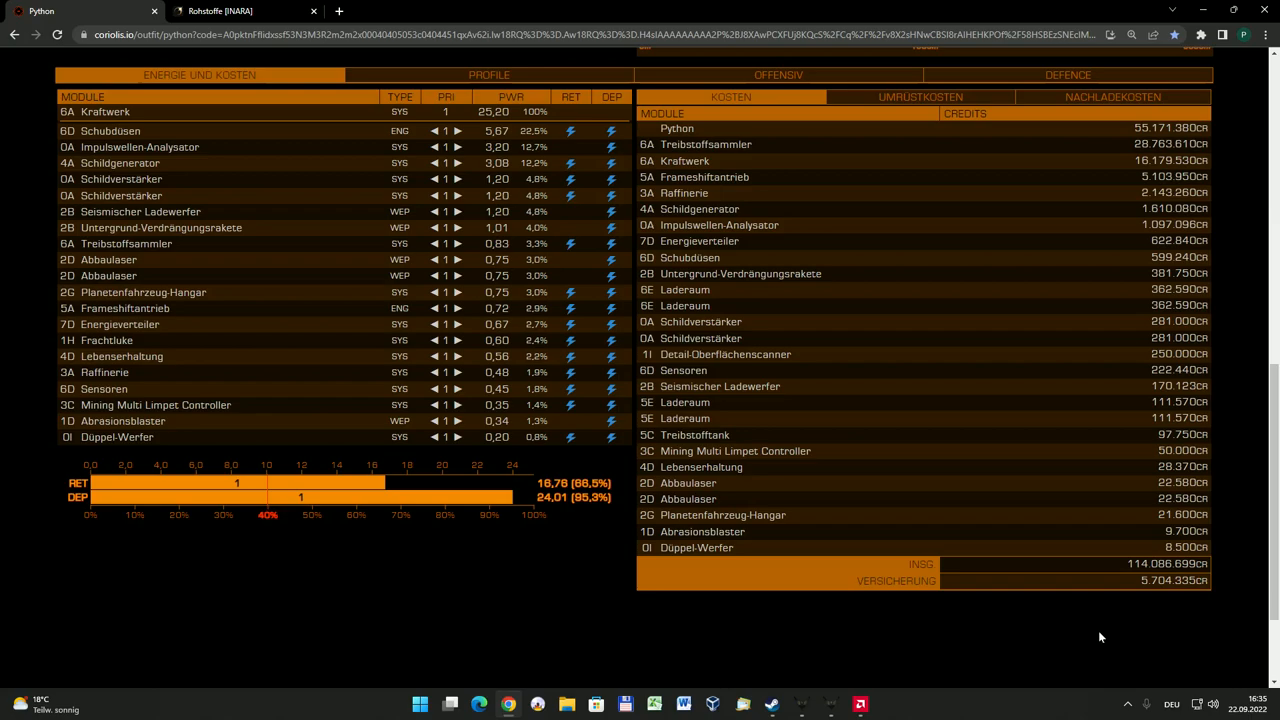
mouse_move(1188, 598)
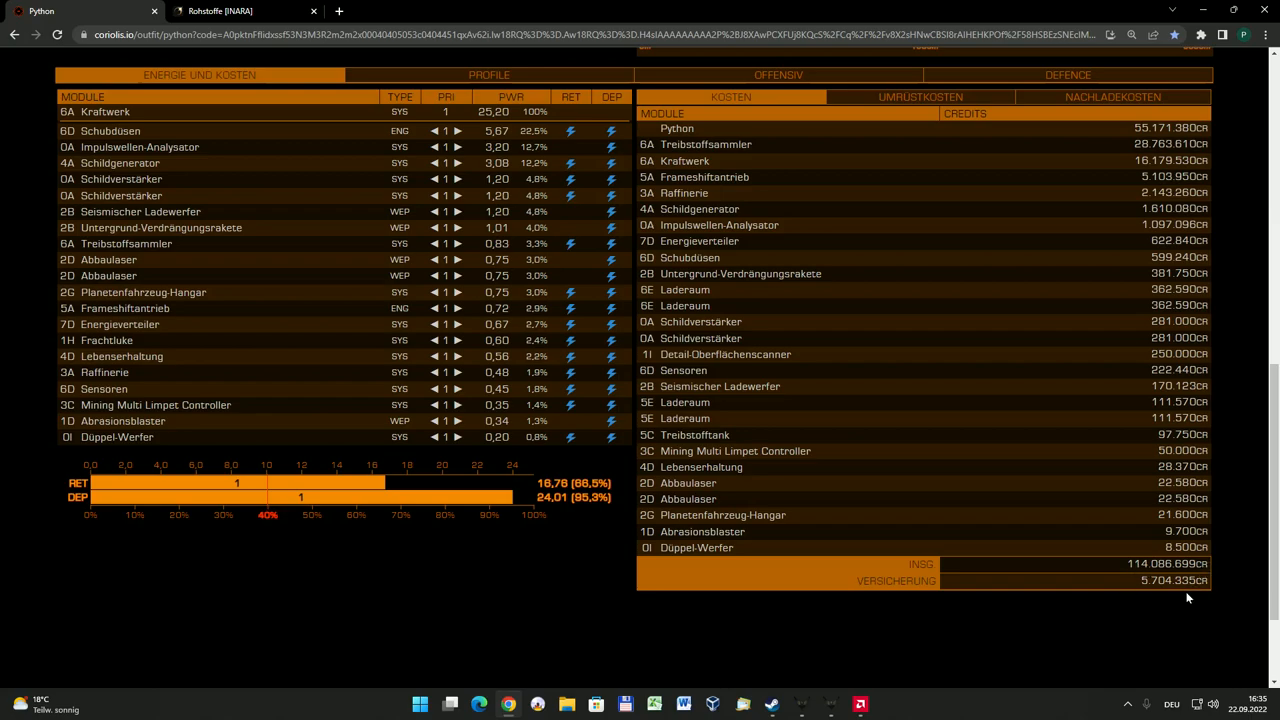
mouse_move(1130, 627)
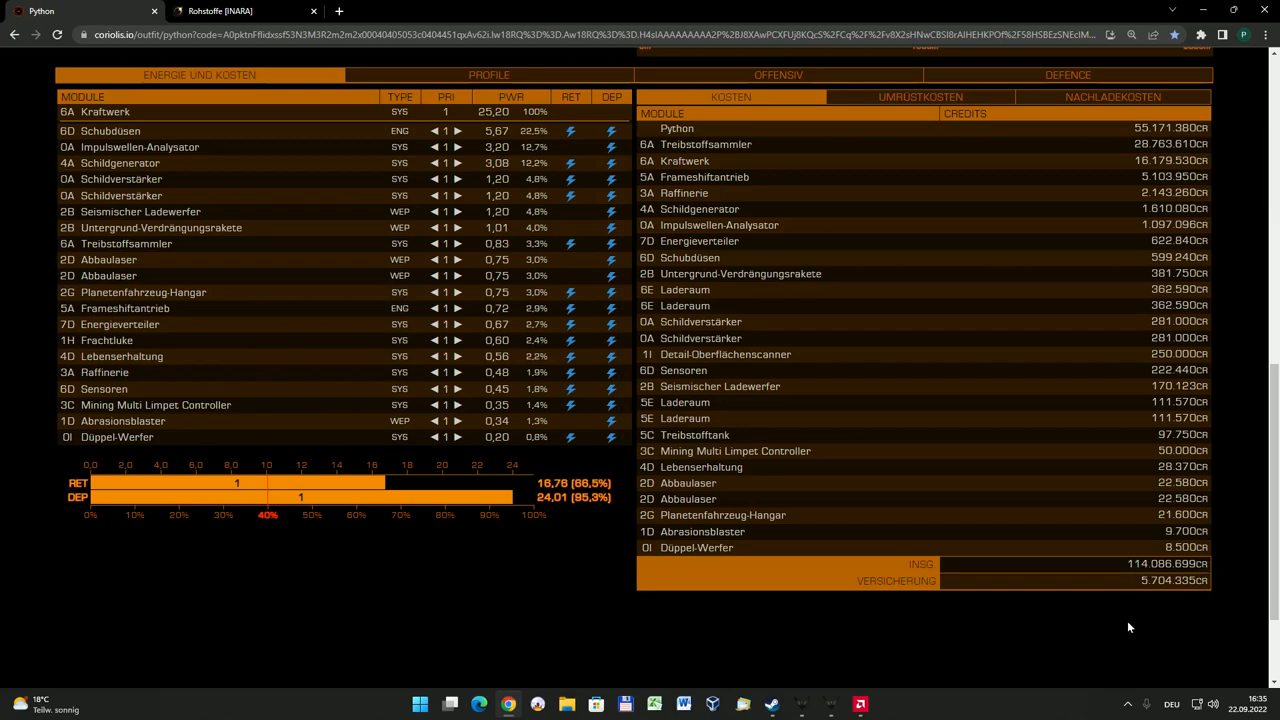
mouse_move(1109, 632)
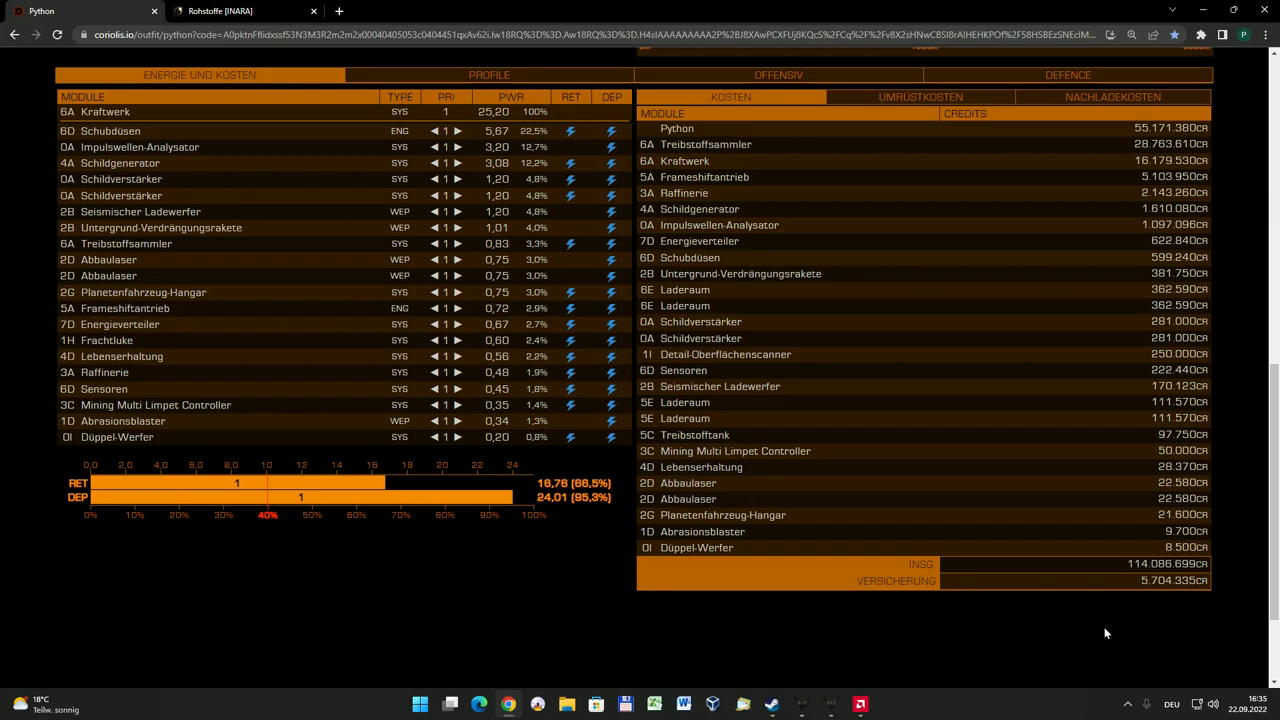
mouse_move(1090, 632)
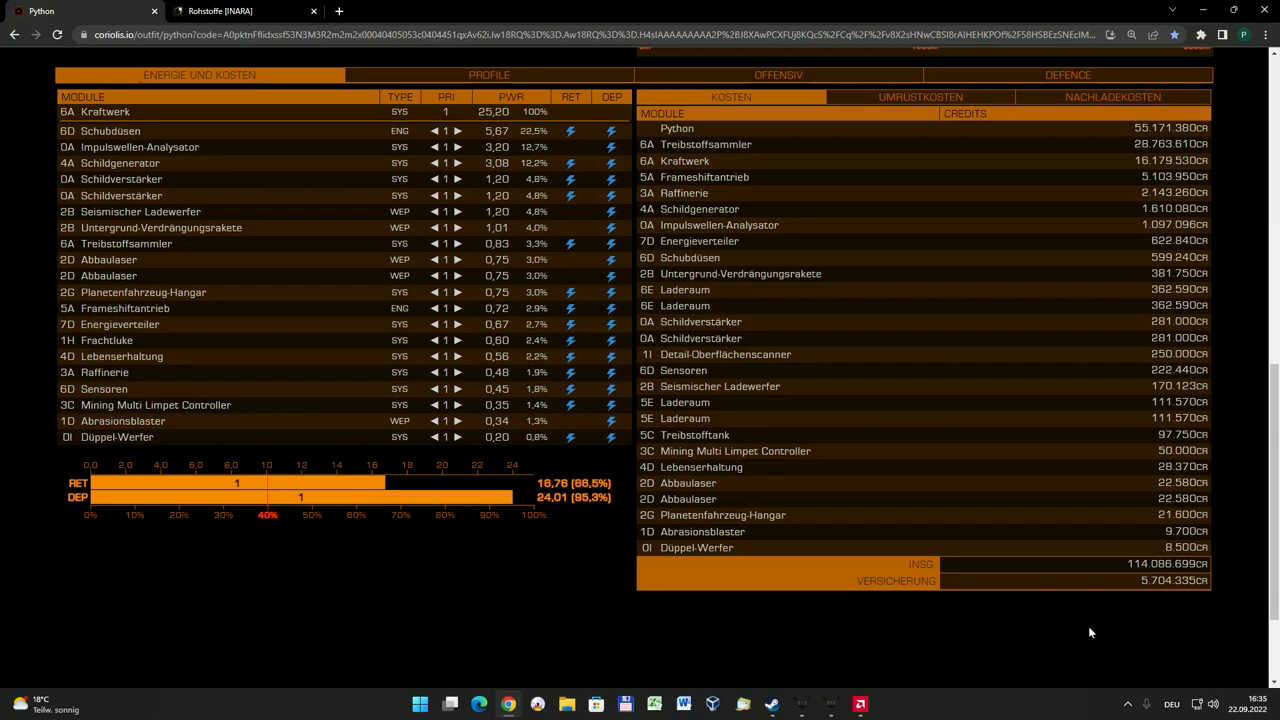
mouse_move(1080, 628)
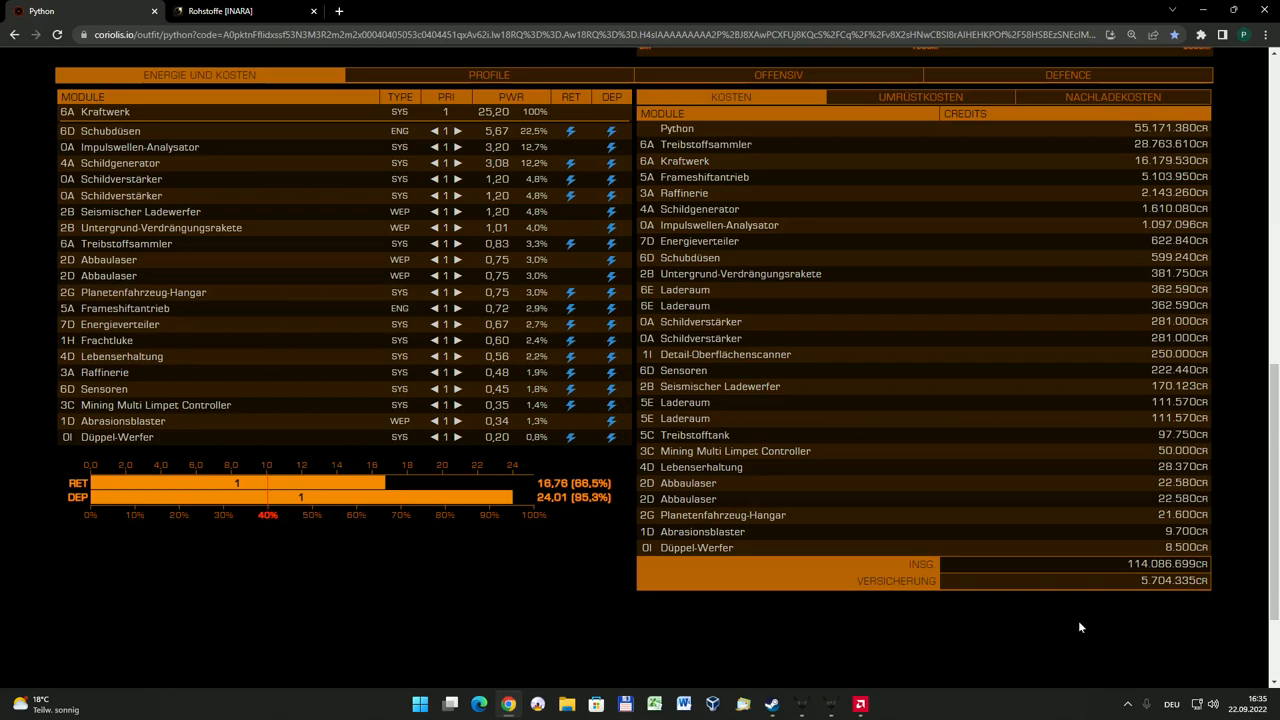
mouse_move(1072, 630)
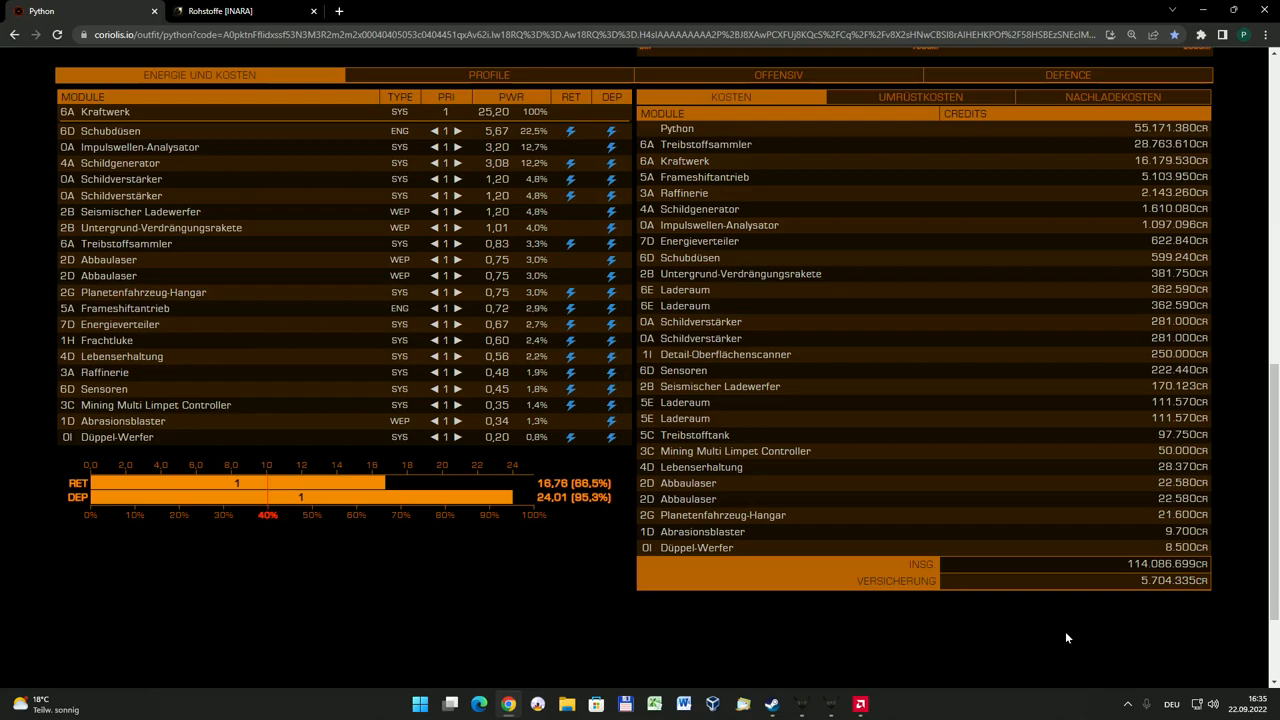
mouse_move(1047, 641)
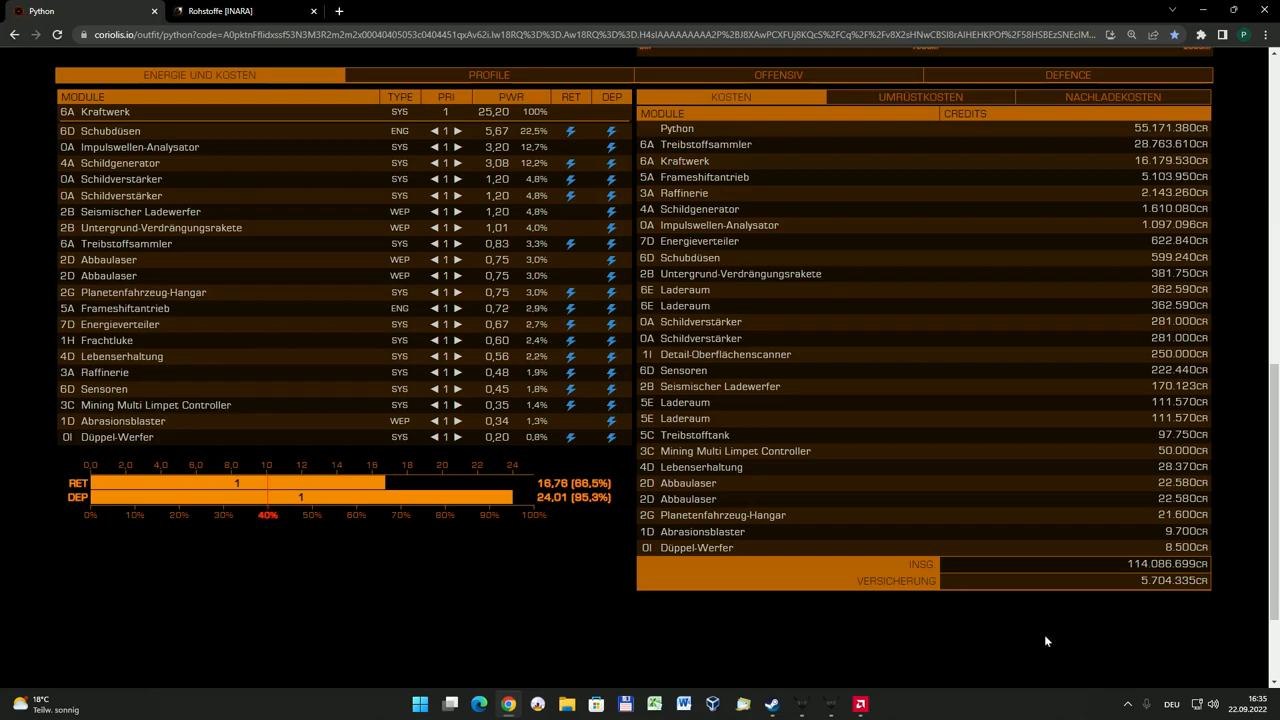
mouse_move(1033, 640)
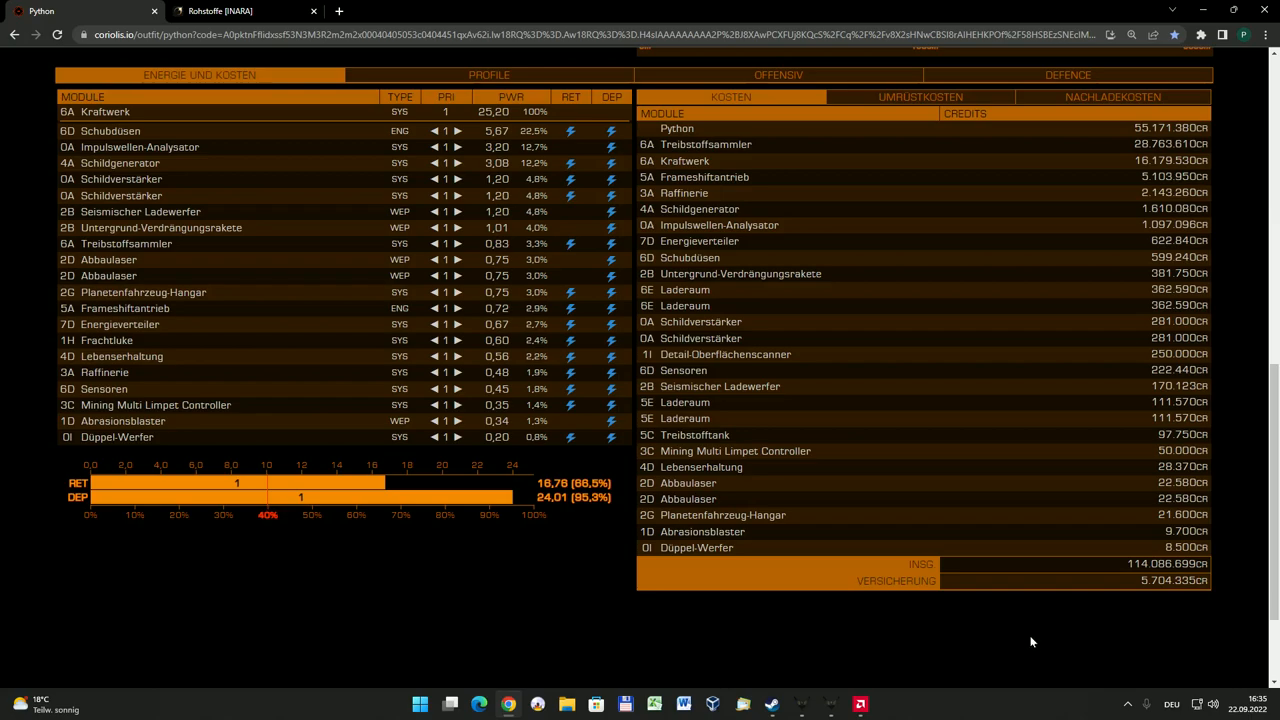
mouse_move(1032, 651)
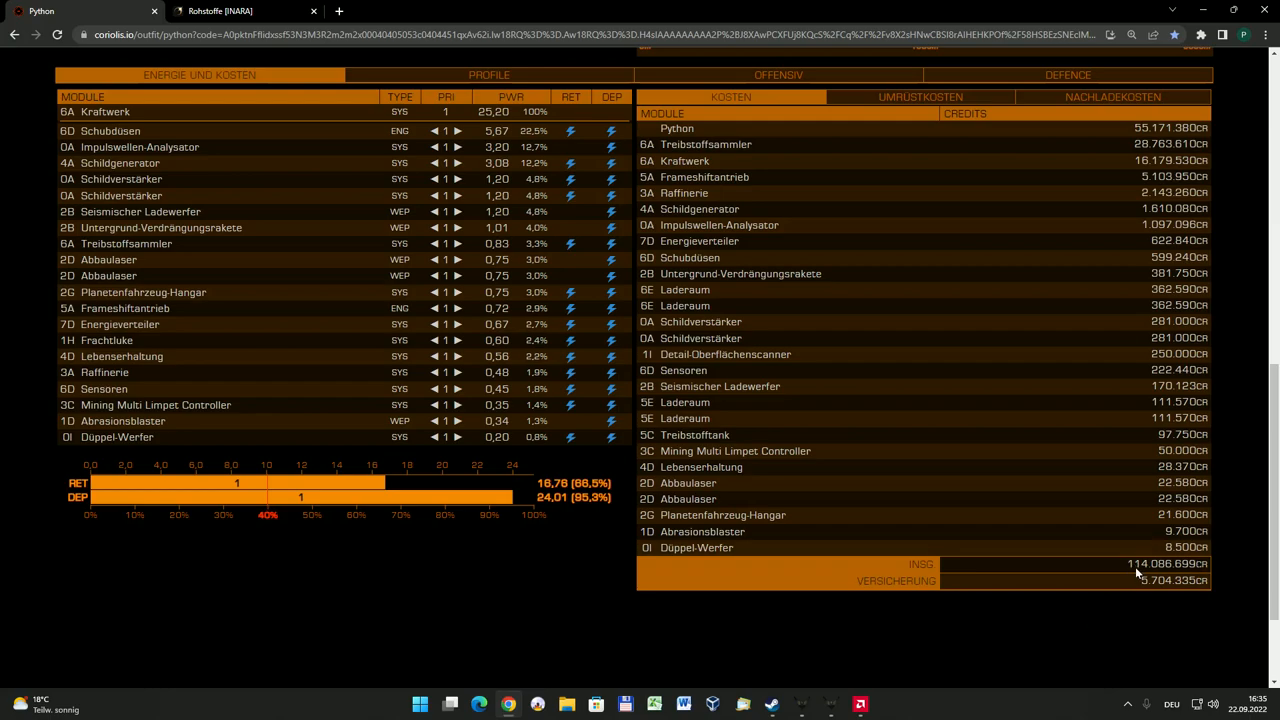
mouse_move(1219, 635)
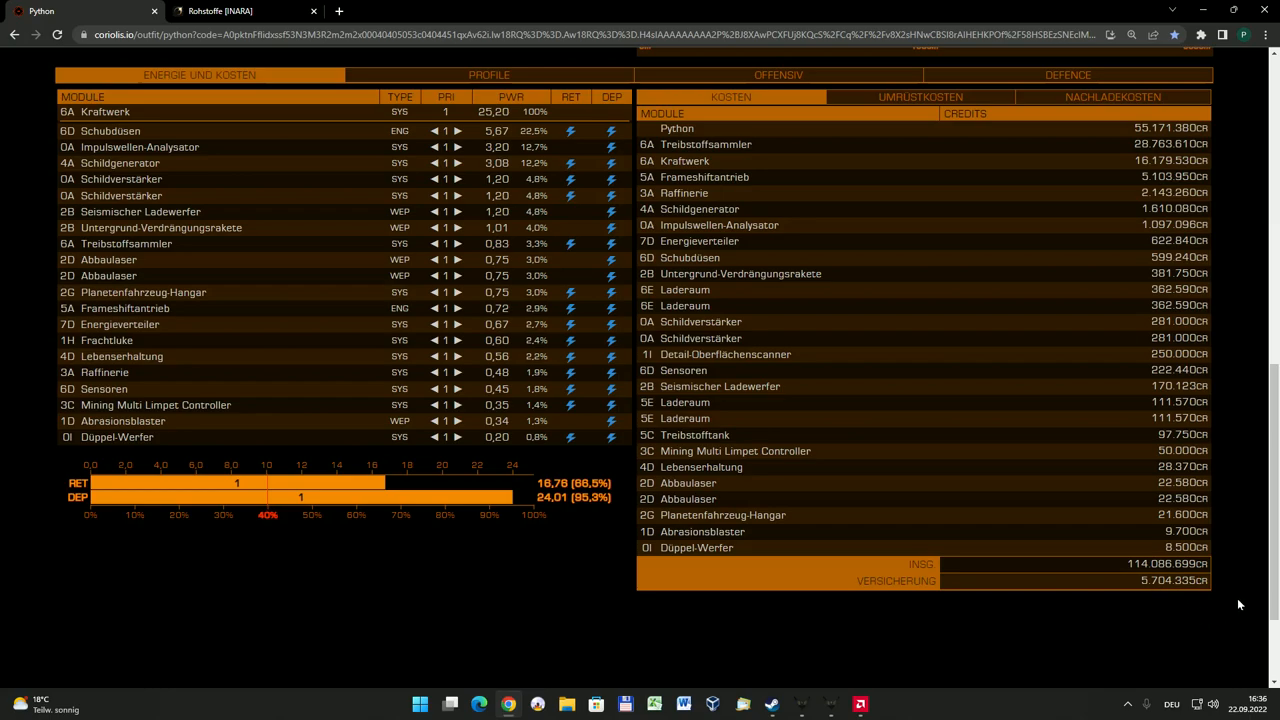
mouse_move(1236, 559)
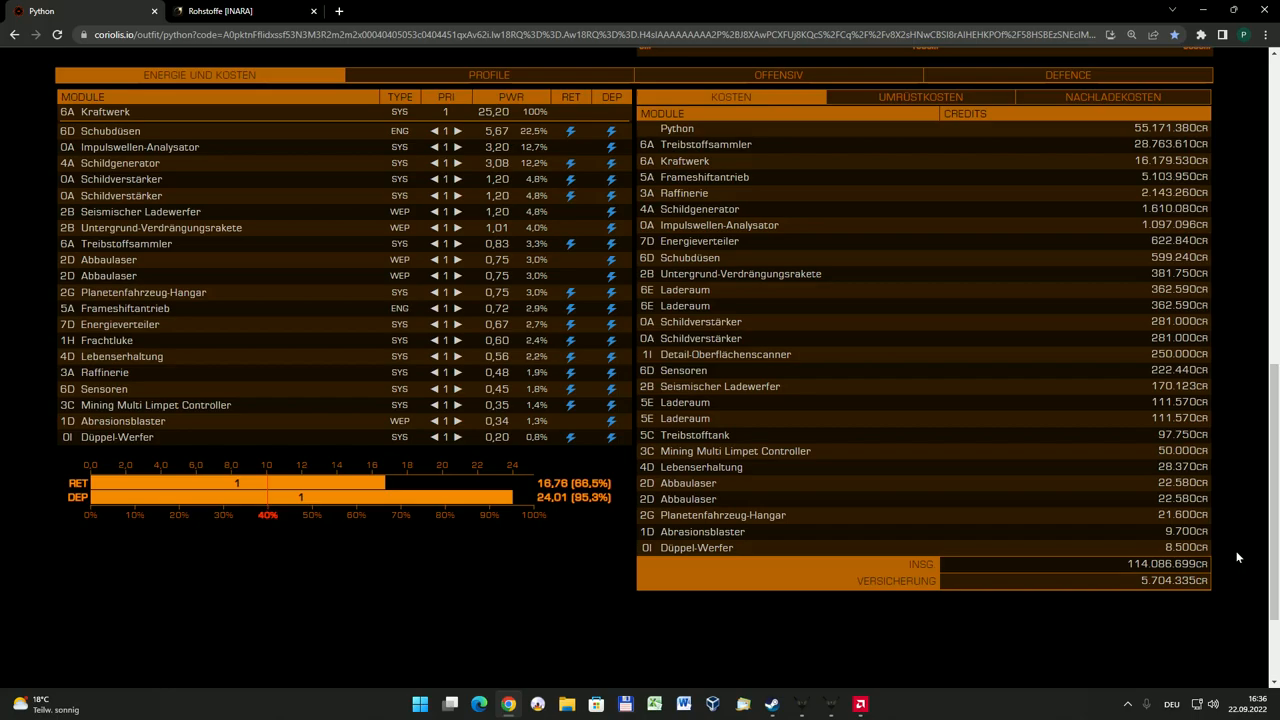
Scroll back to the top of the Python build to see speed, jump range, shields and cargo
scroll(up, 3)
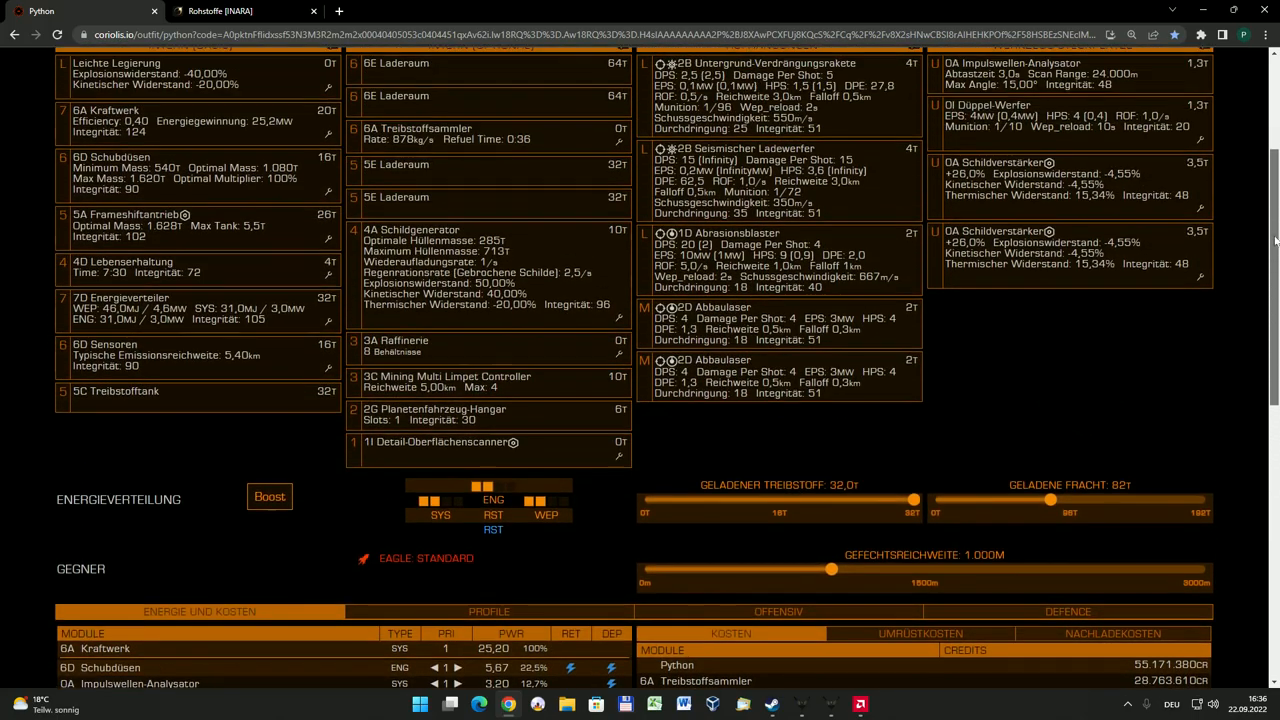
scroll(up, 3)
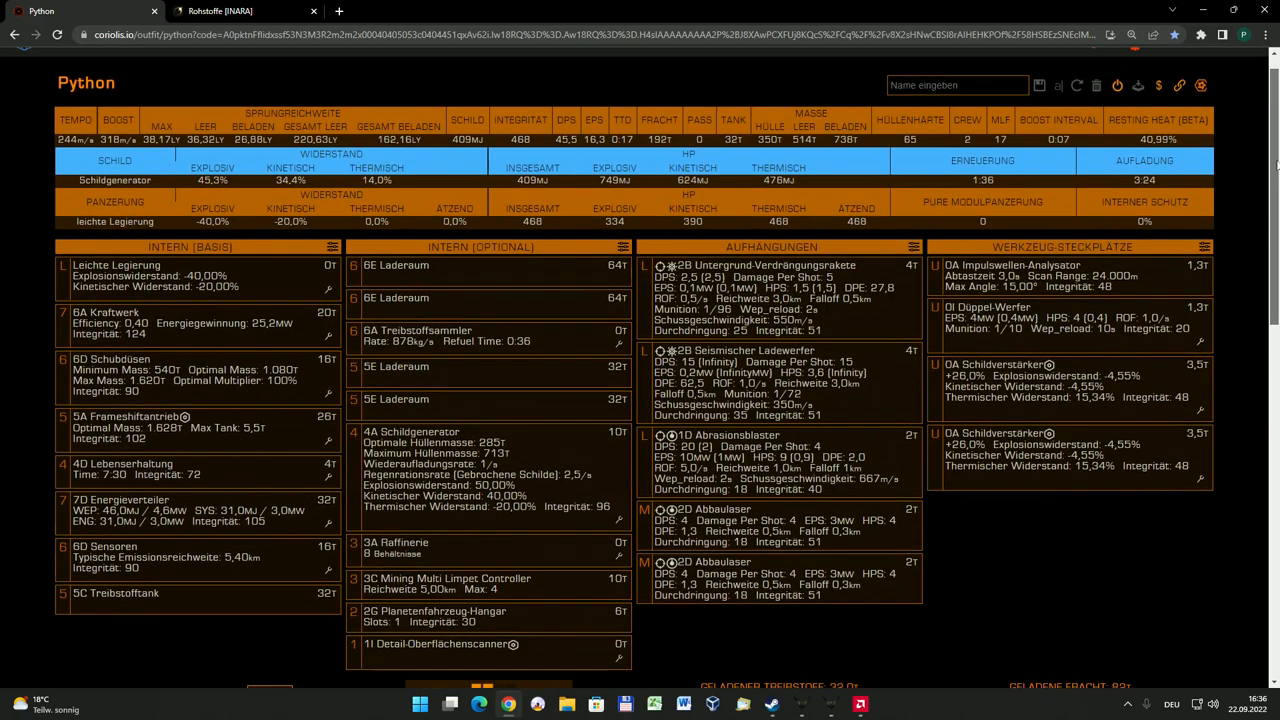
mouse_move(293, 130)
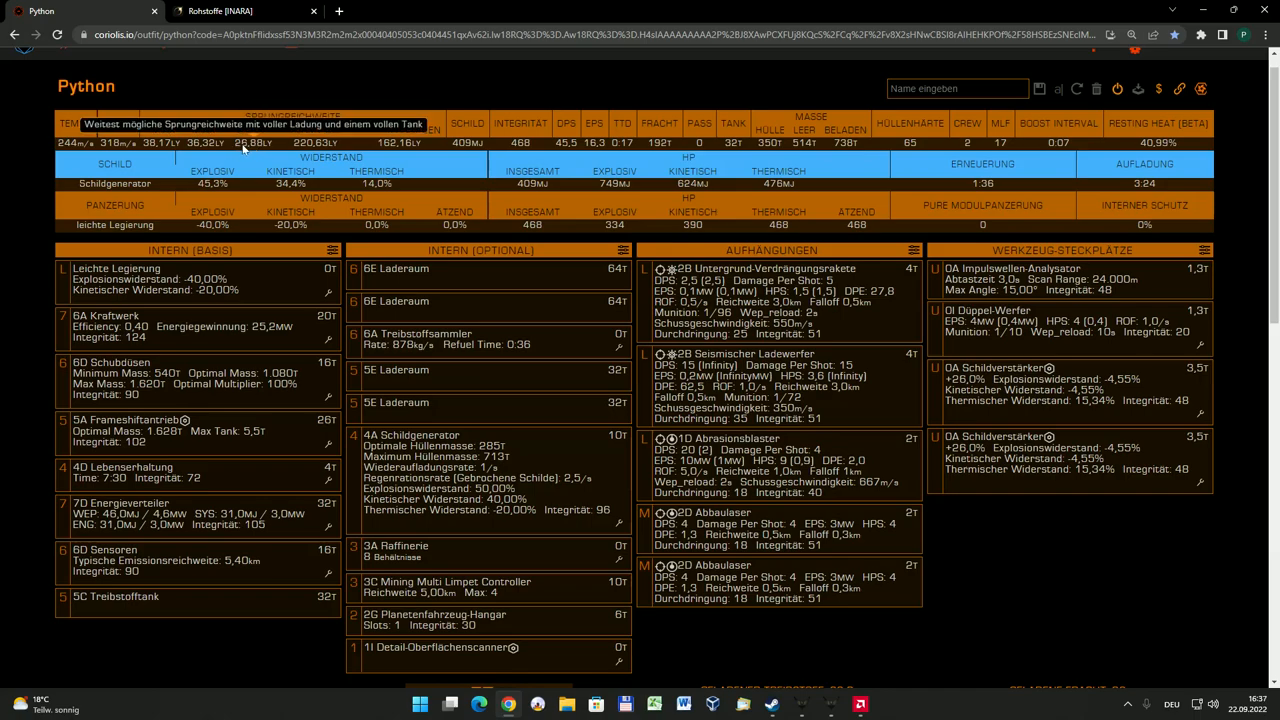
mouse_move(262, 150)
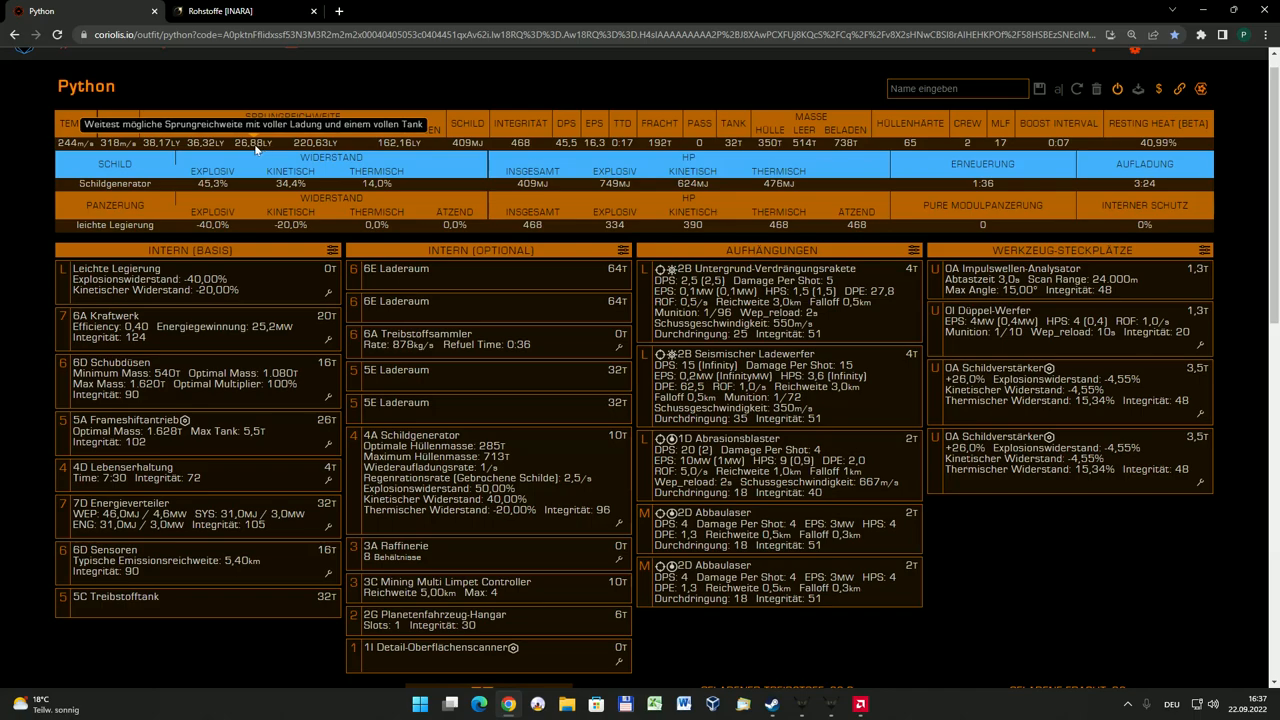
mouse_move(243, 152)
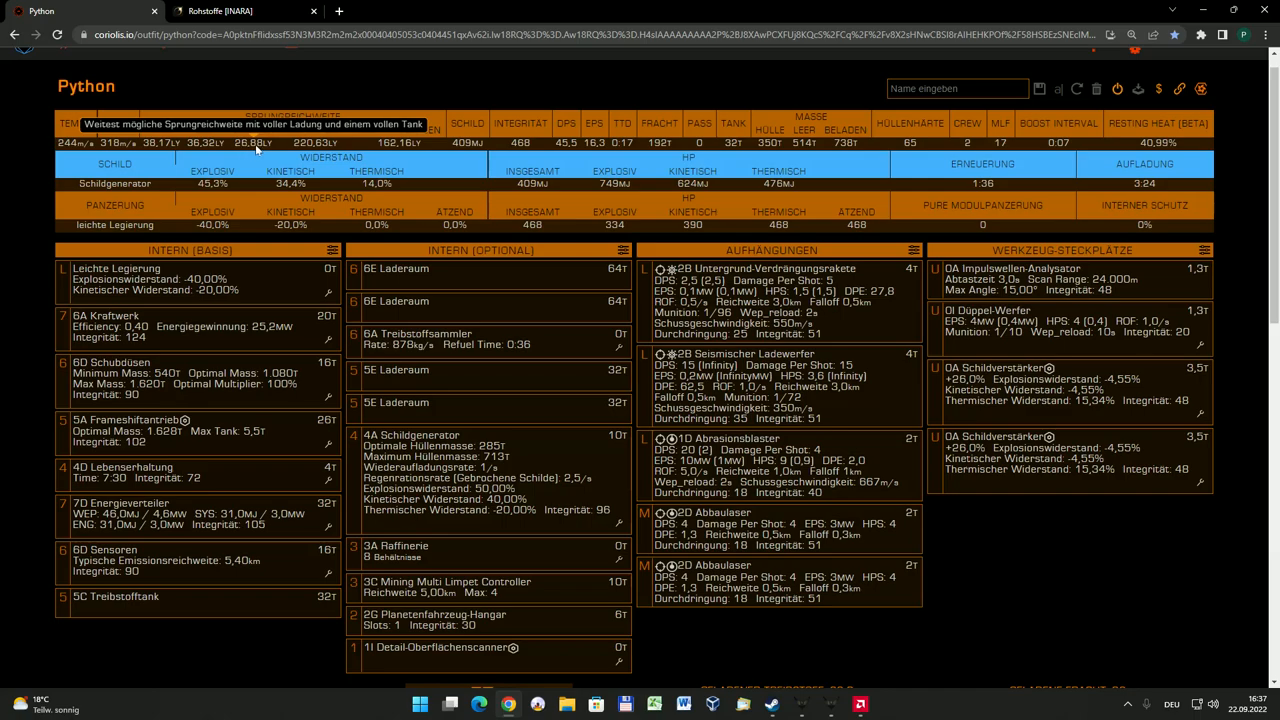
mouse_move(375, 332)
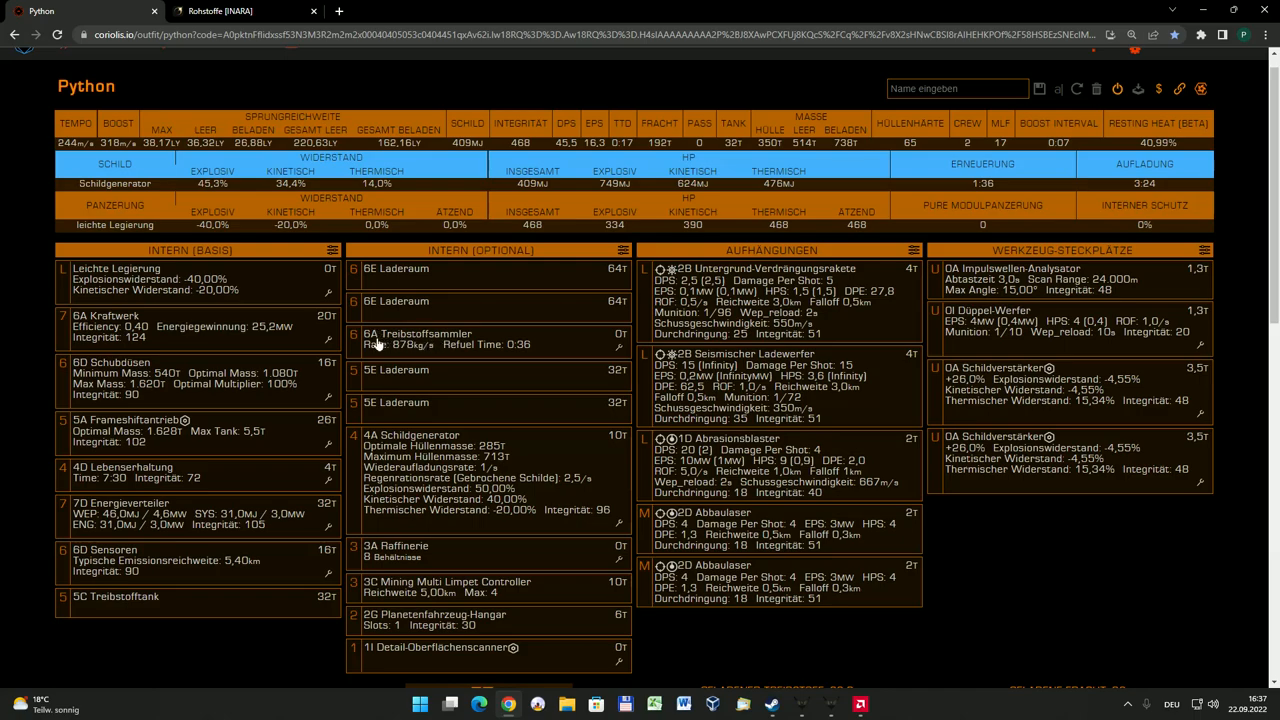
mouse_move(143, 278)
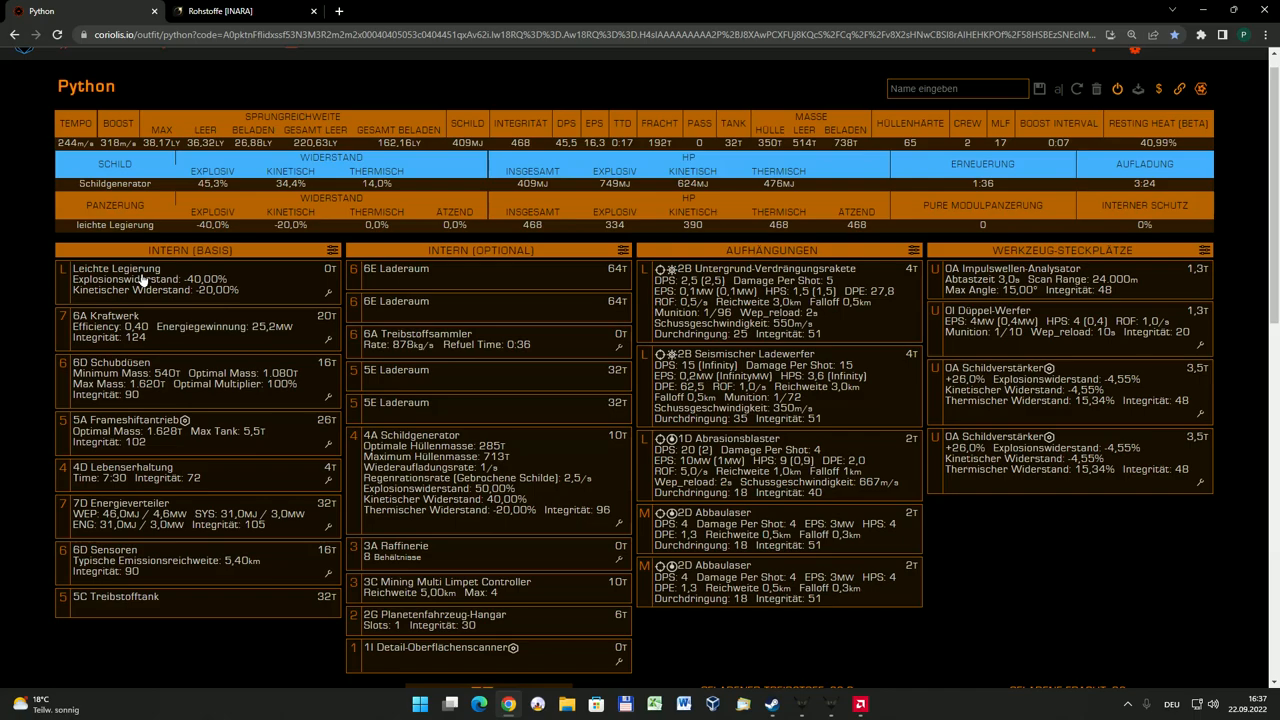
mouse_move(217, 263)
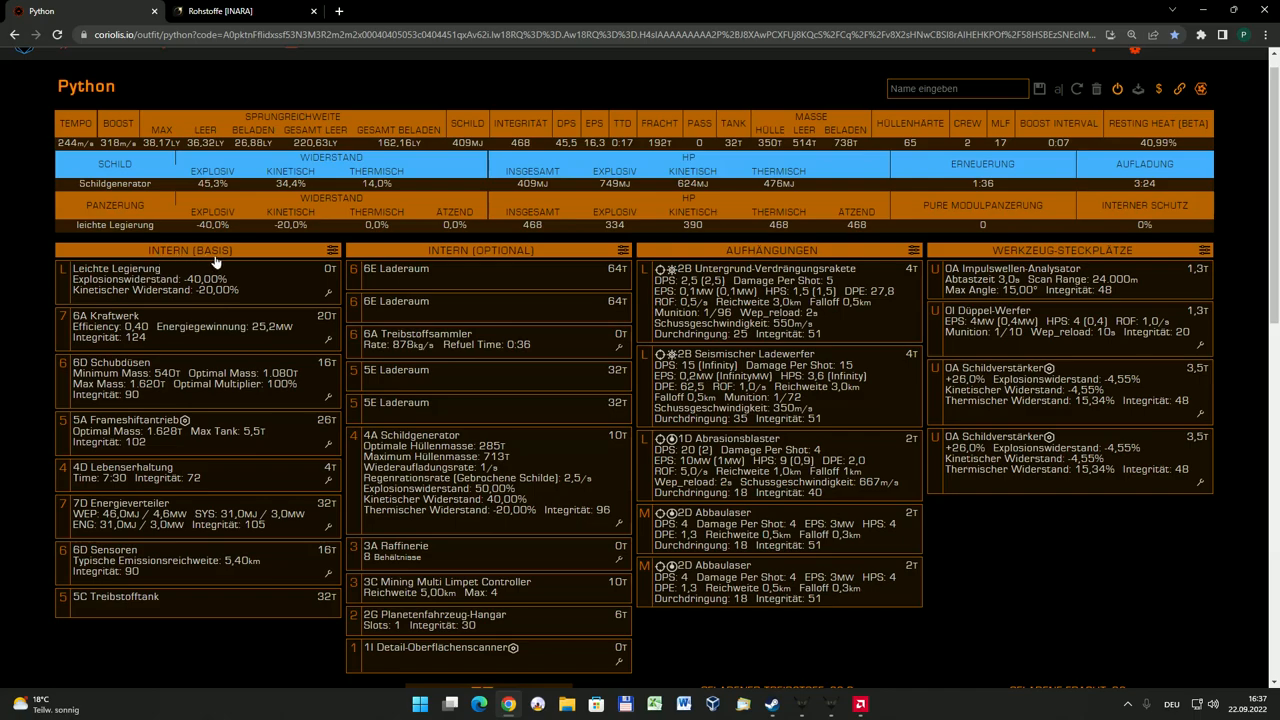
mouse_move(143, 272)
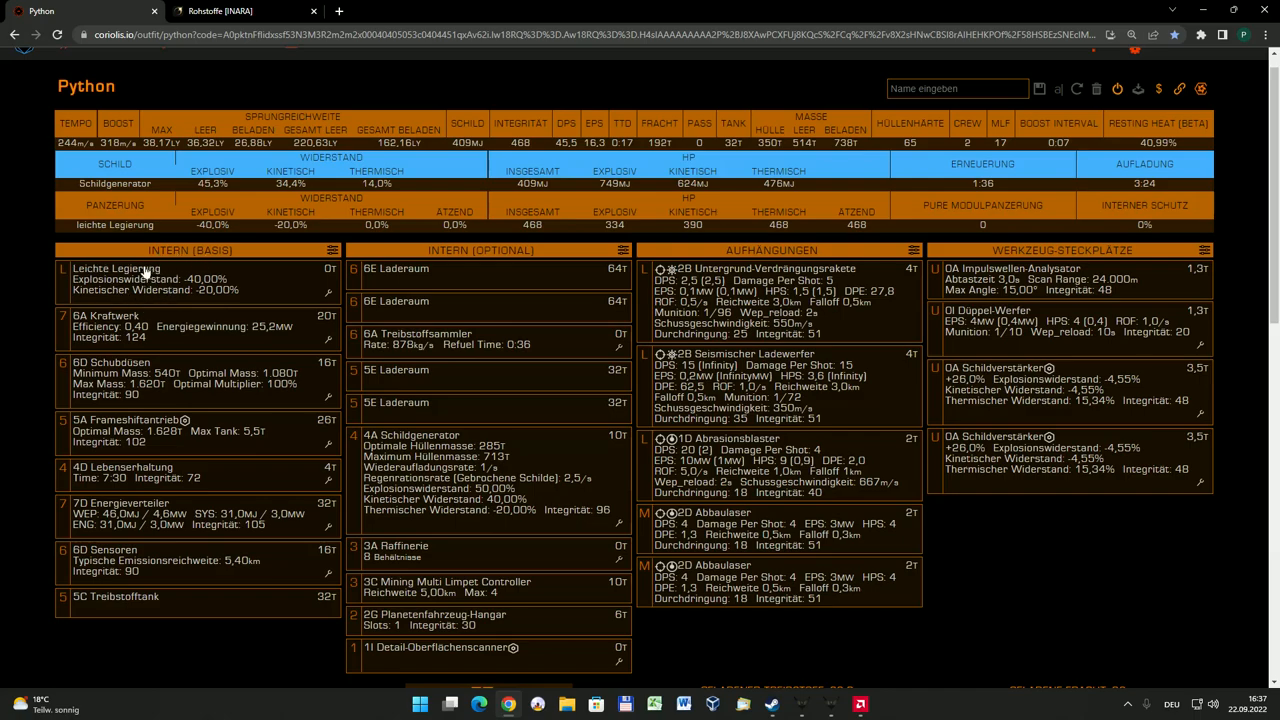
mouse_move(213, 283)
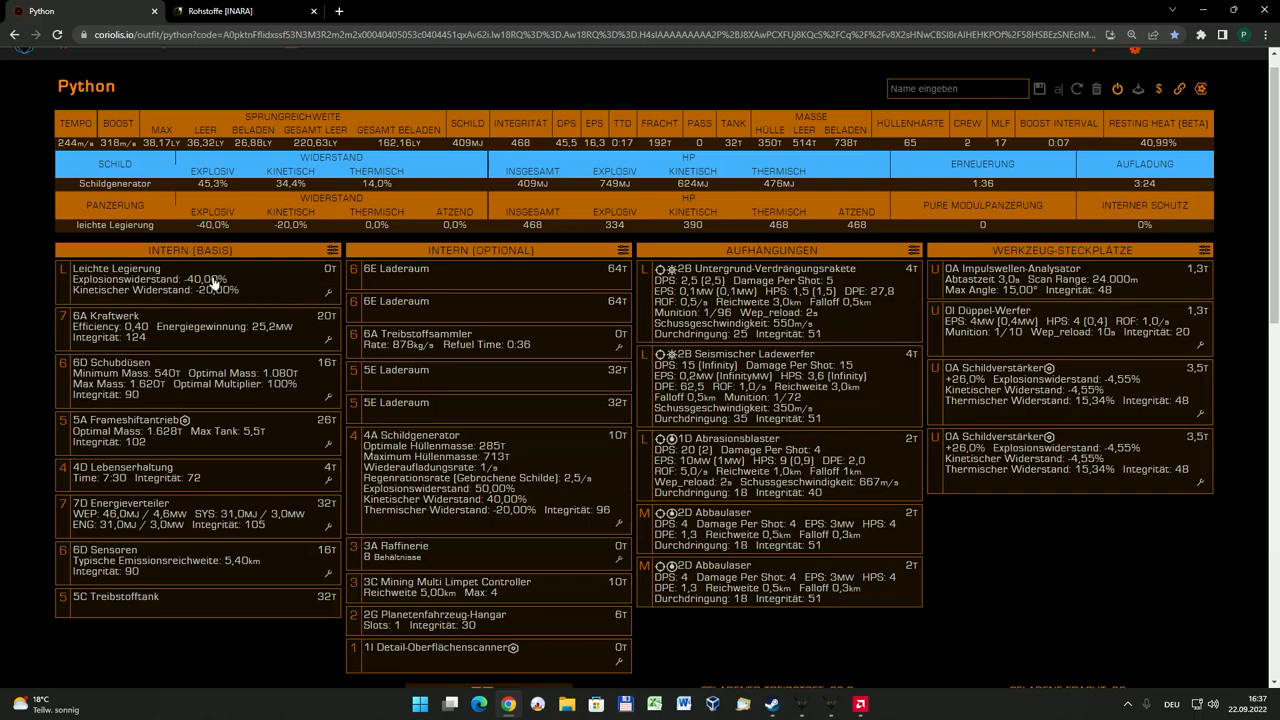
mouse_move(213, 284)
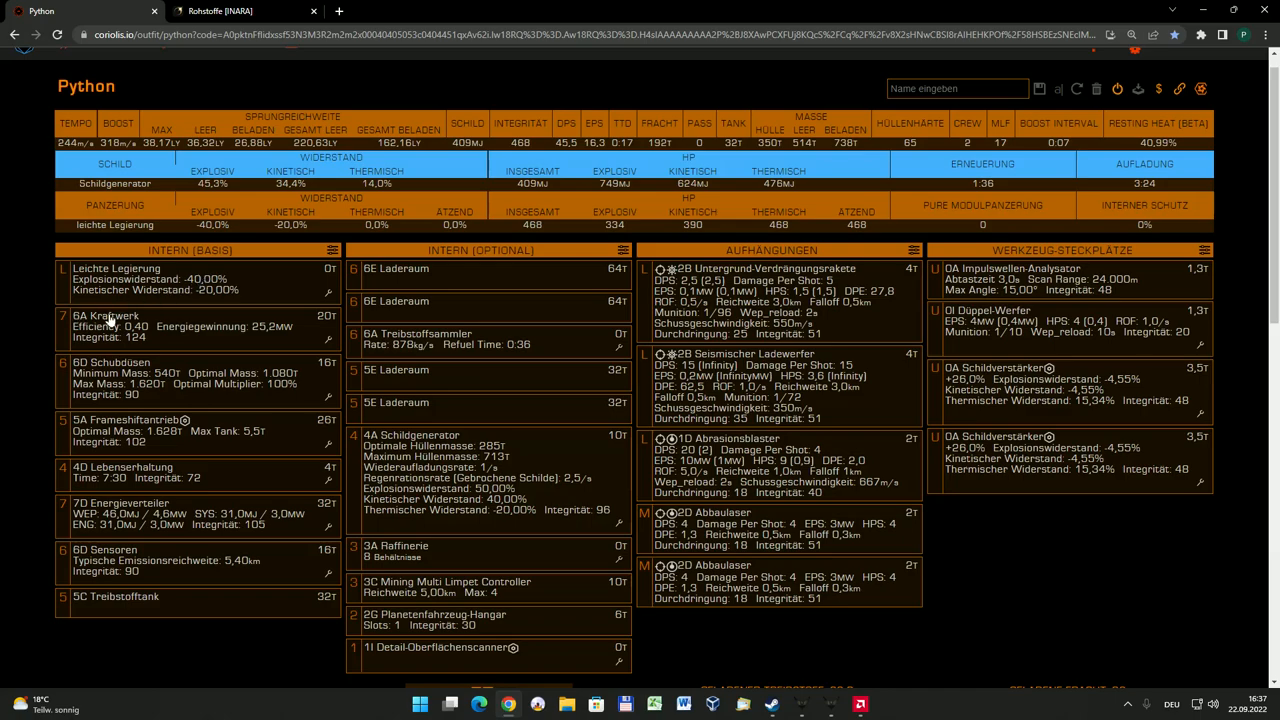
mouse_move(65, 320)
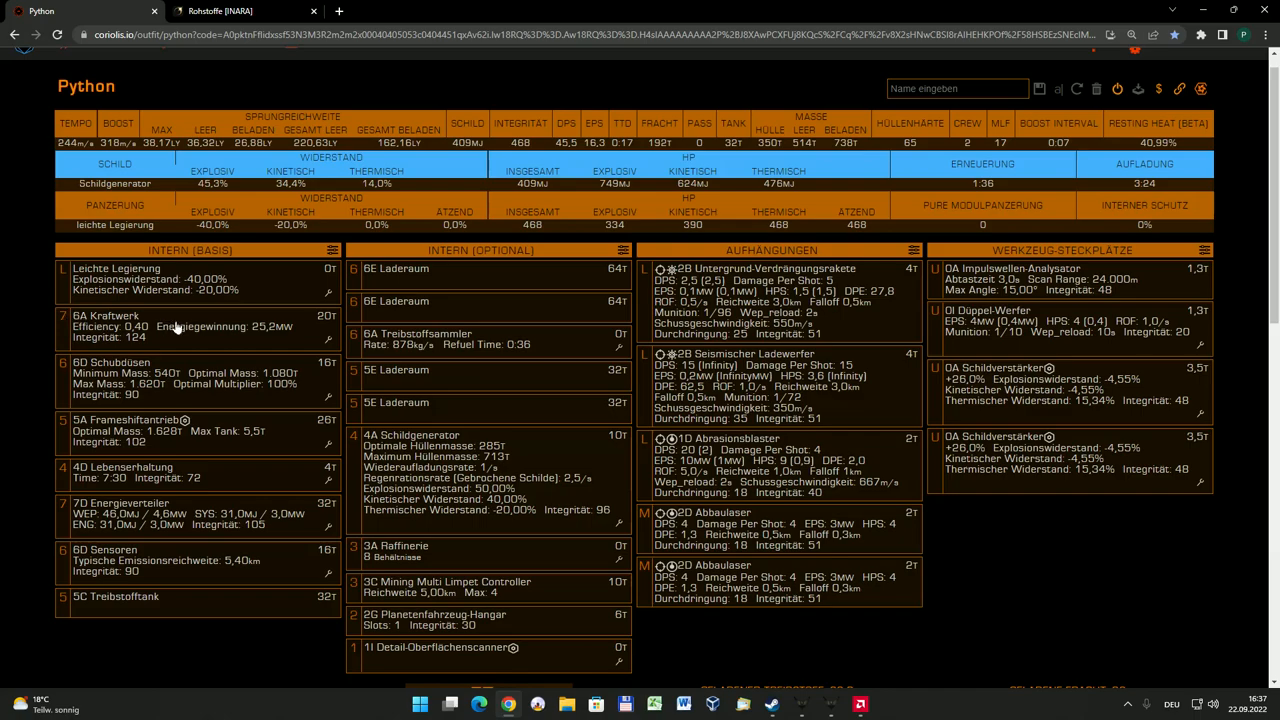
mouse_move(237, 325)
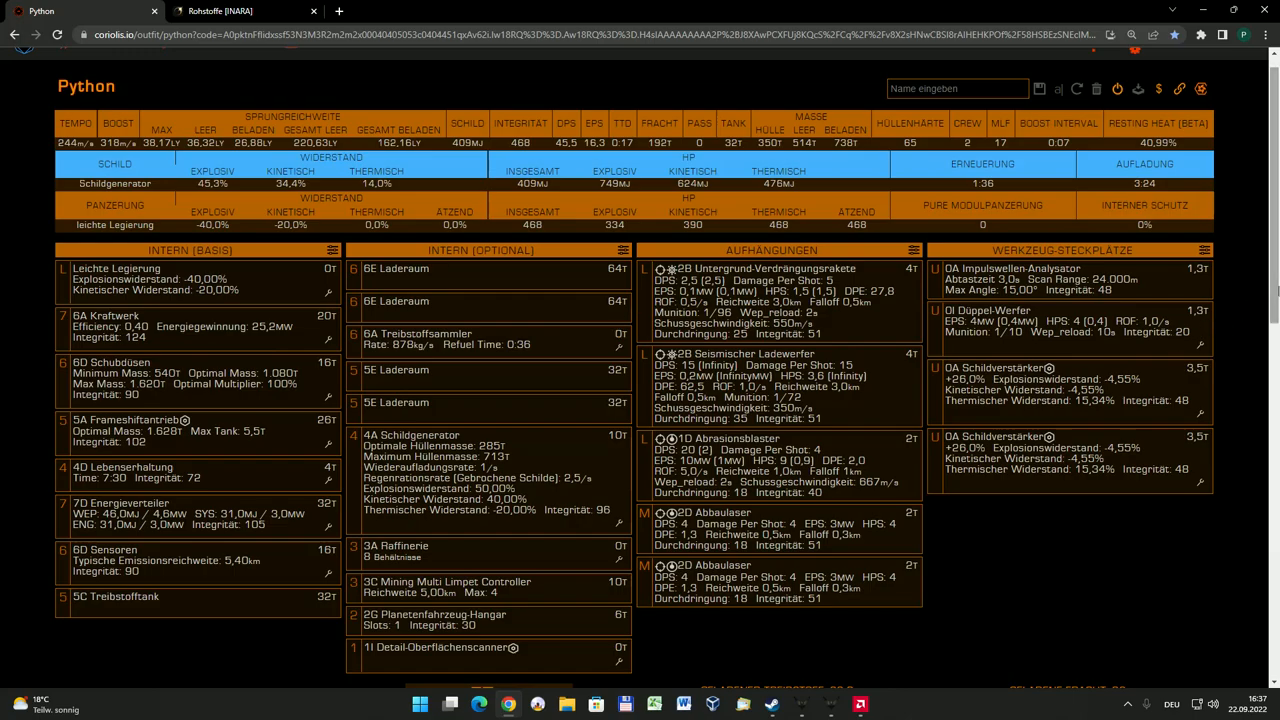
scroll(down, 3)
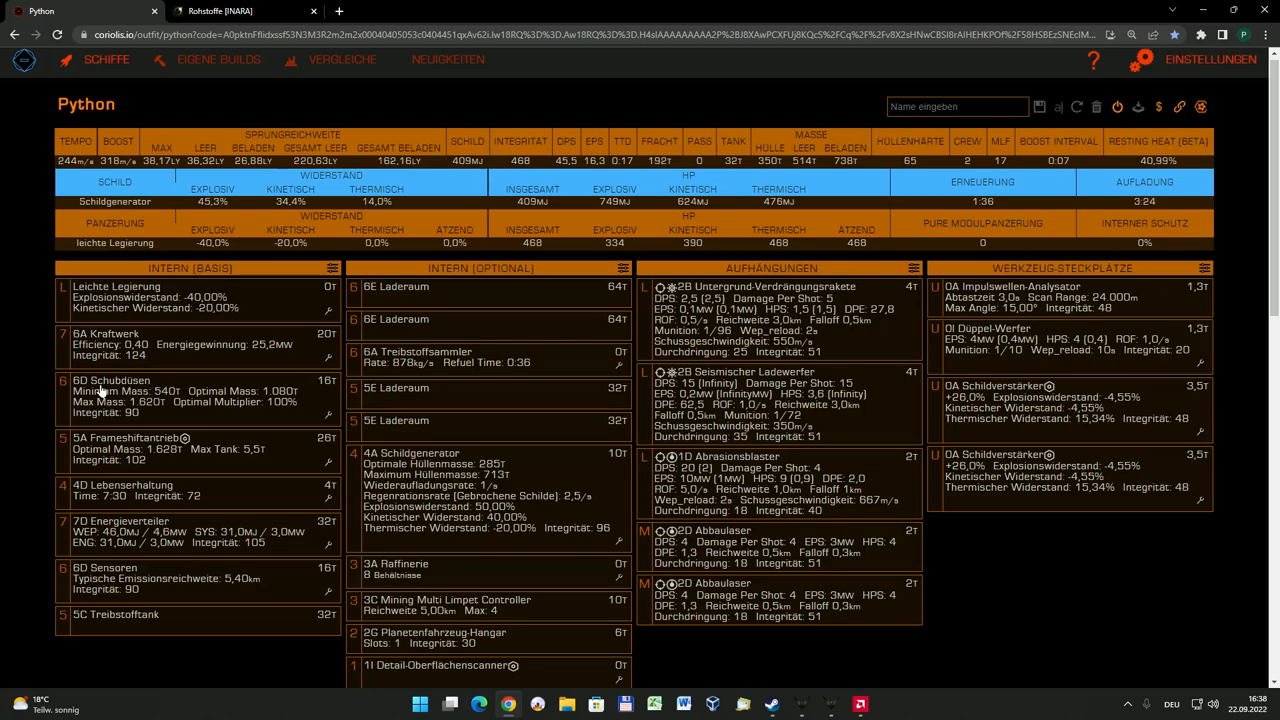
mouse_move(209, 390)
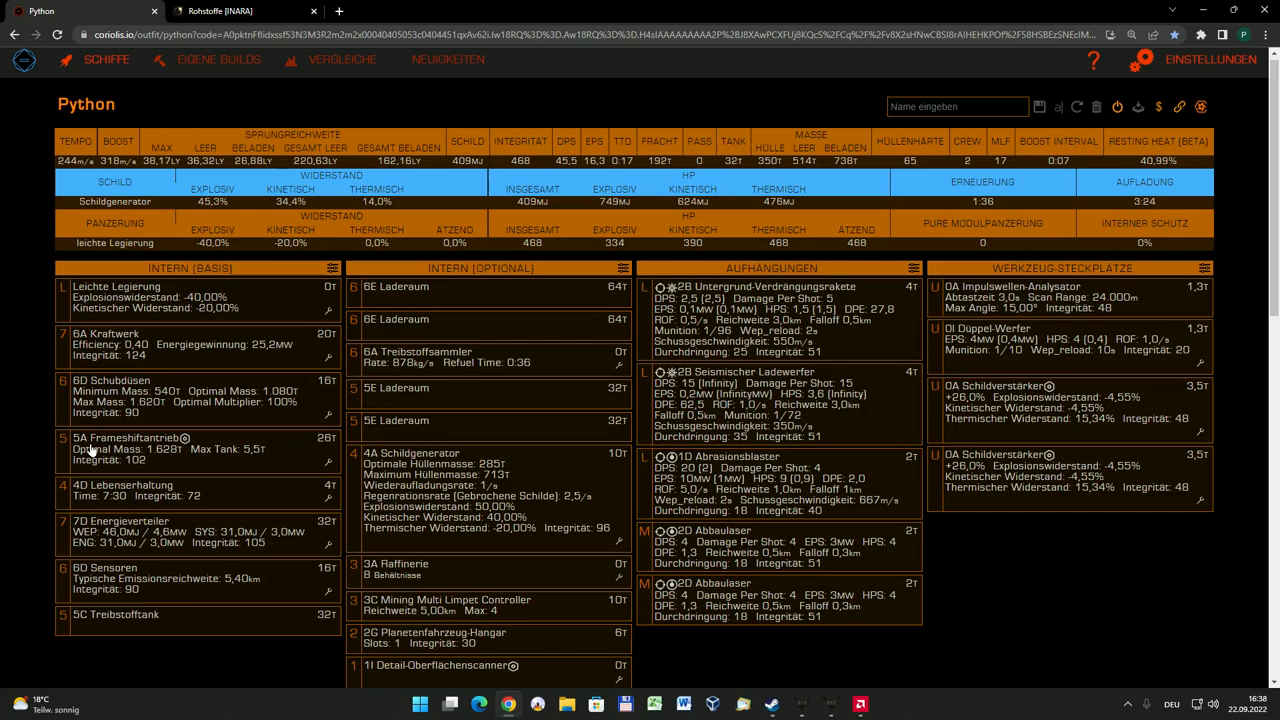
mouse_move(215, 450)
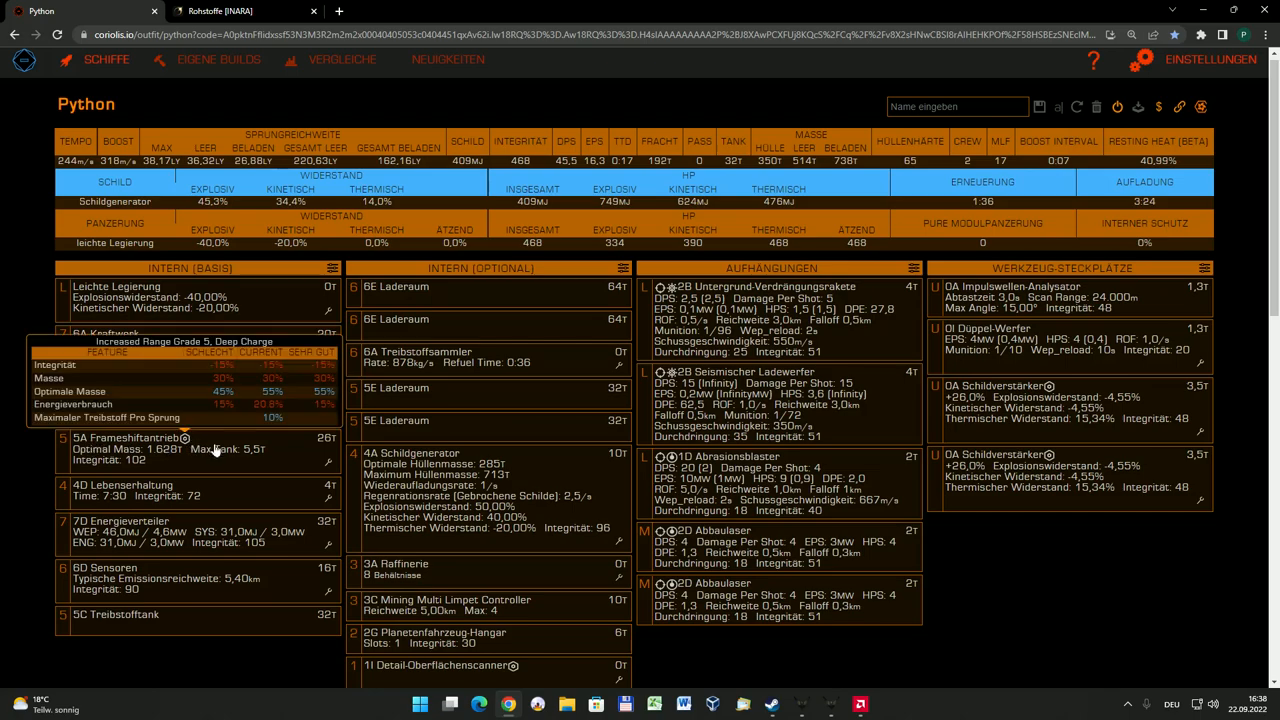
click(150, 445)
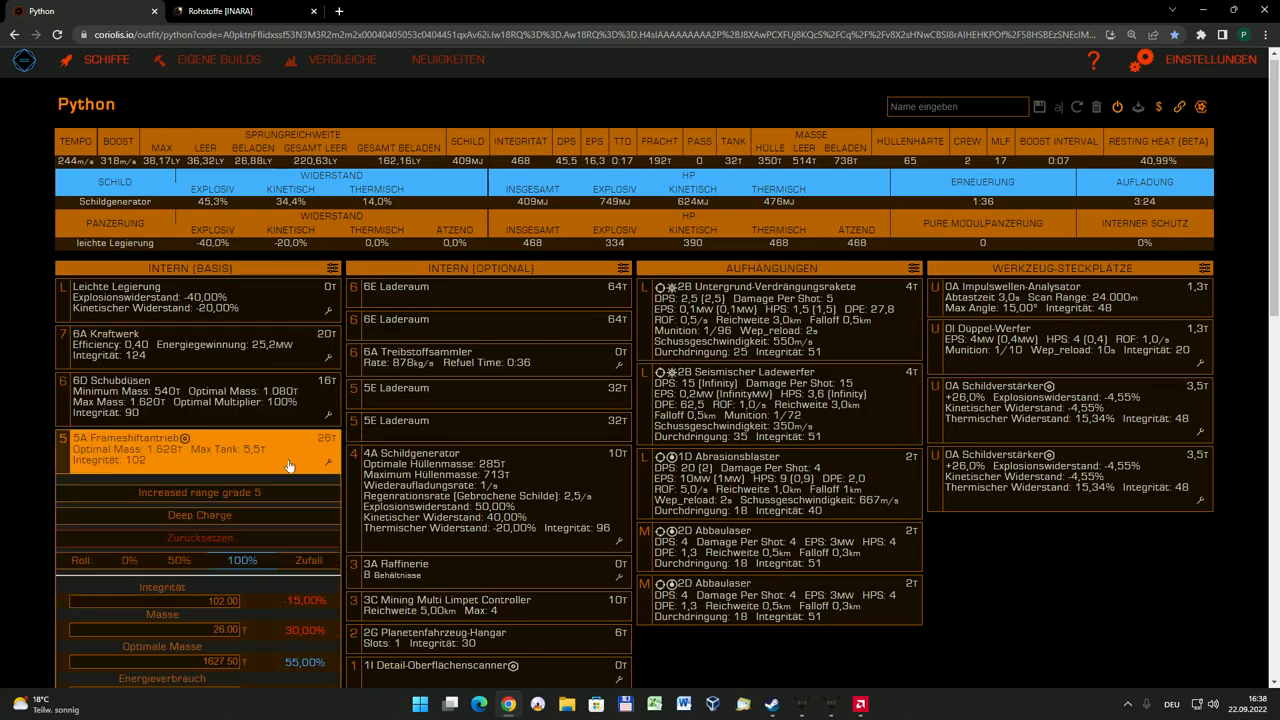
scroll(down, 3)
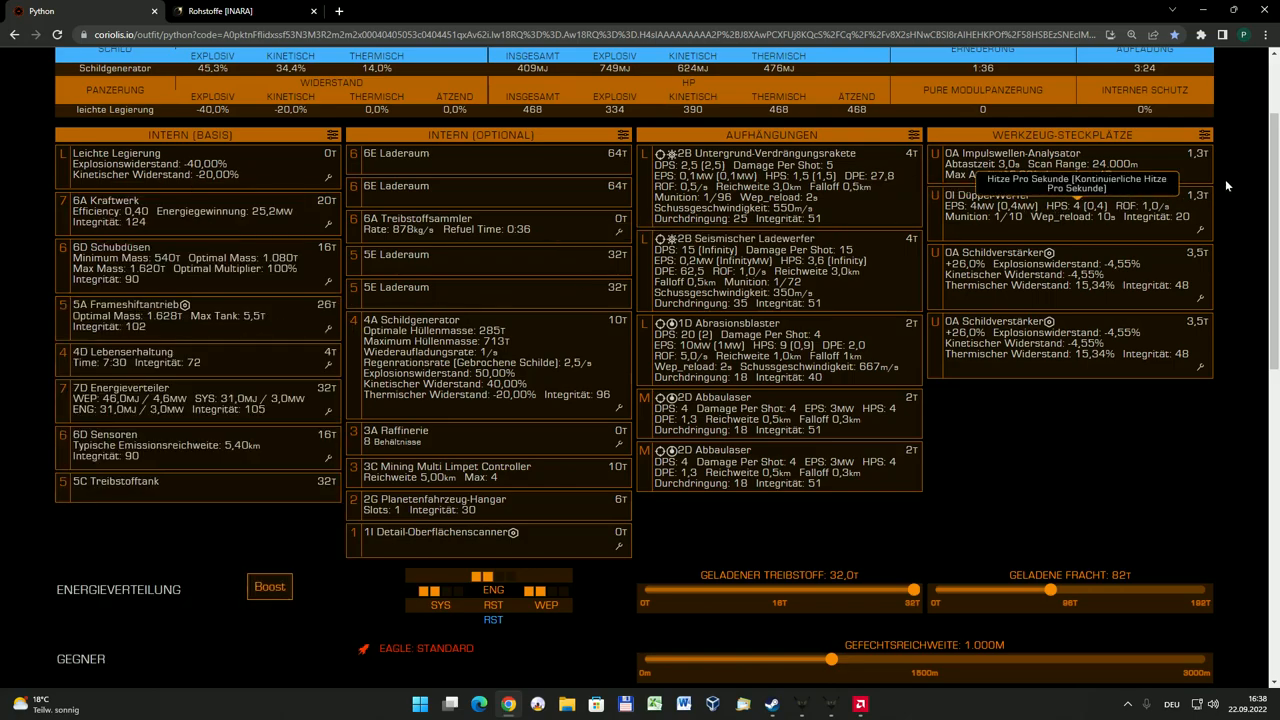
scroll(up, 3)
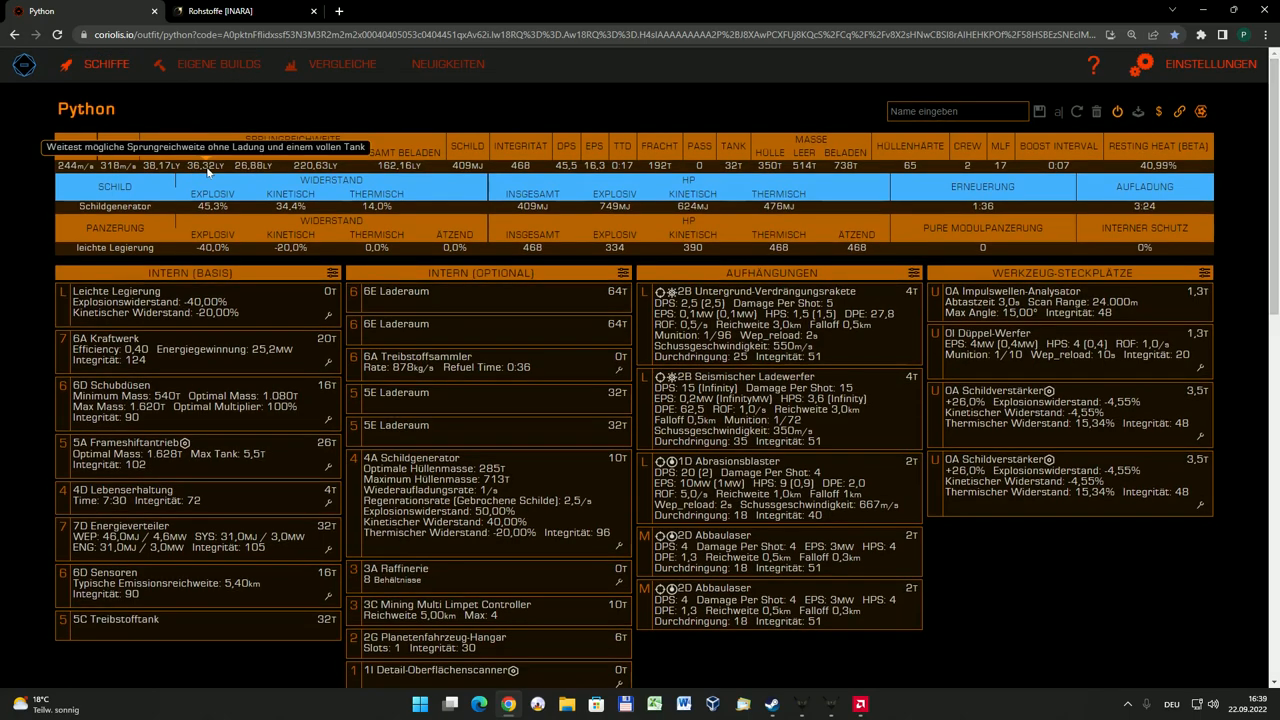
mouse_move(252, 175)
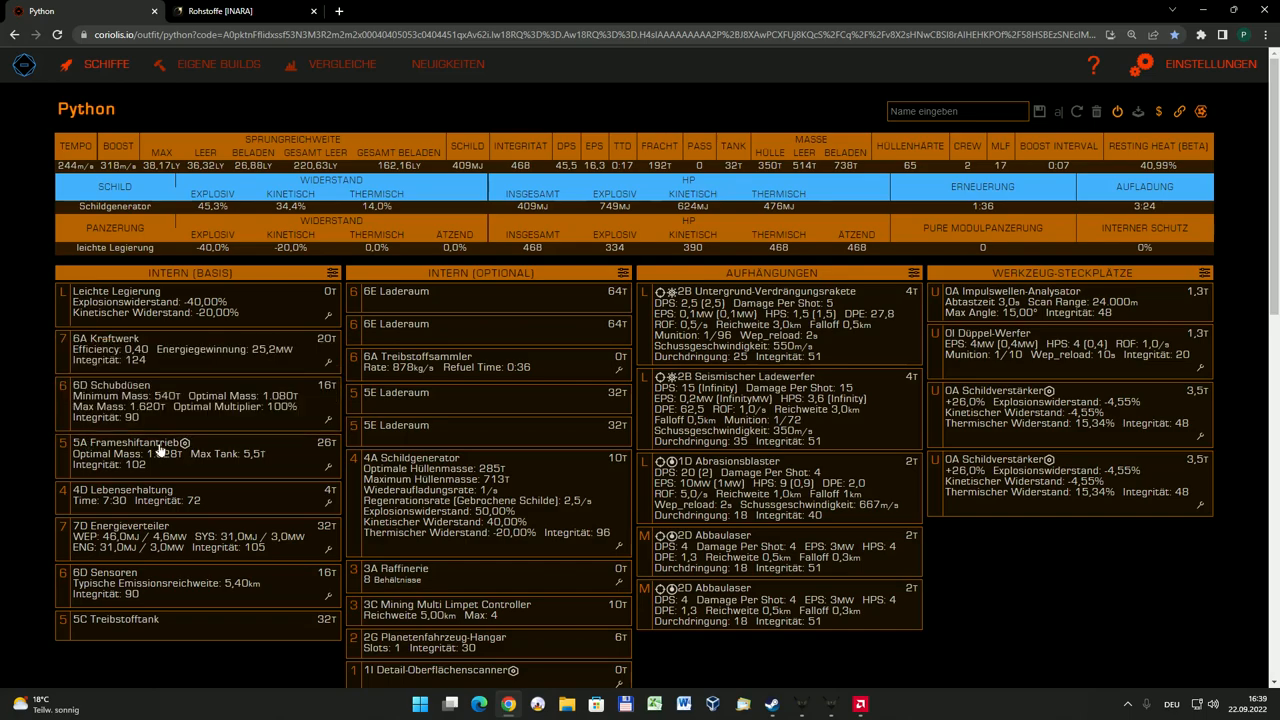
mouse_move(116, 498)
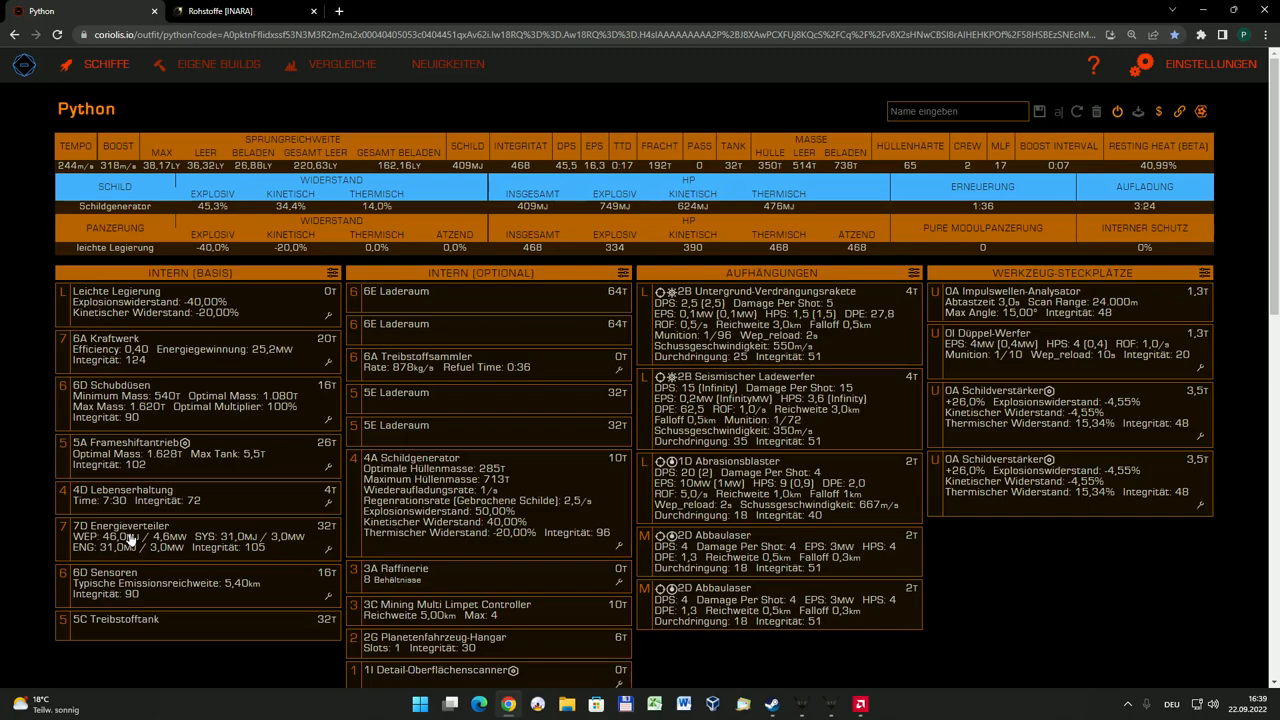
mouse_move(120, 582)
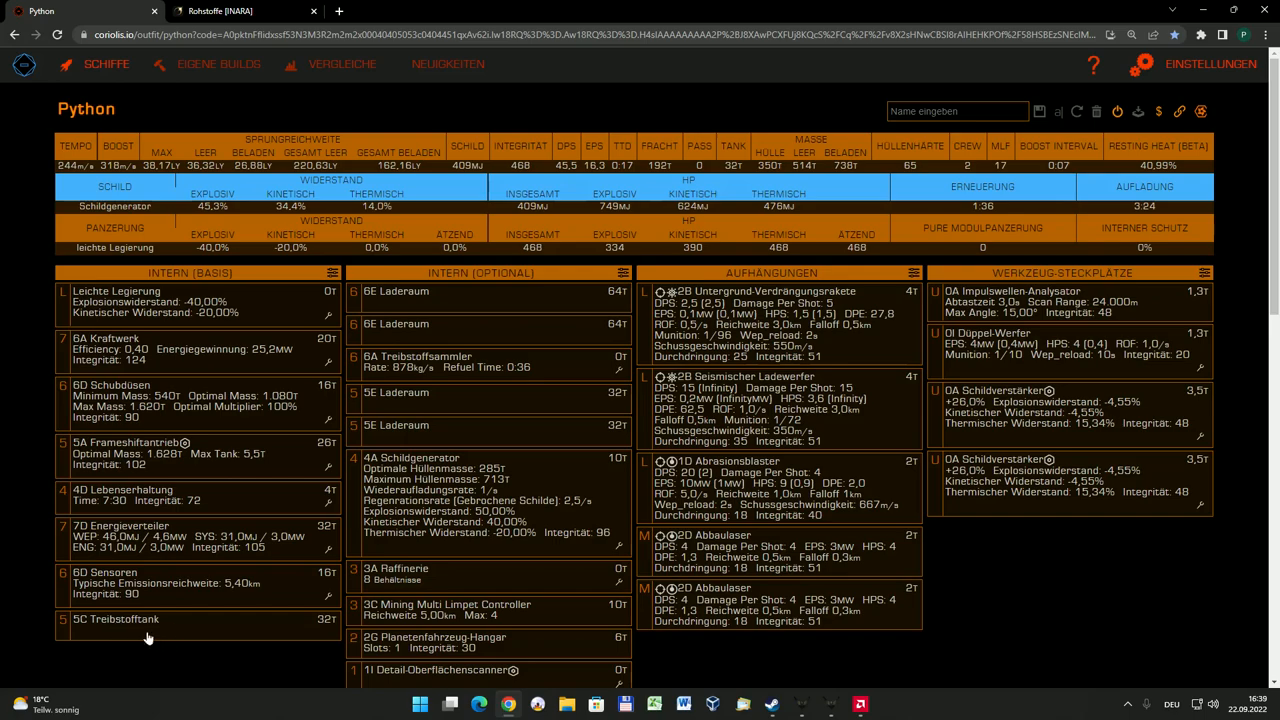
mouse_move(538, 277)
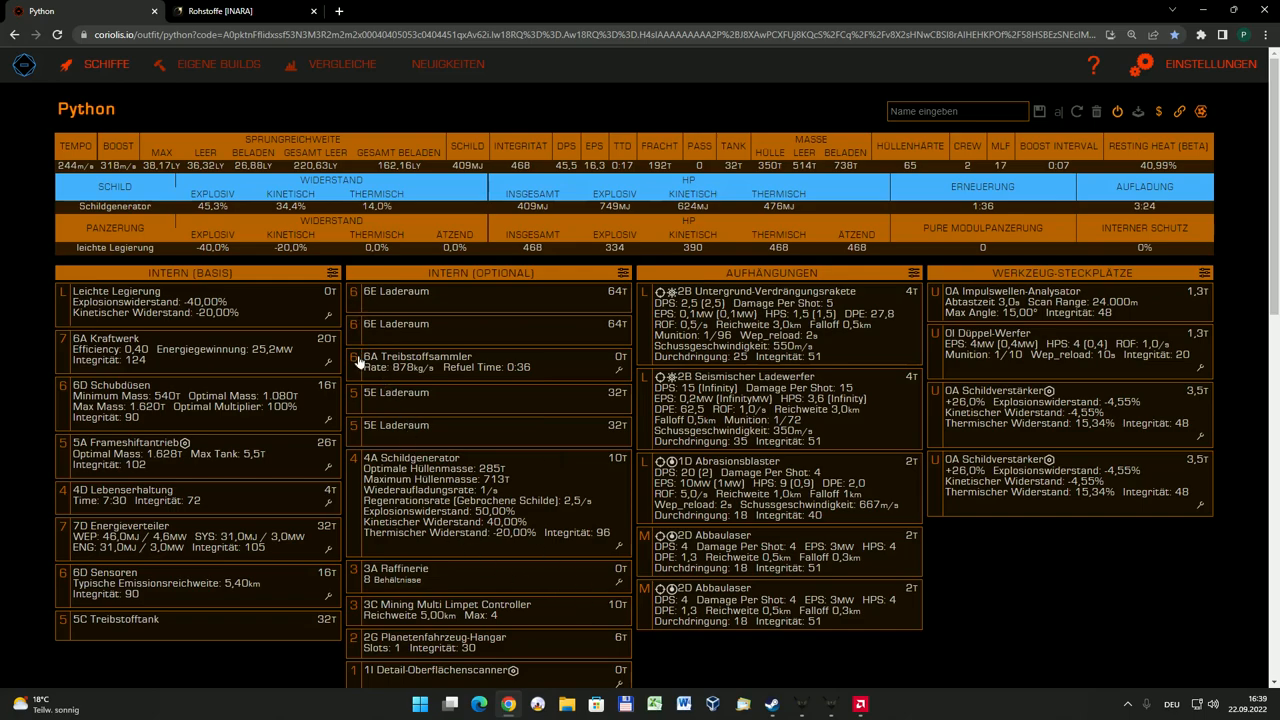
mouse_move(465, 363)
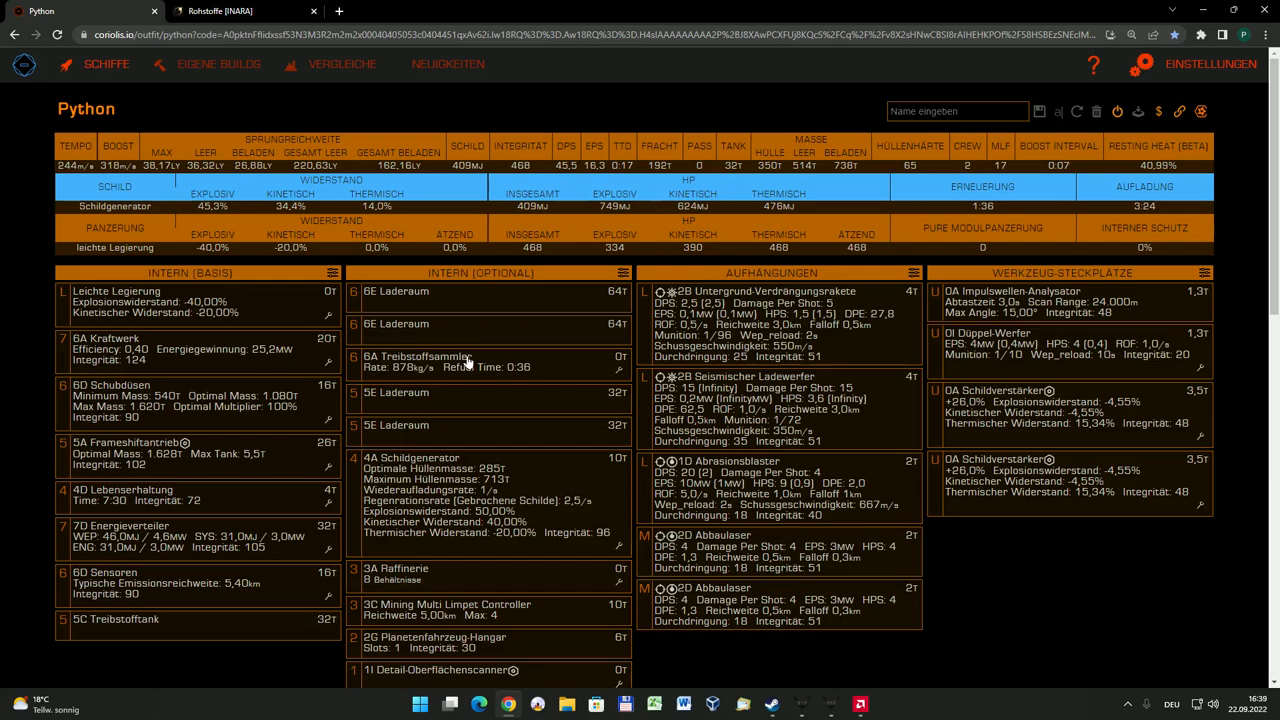
mouse_move(399, 321)
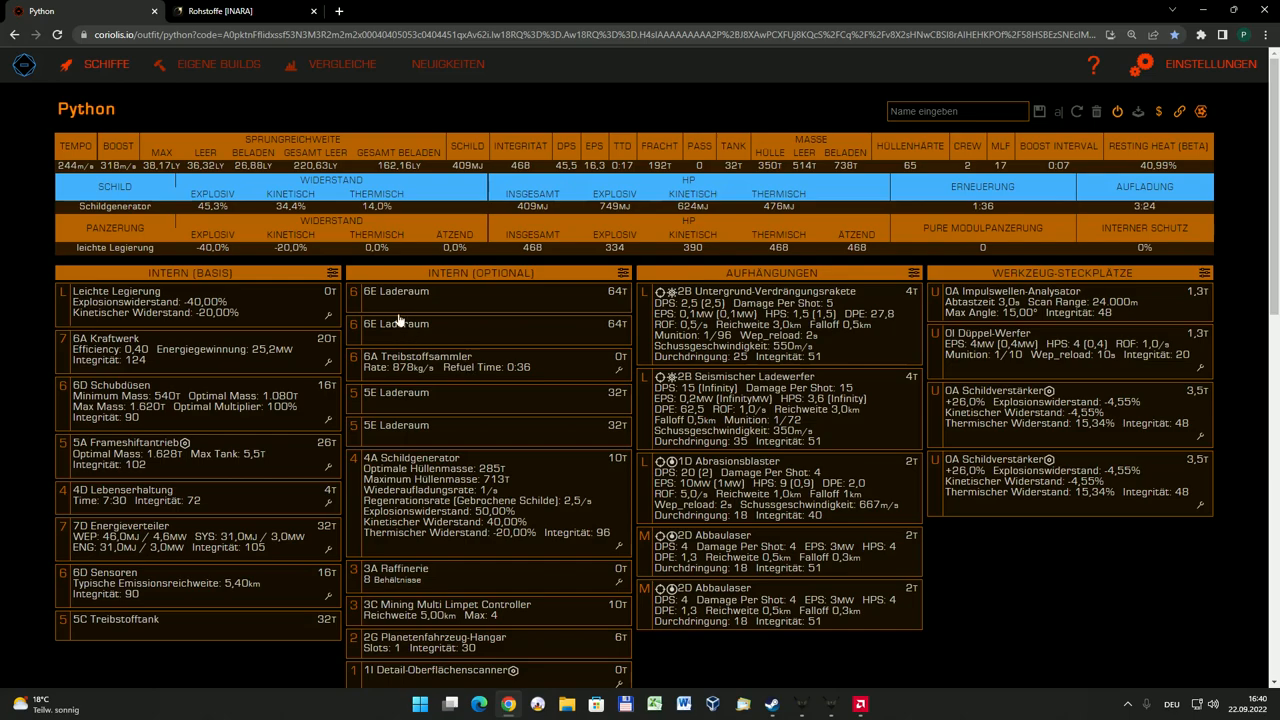
mouse_move(467, 414)
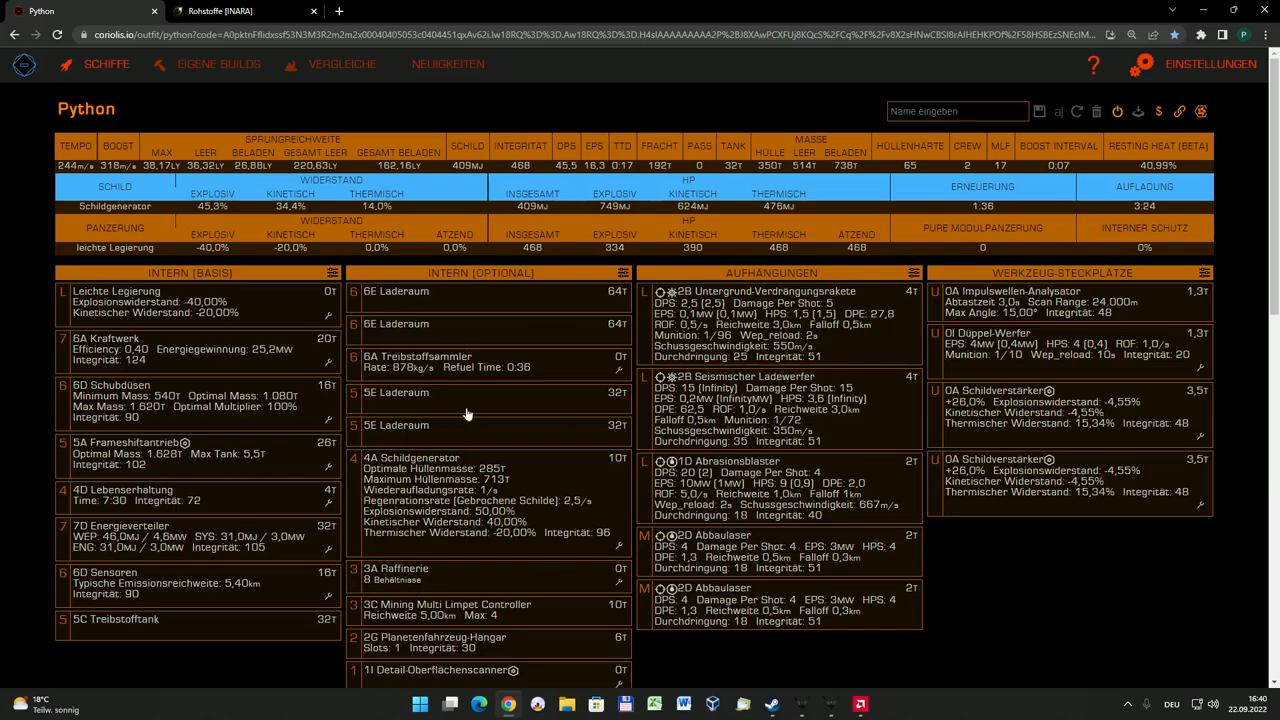
mouse_move(488, 400)
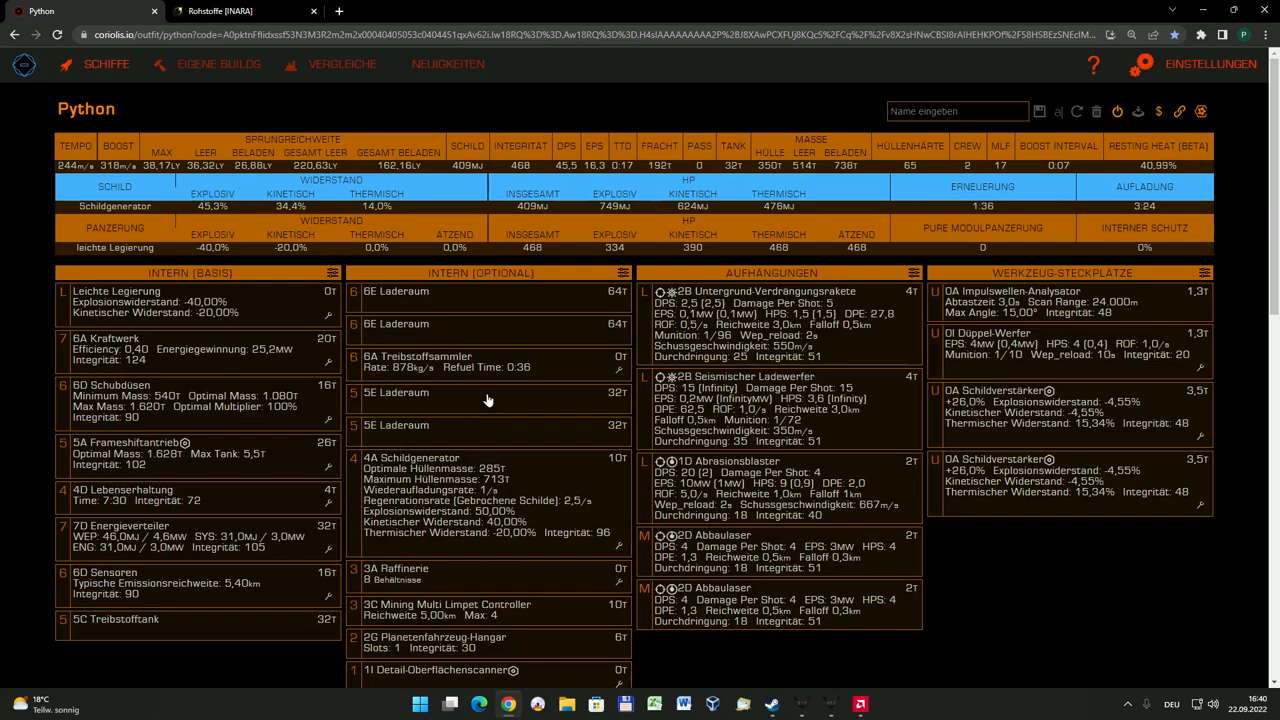
mouse_move(375, 291)
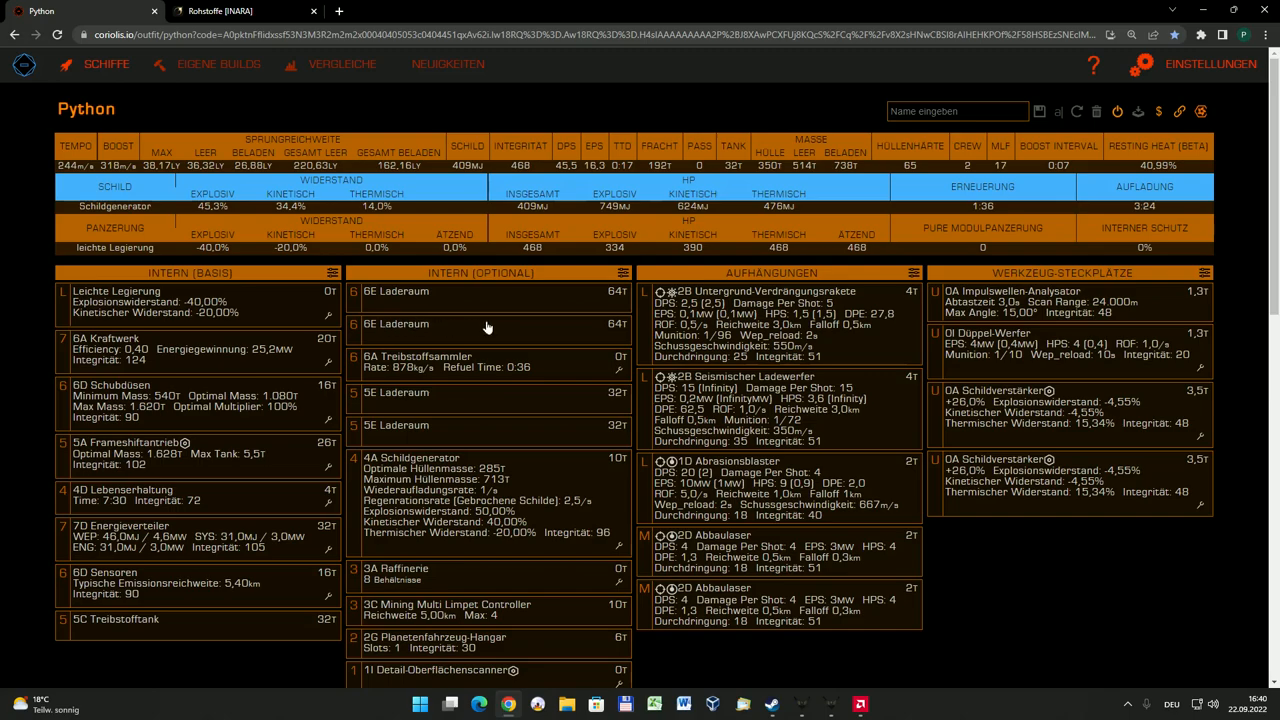
mouse_move(625, 329)
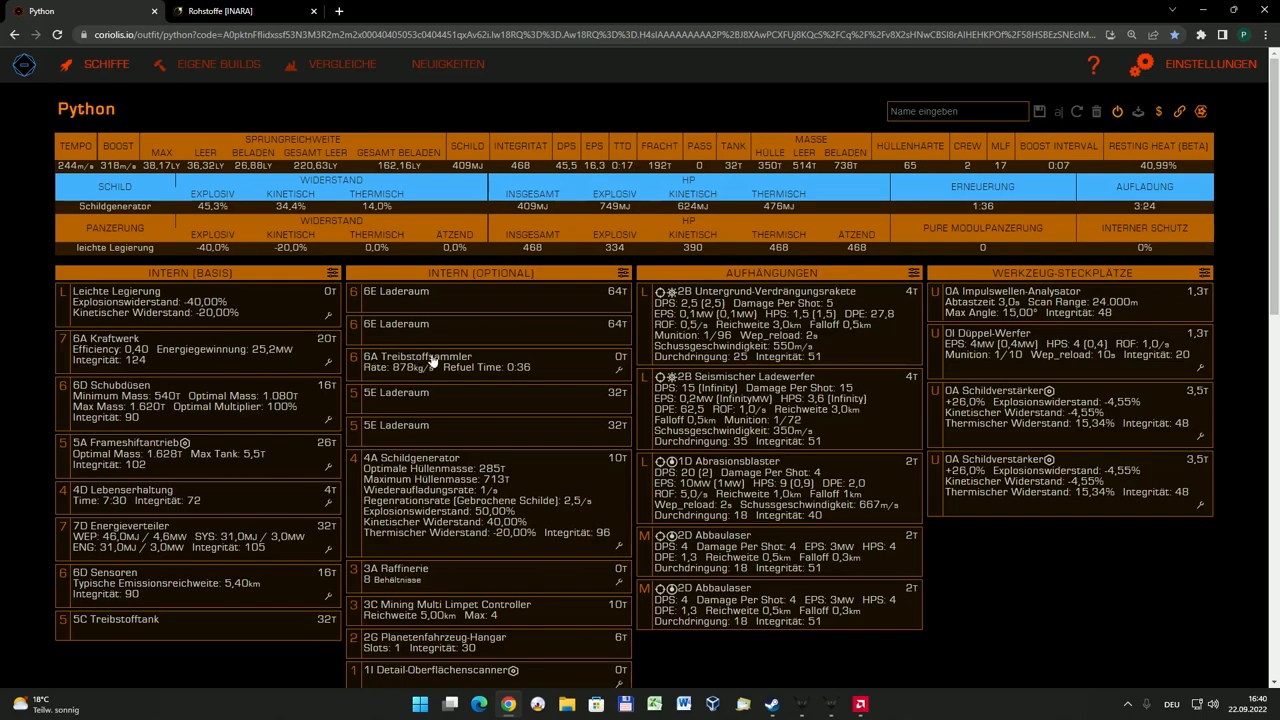
mouse_move(518, 363)
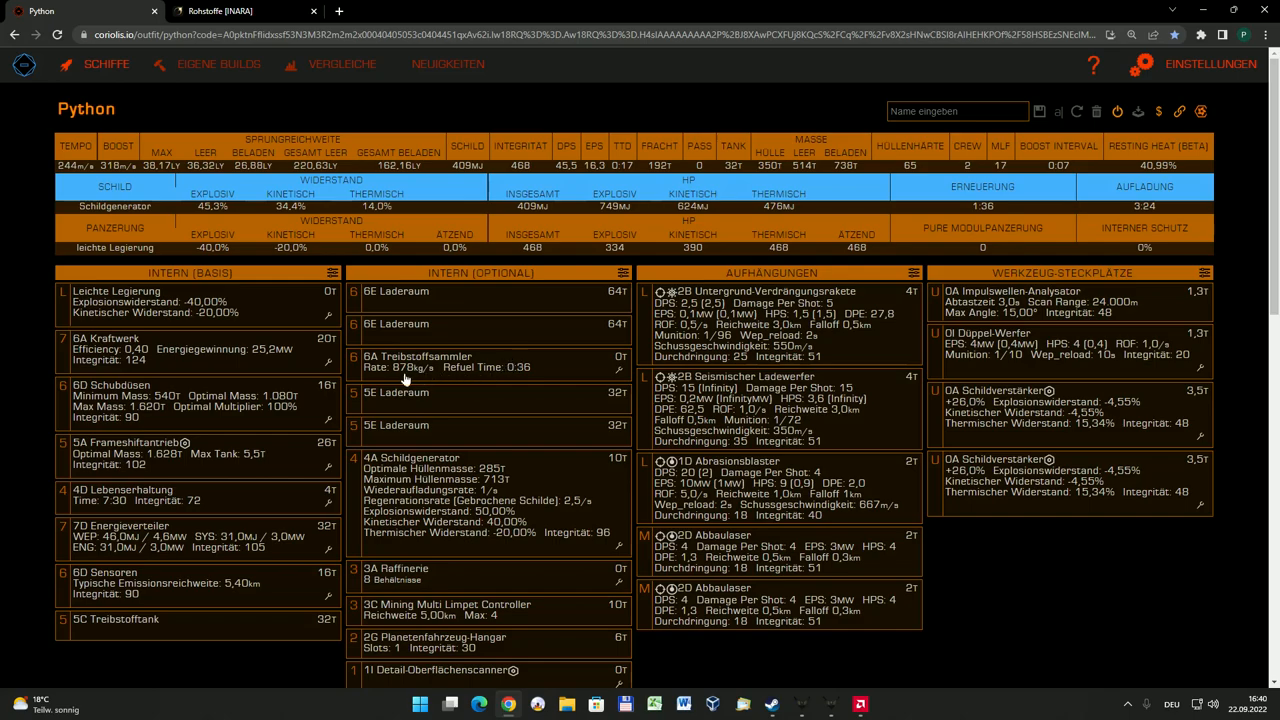
mouse_move(408, 379)
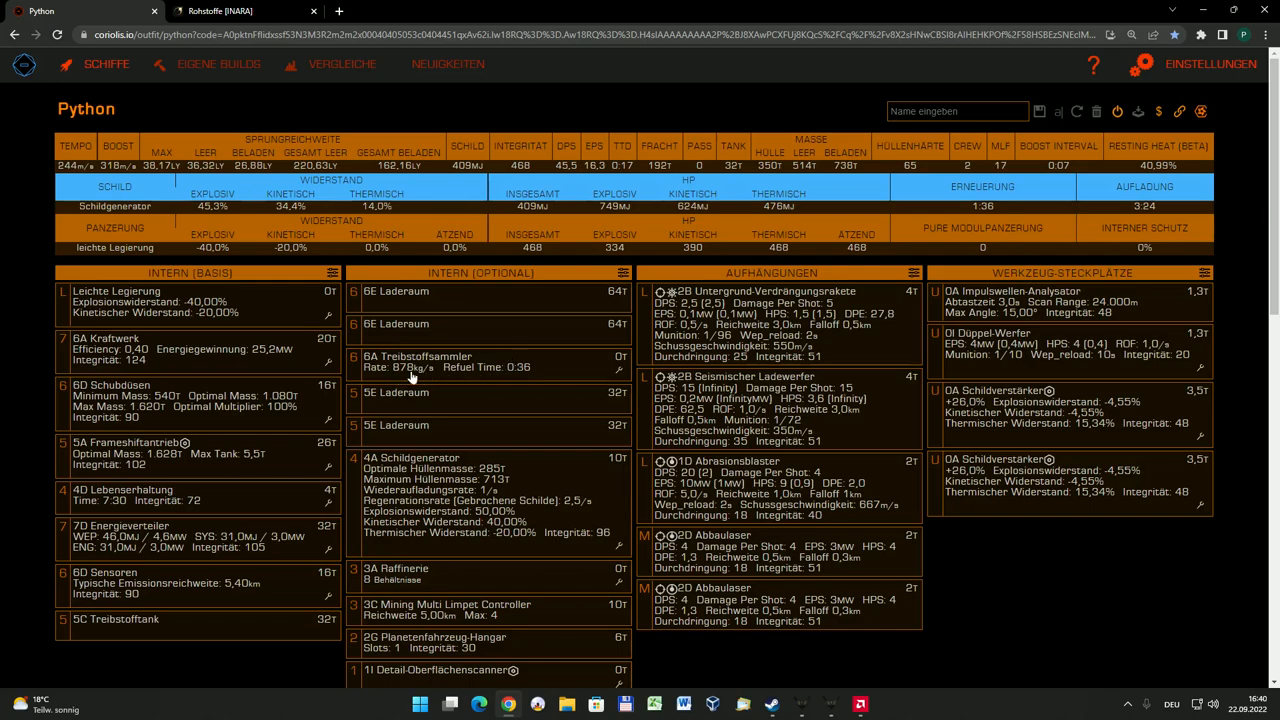
mouse_move(450, 366)
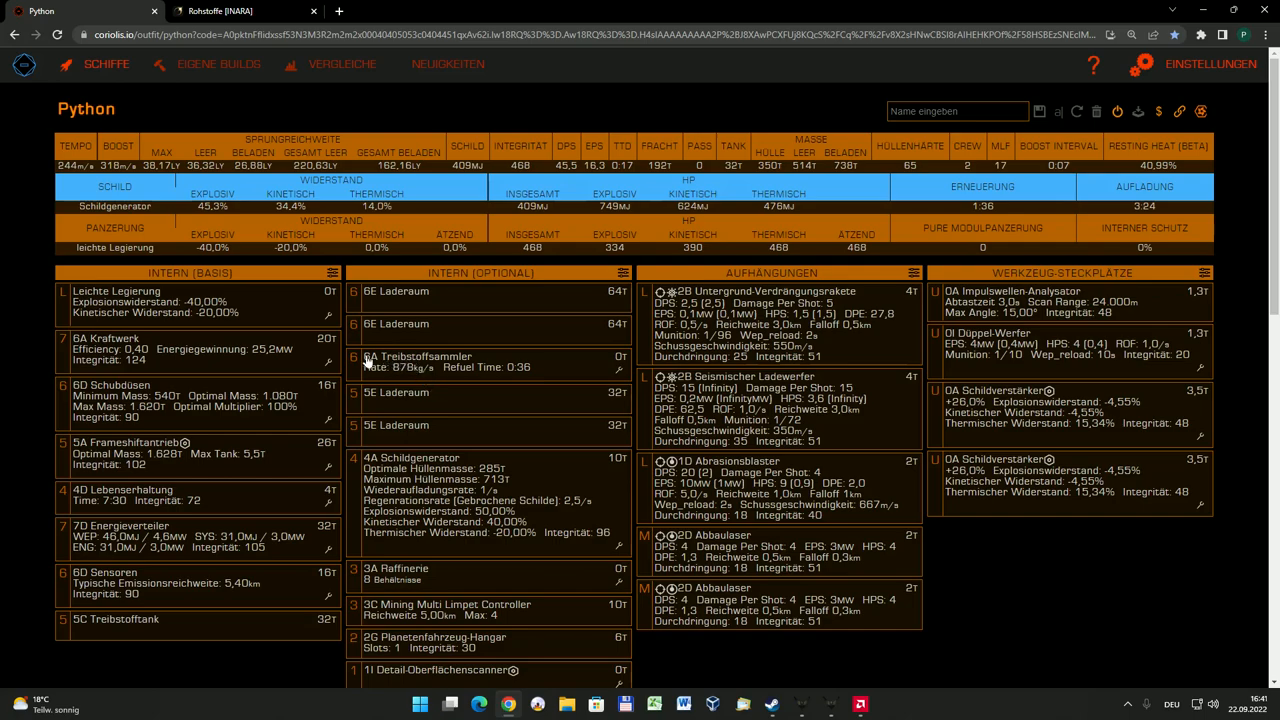
mouse_move(435, 362)
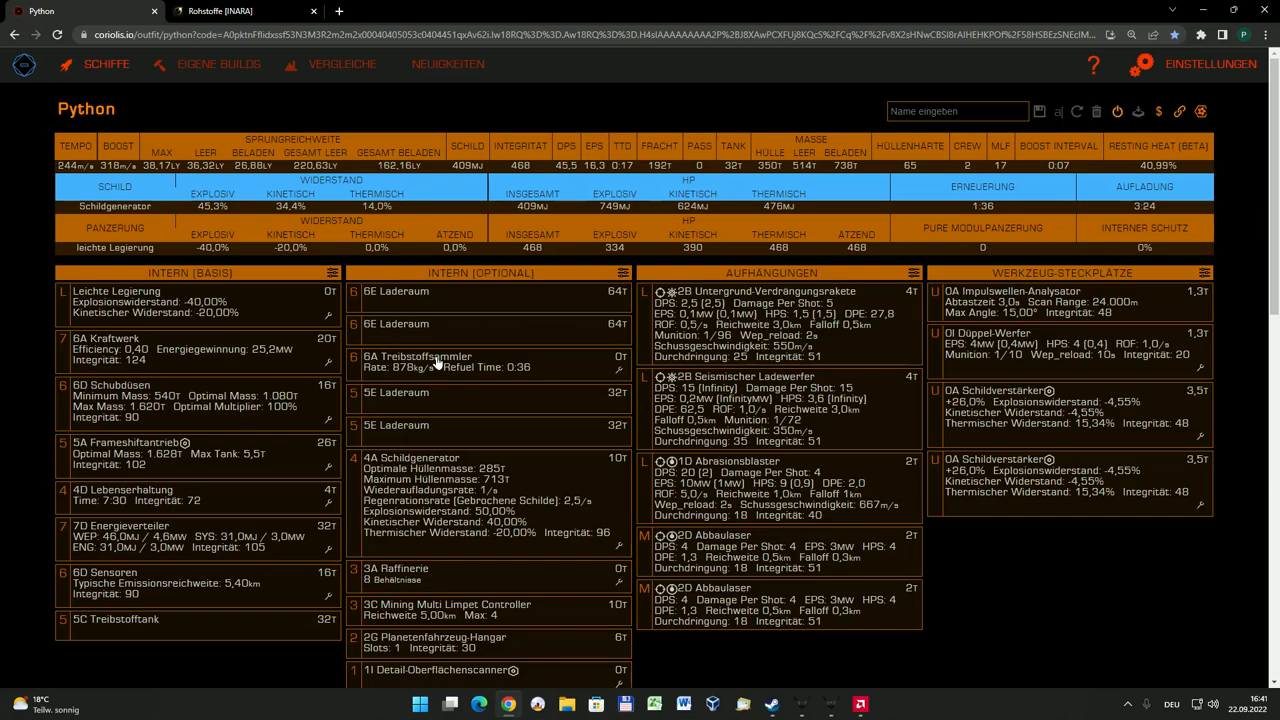
mouse_move(388, 407)
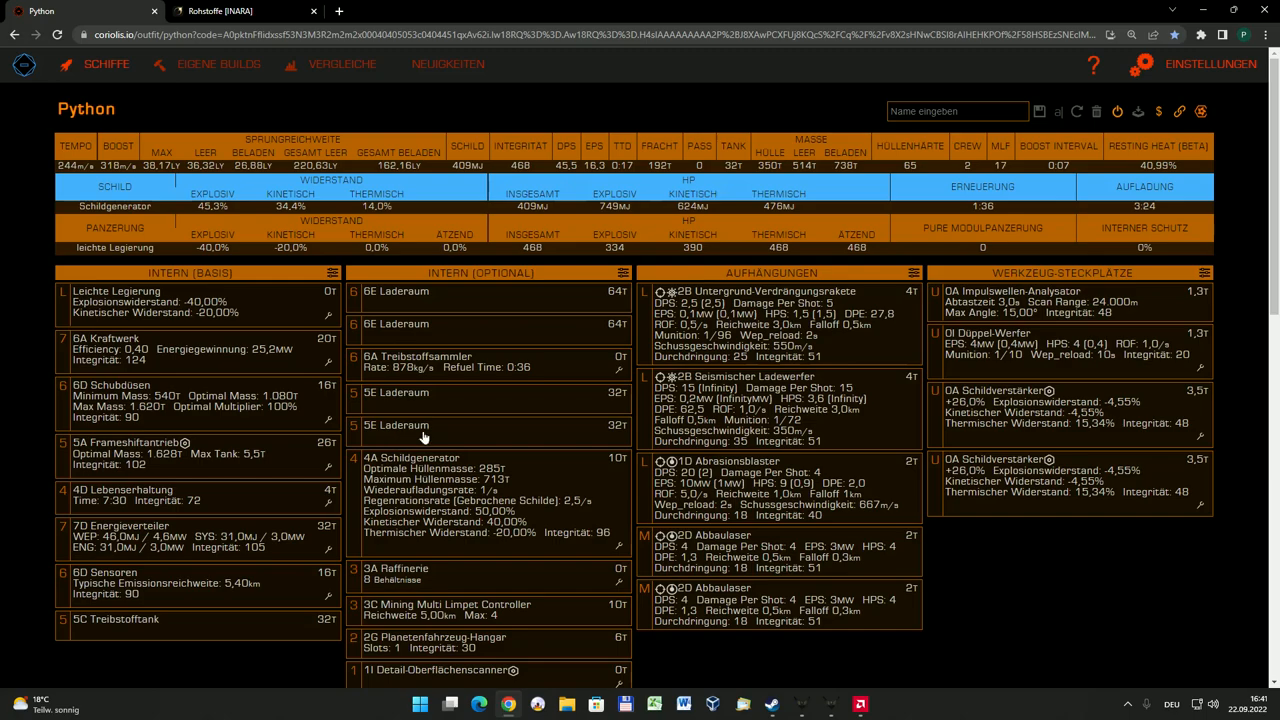
mouse_move(562, 414)
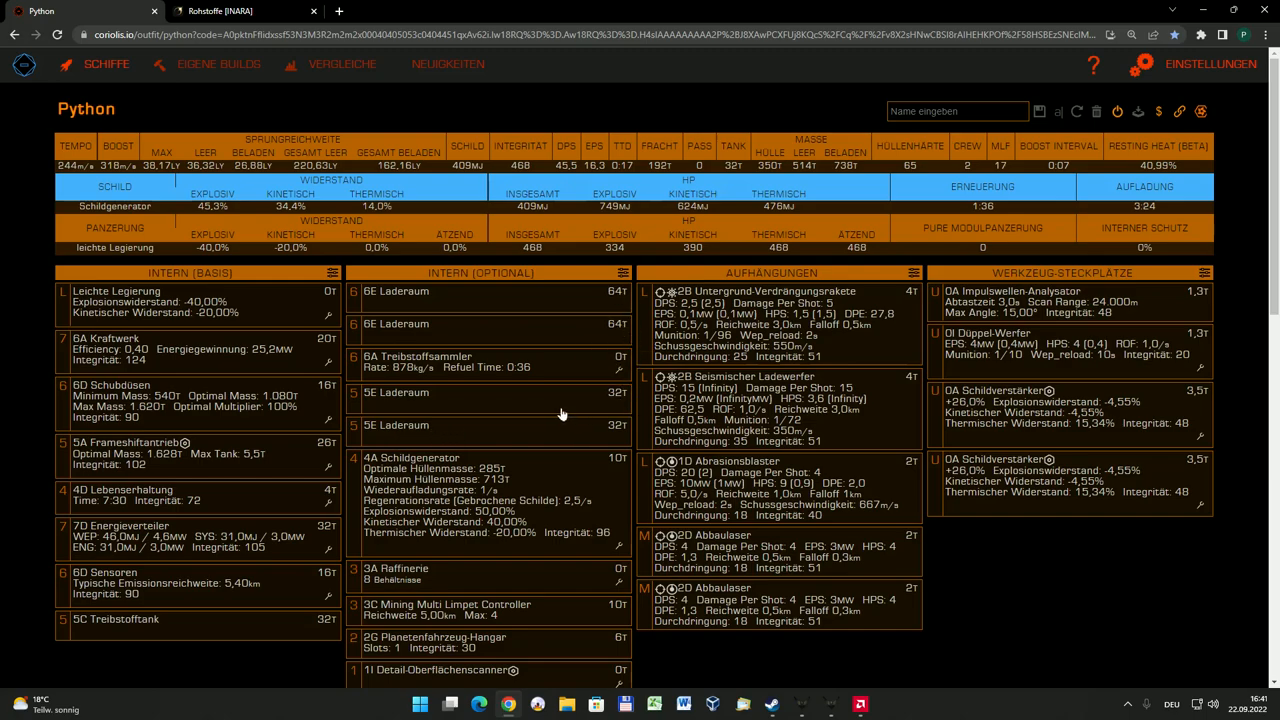
mouse_move(550, 414)
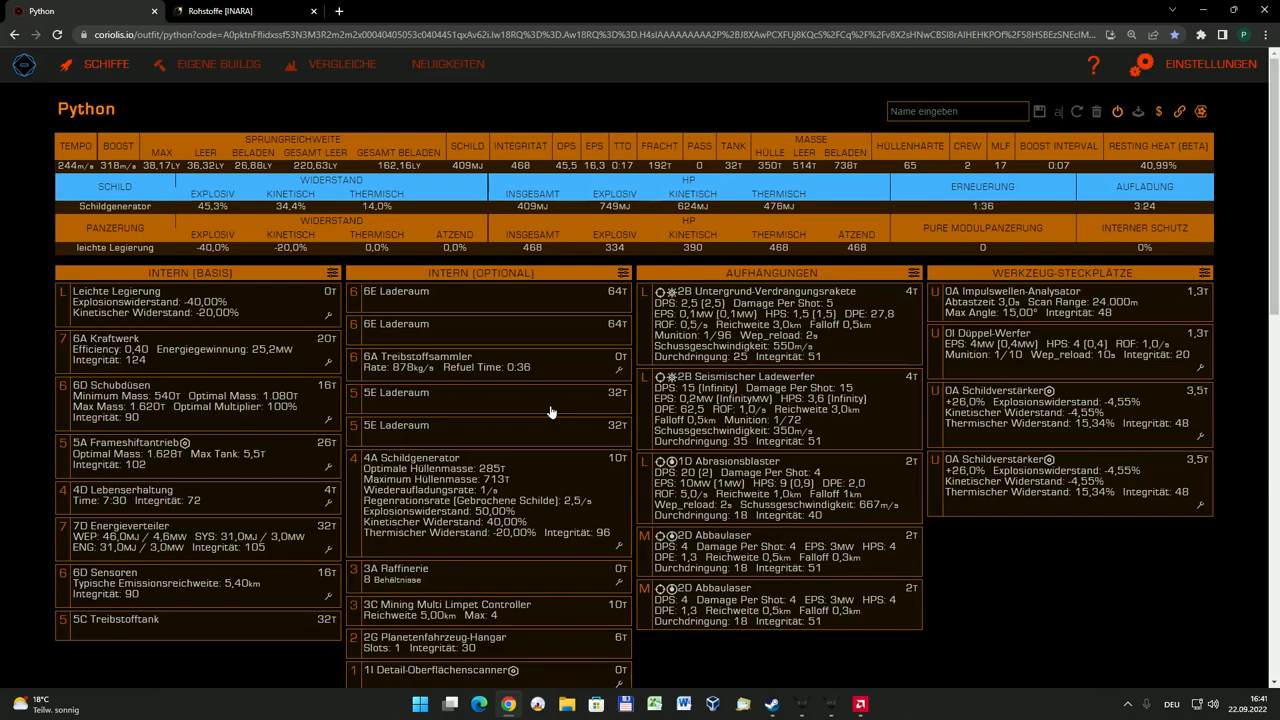
mouse_move(547, 403)
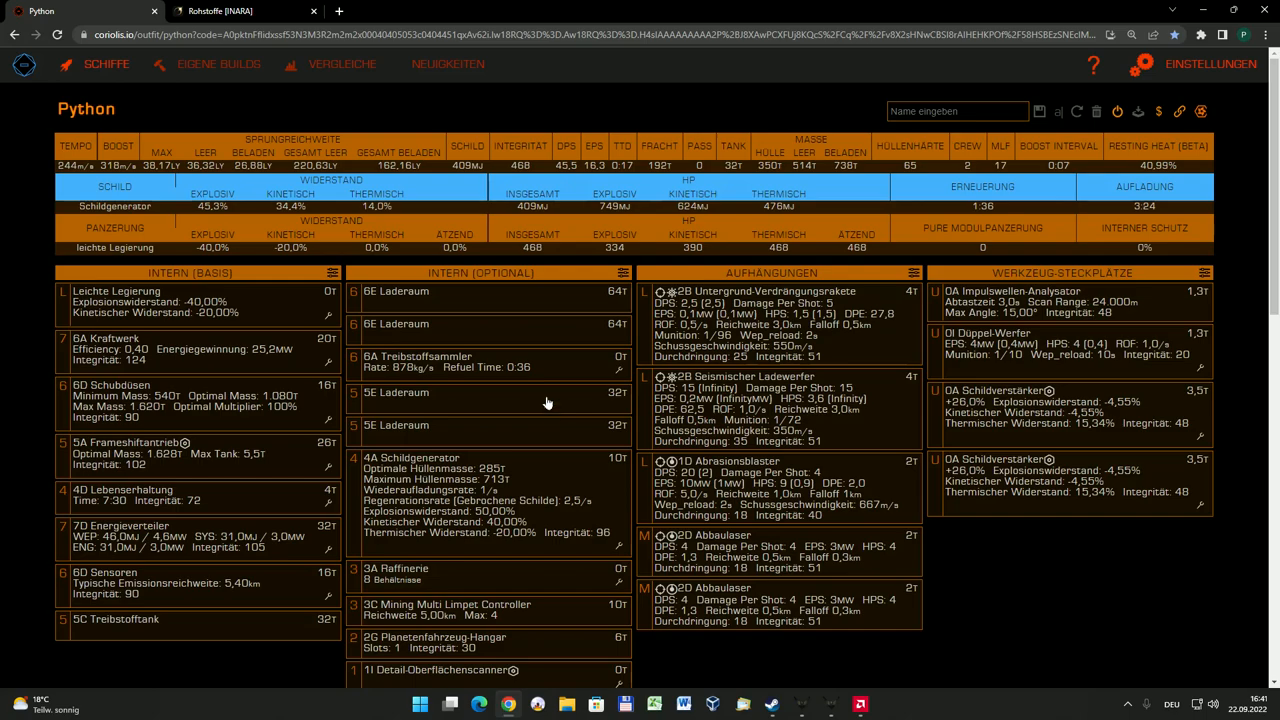
mouse_move(548, 411)
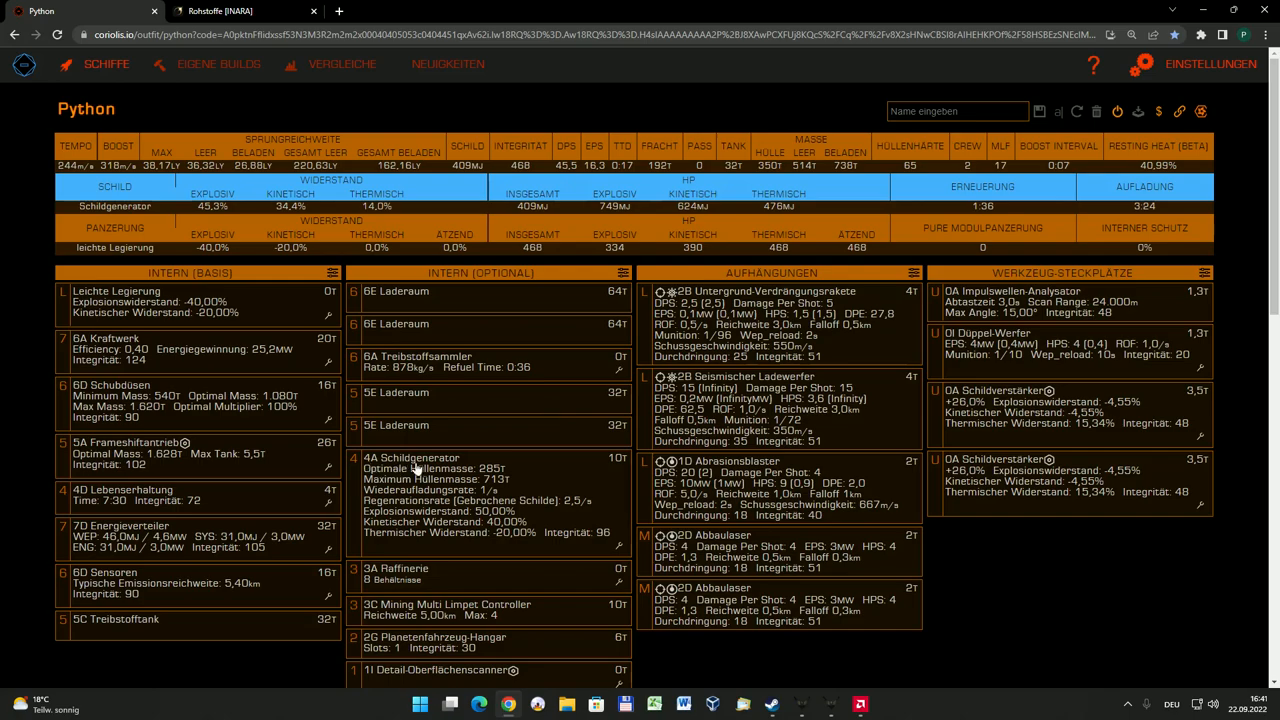
scroll(down, 3)
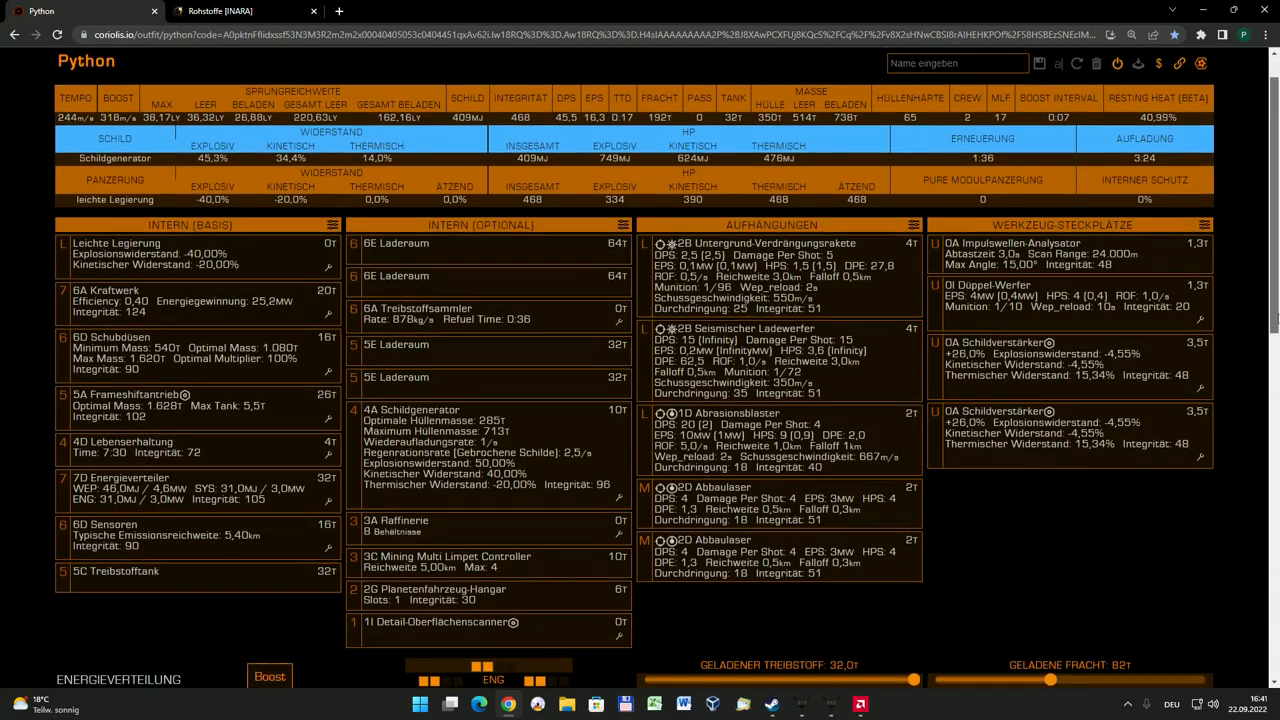
scroll(down, 3)
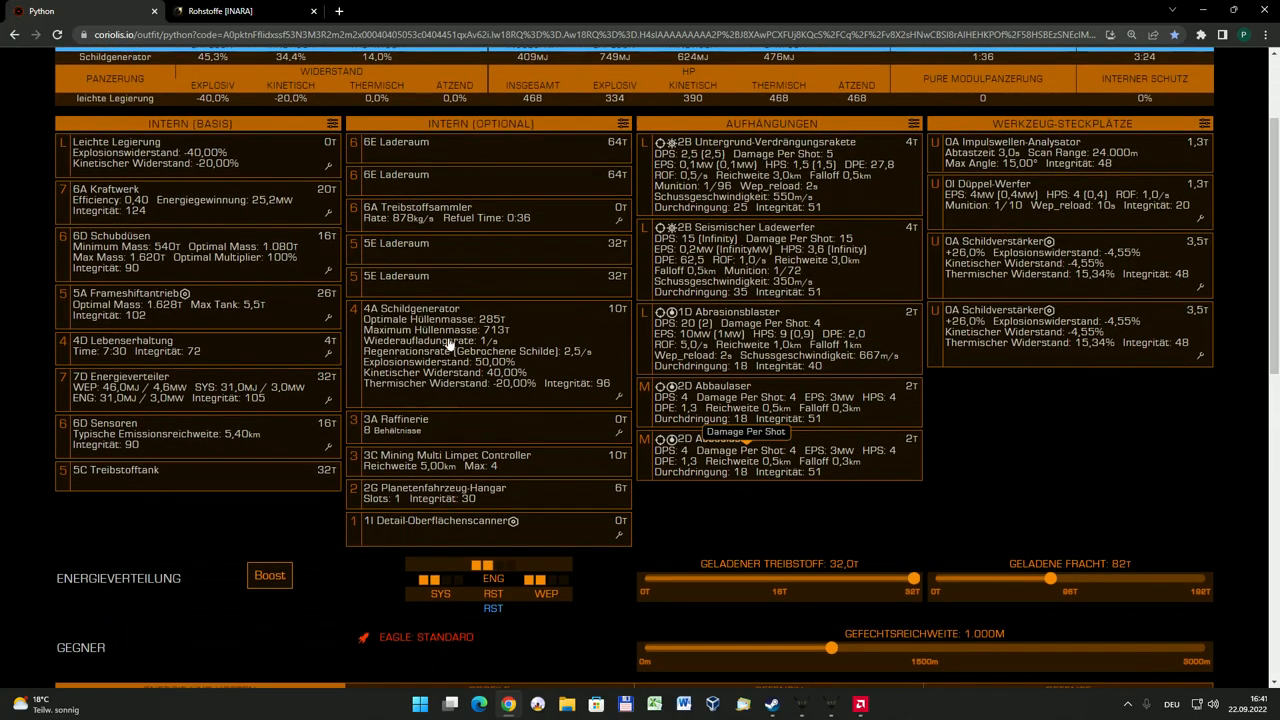
mouse_move(745, 431)
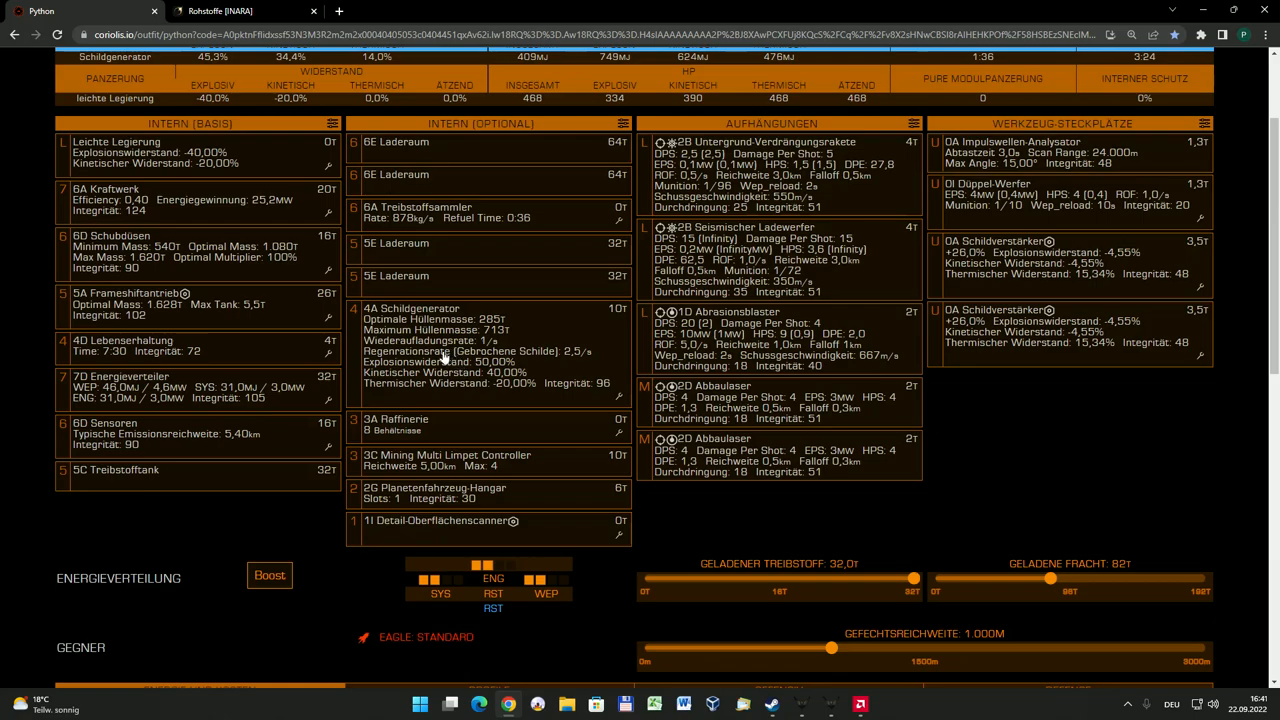
mouse_move(373, 322)
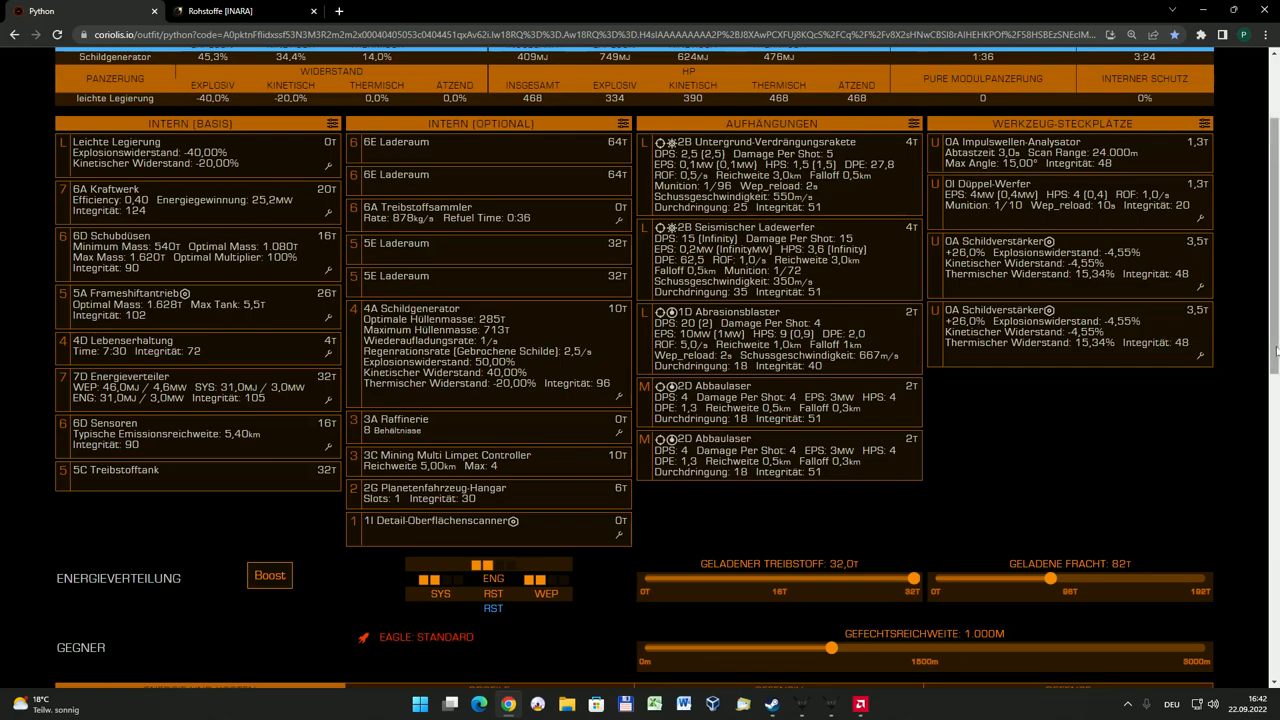
scroll(down, 3)
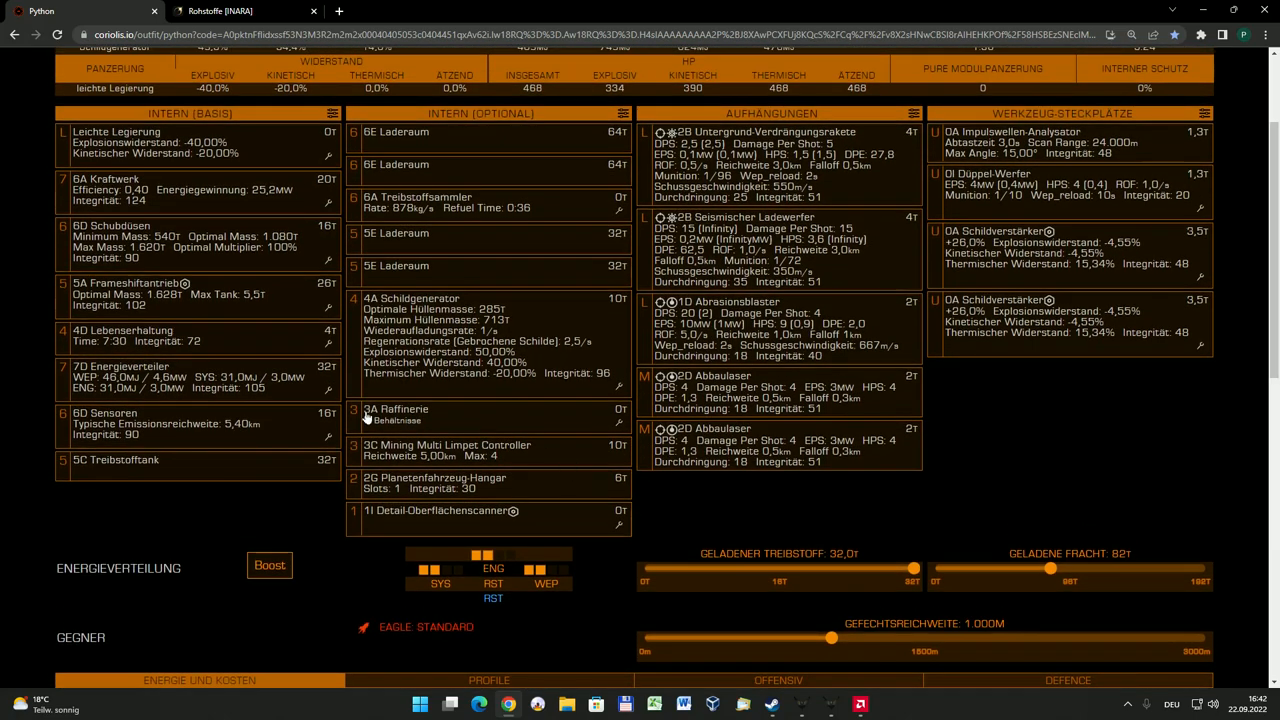
mouse_move(427, 415)
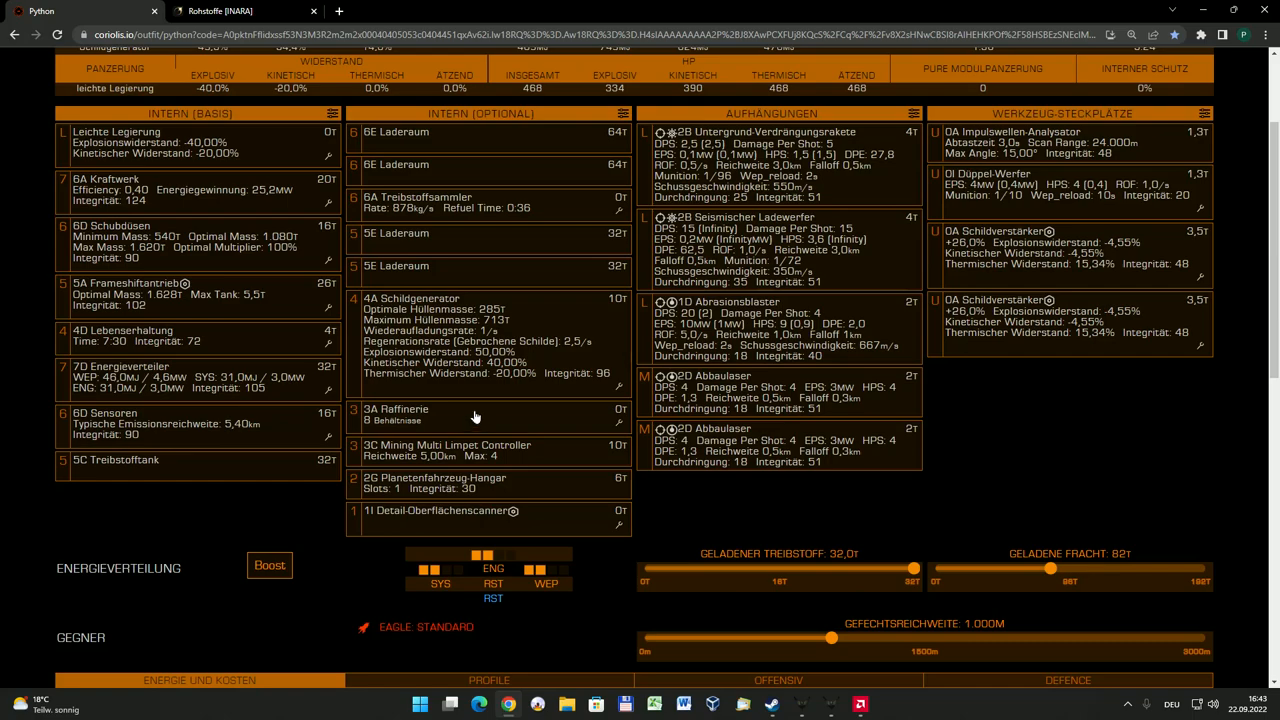
mouse_move(440, 414)
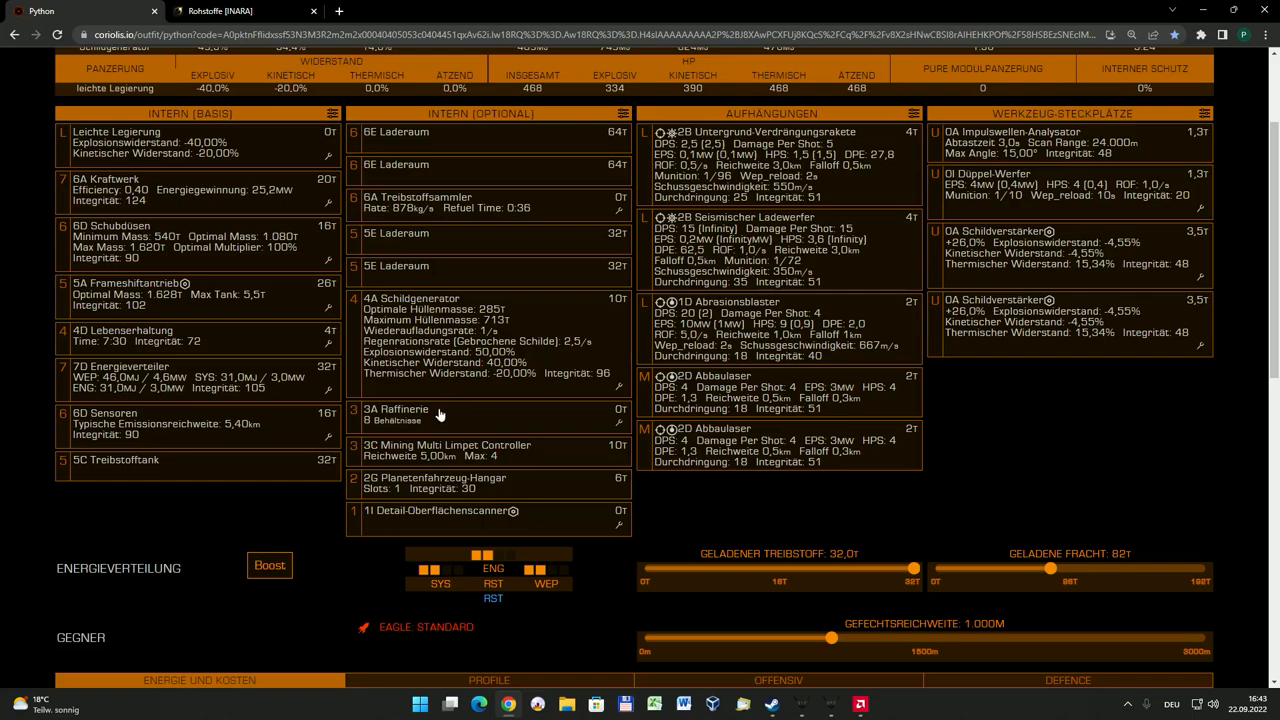
mouse_move(378, 428)
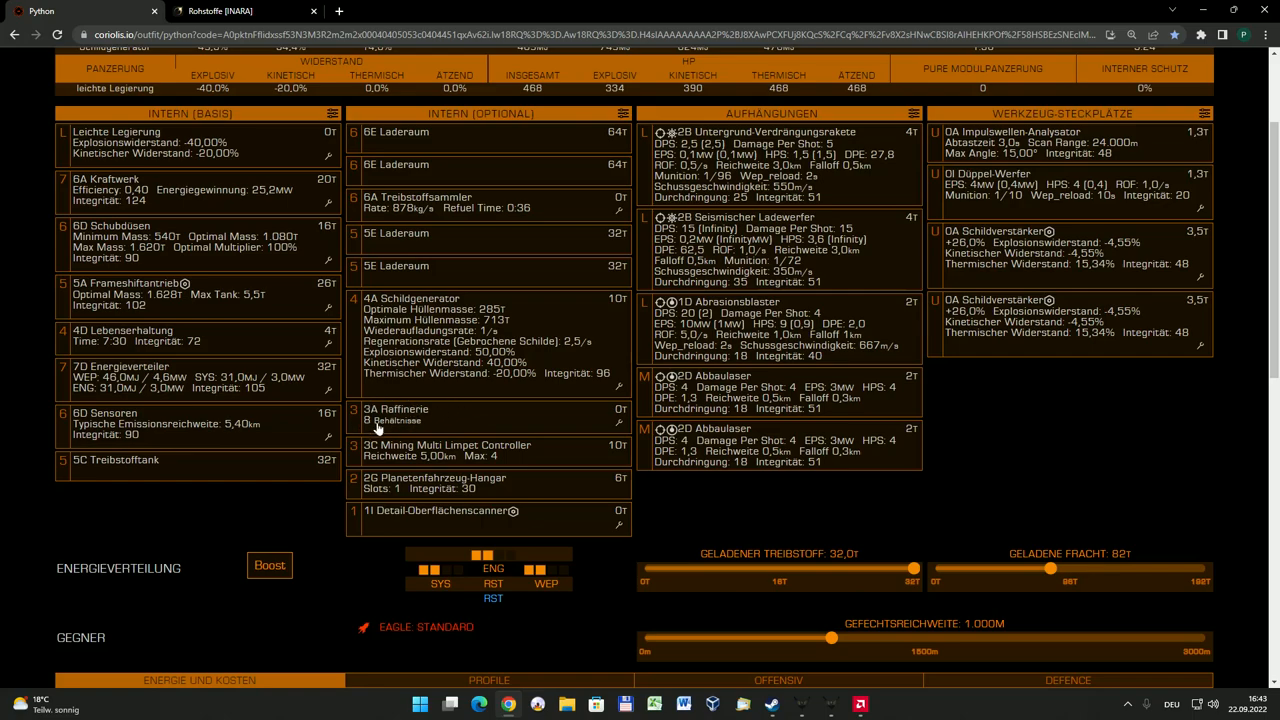
mouse_move(437, 427)
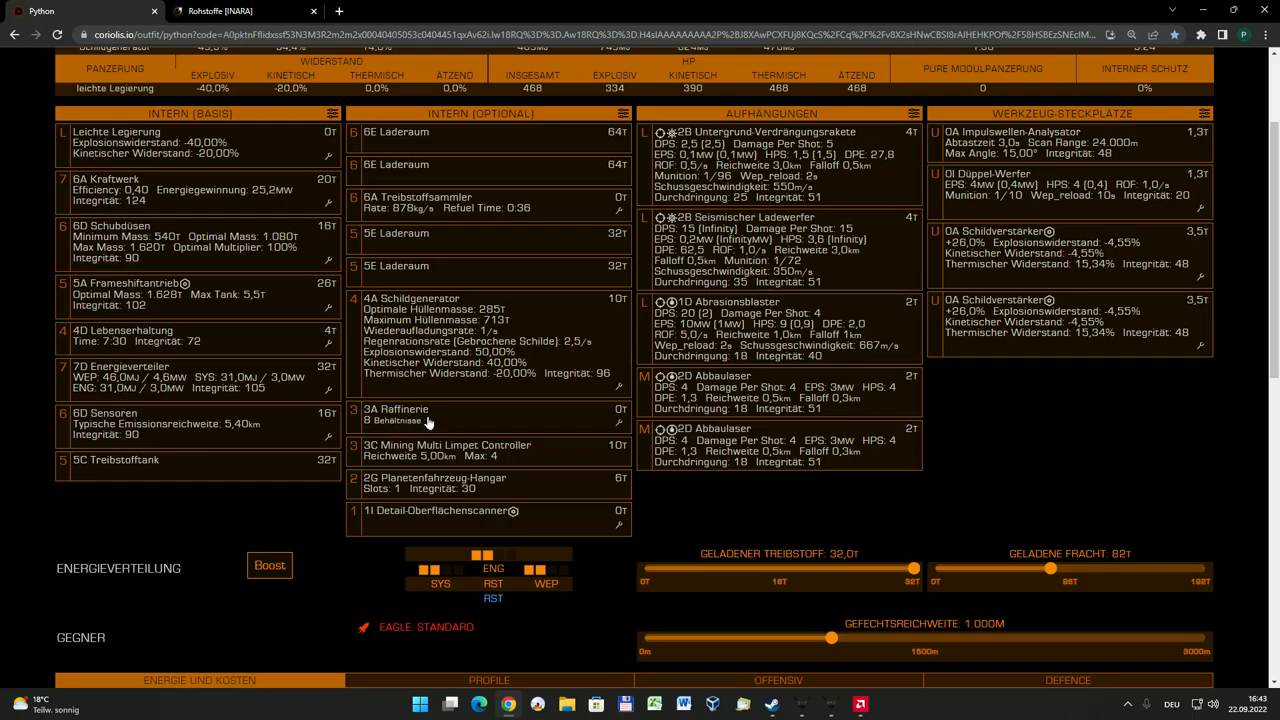
mouse_move(377, 453)
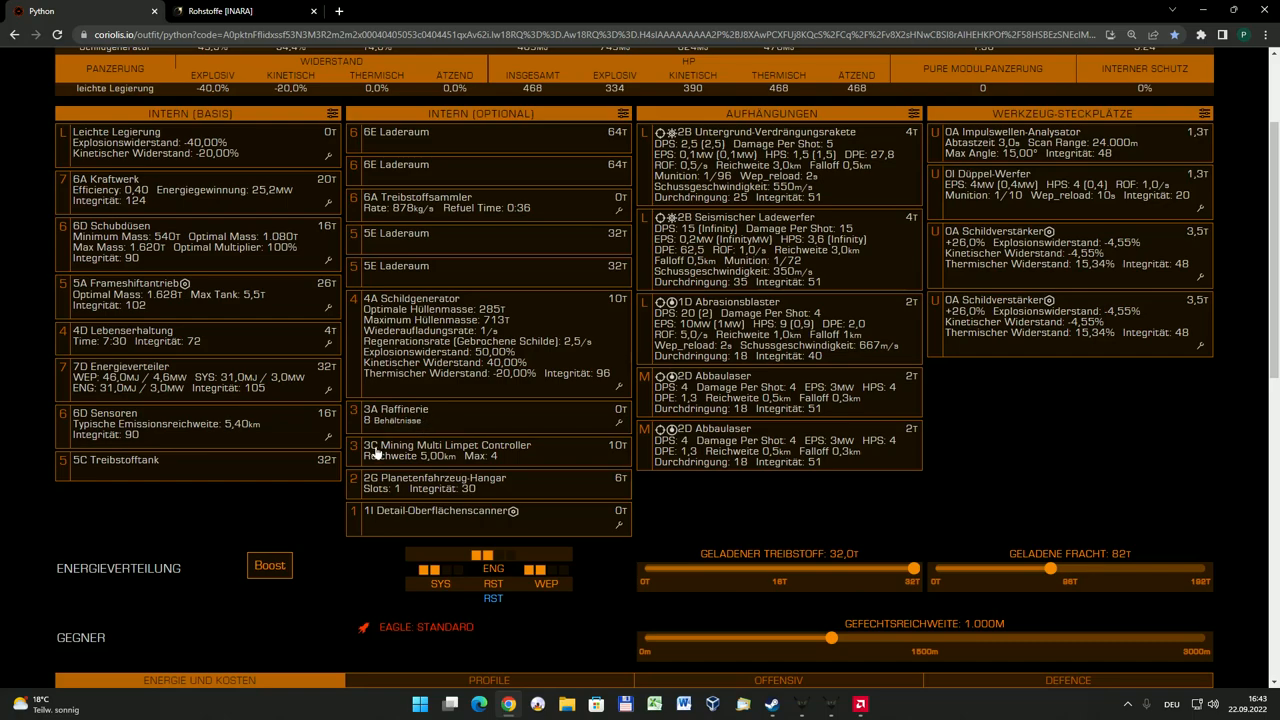
mouse_move(508, 460)
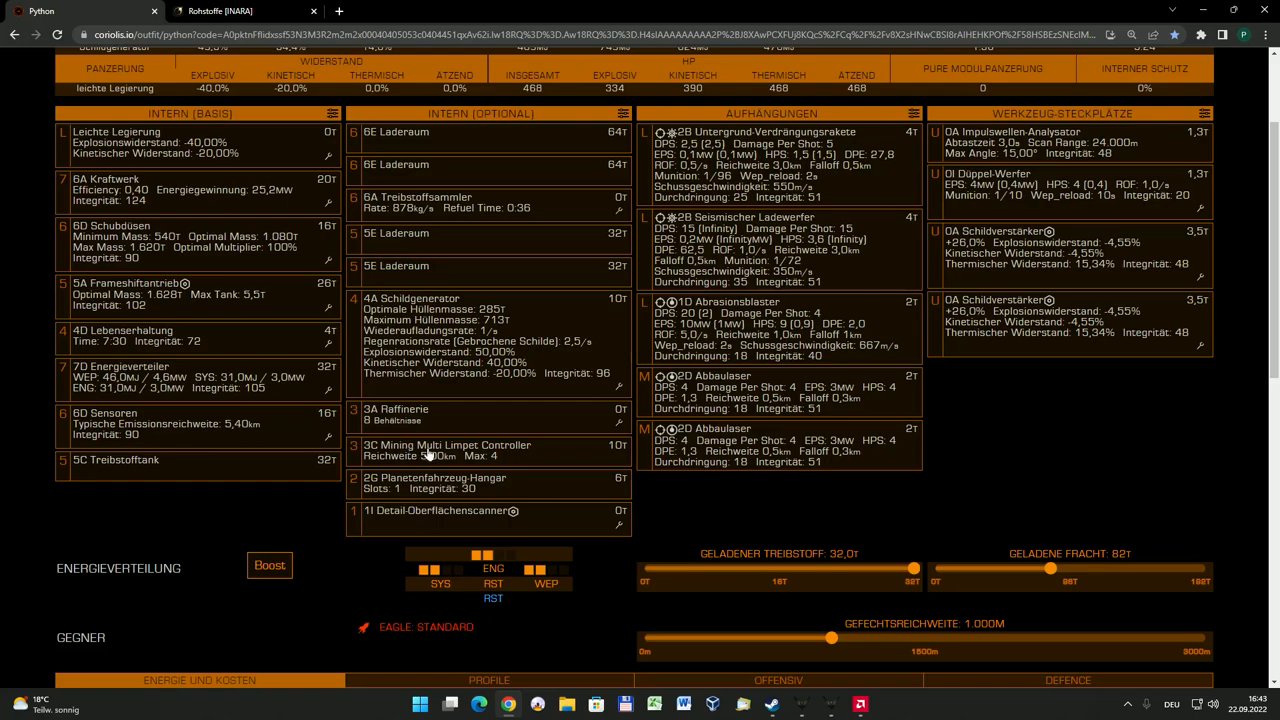
mouse_move(531, 469)
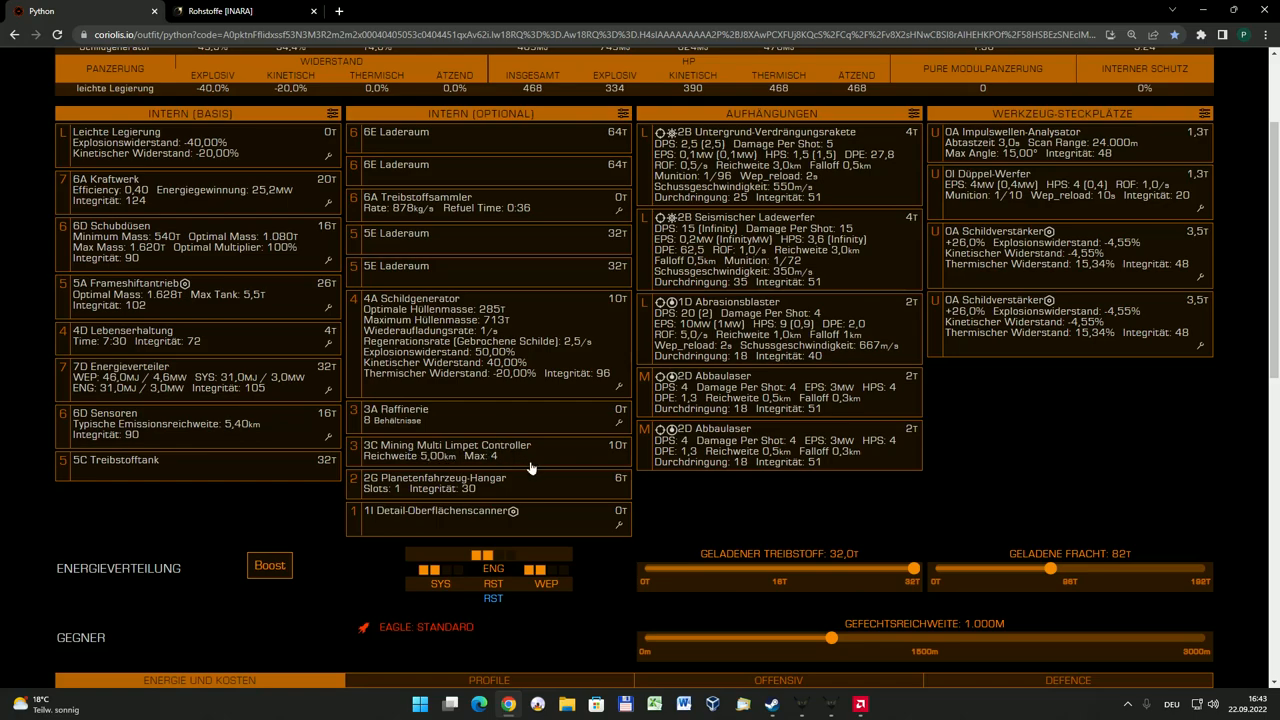
mouse_move(517, 454)
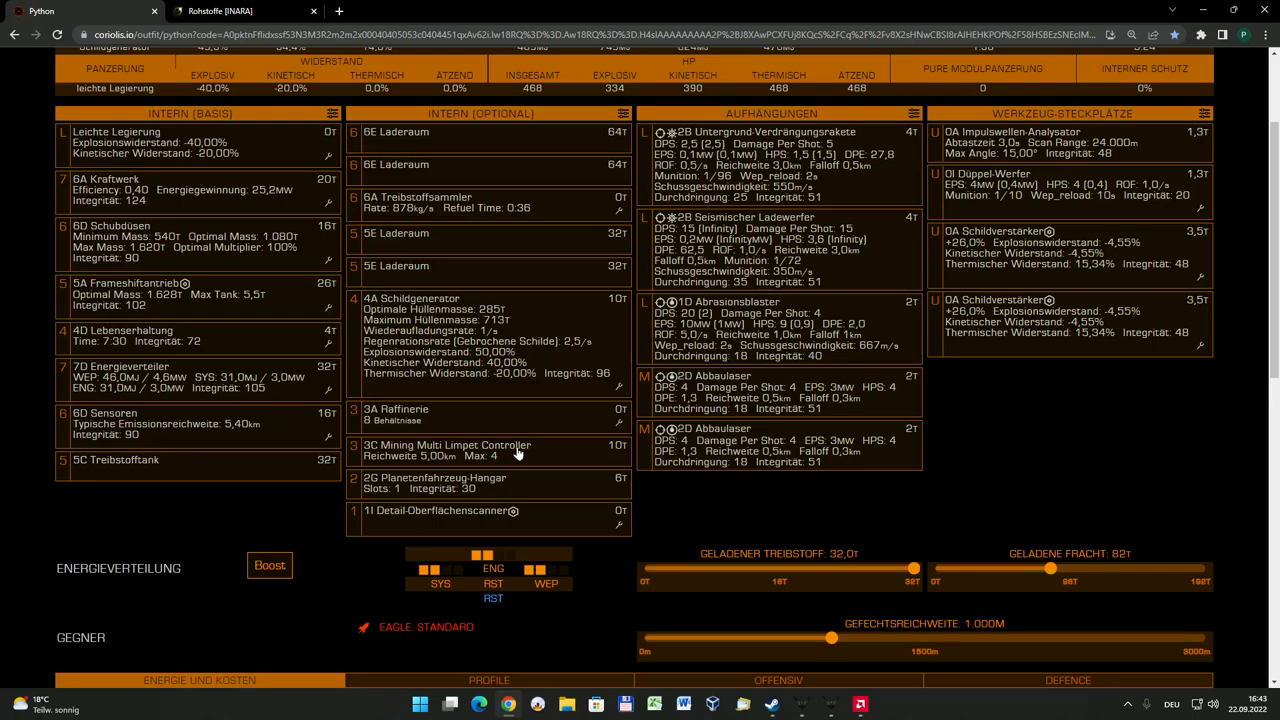
mouse_move(445, 453)
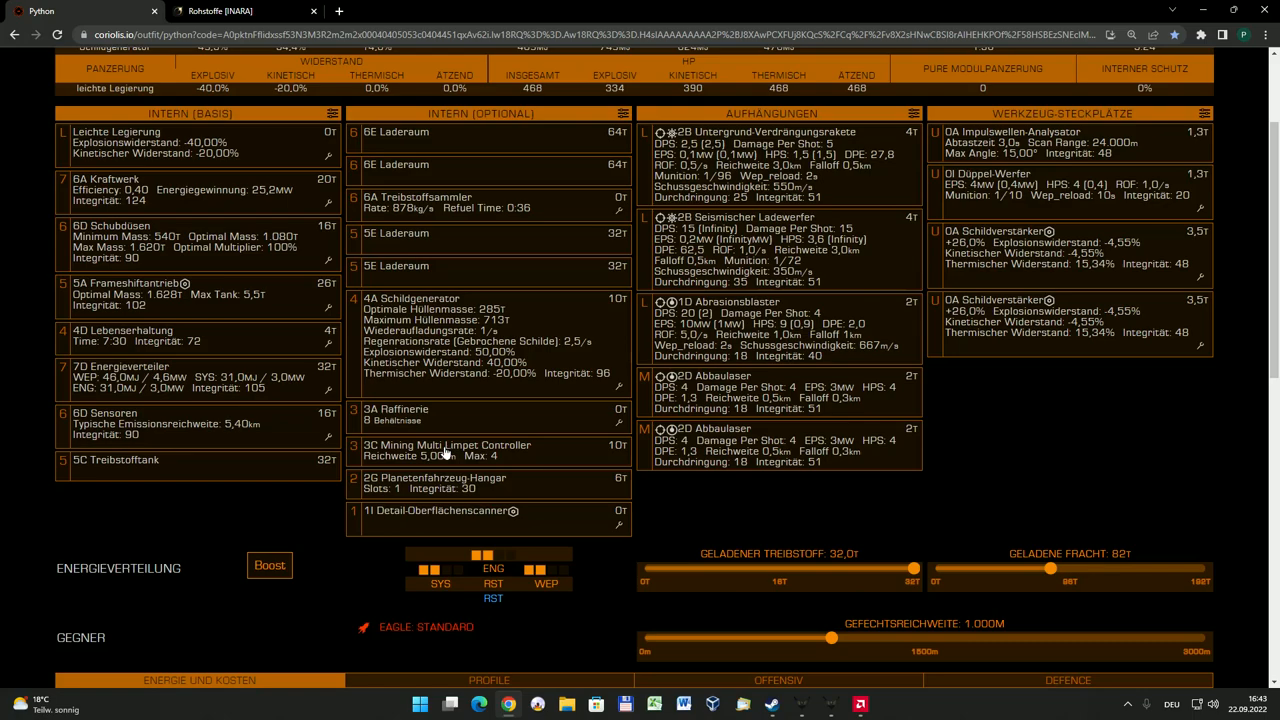
mouse_move(557, 456)
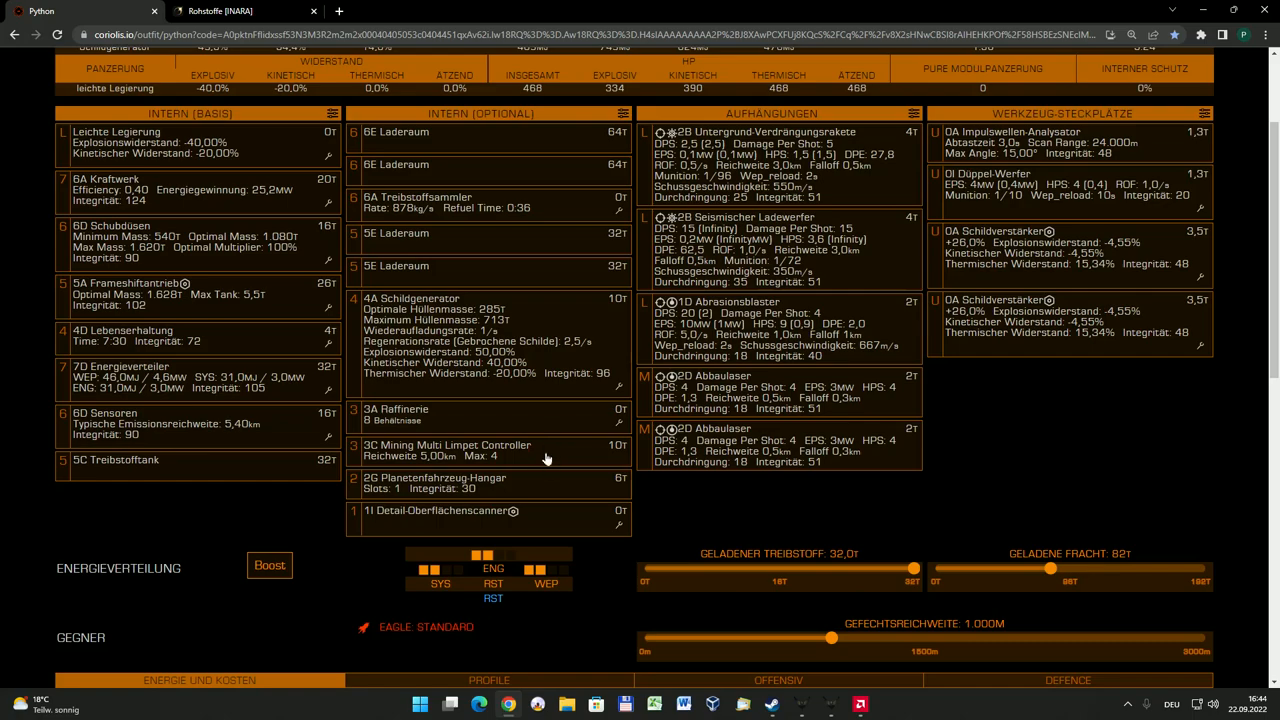
mouse_move(372, 441)
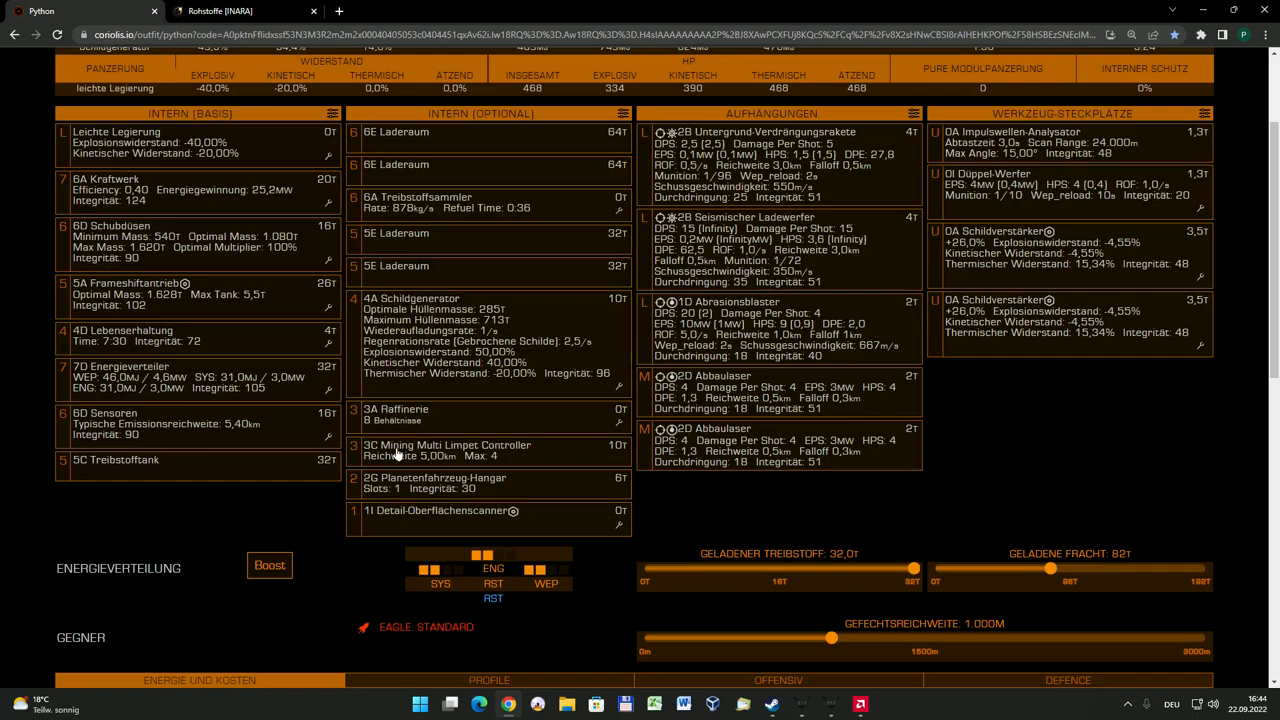
mouse_move(537, 457)
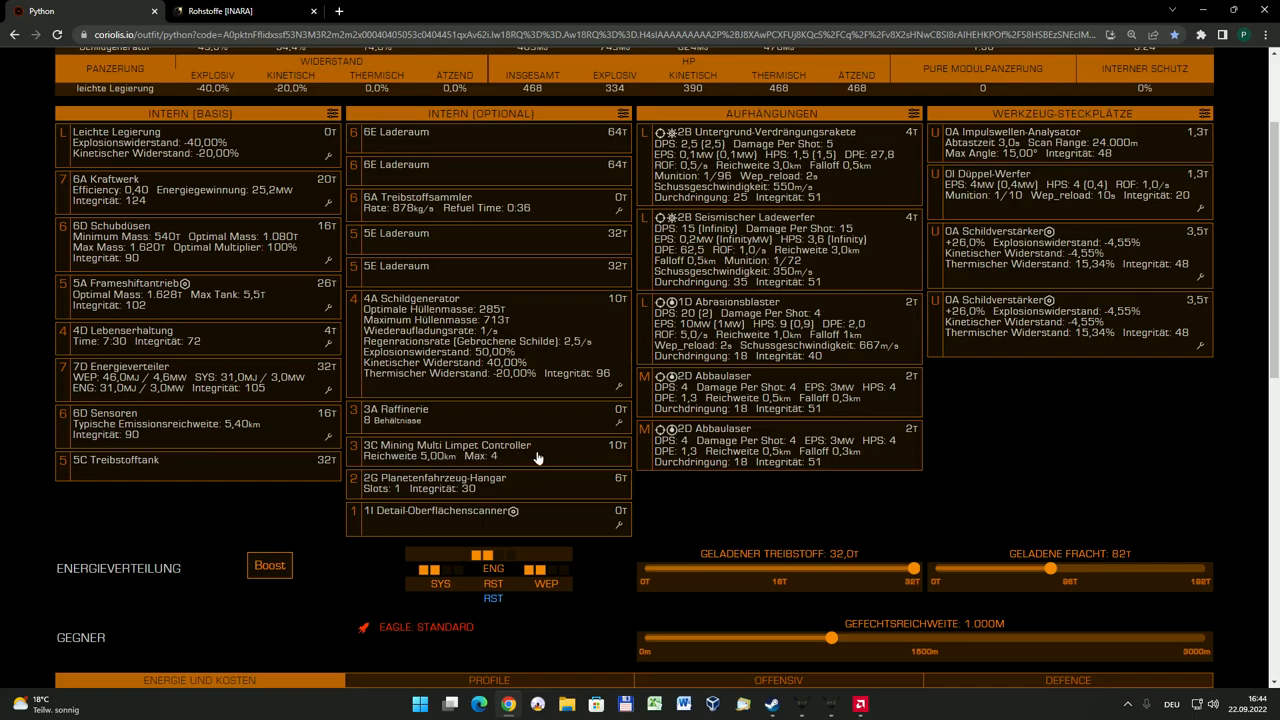
mouse_move(545, 460)
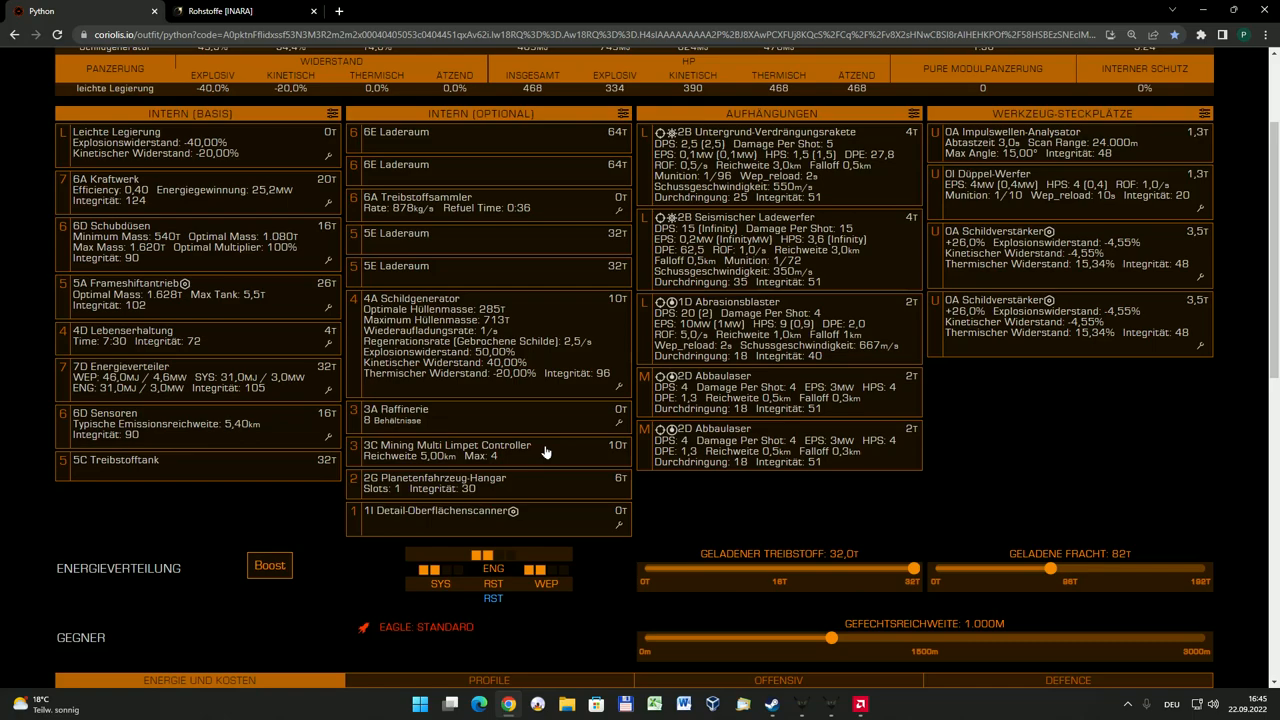
mouse_move(502, 467)
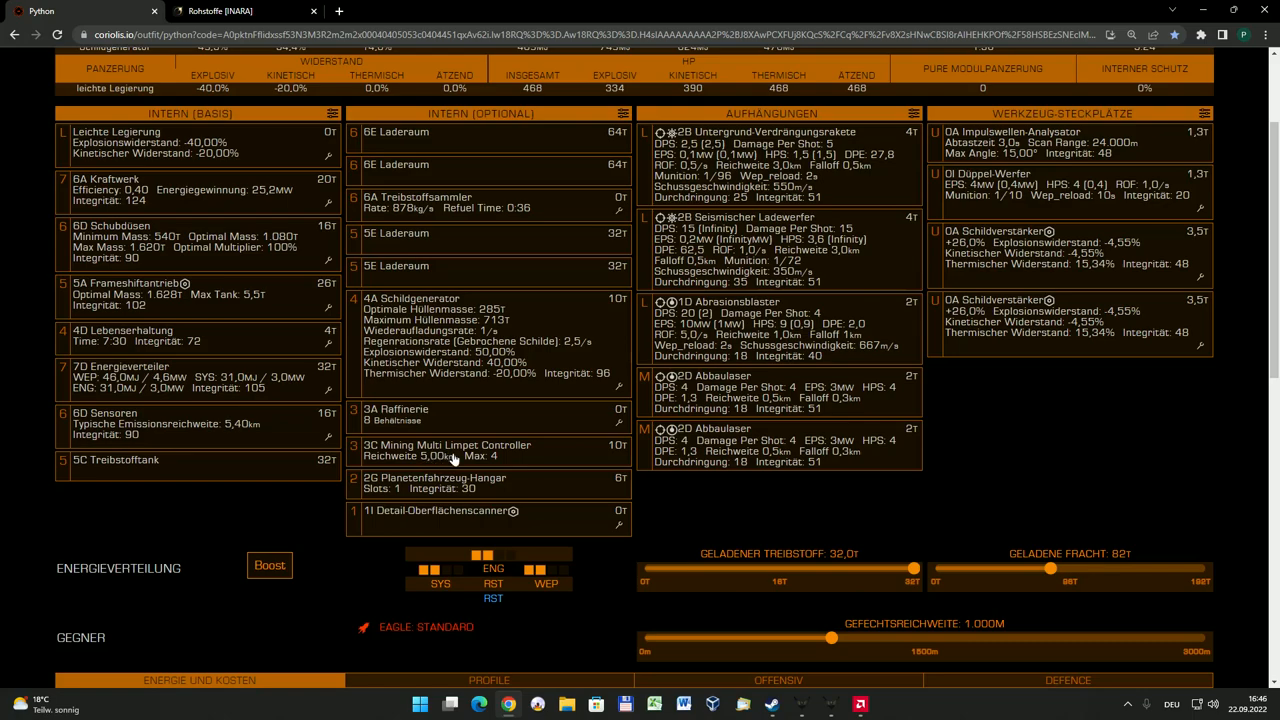
mouse_move(370, 456)
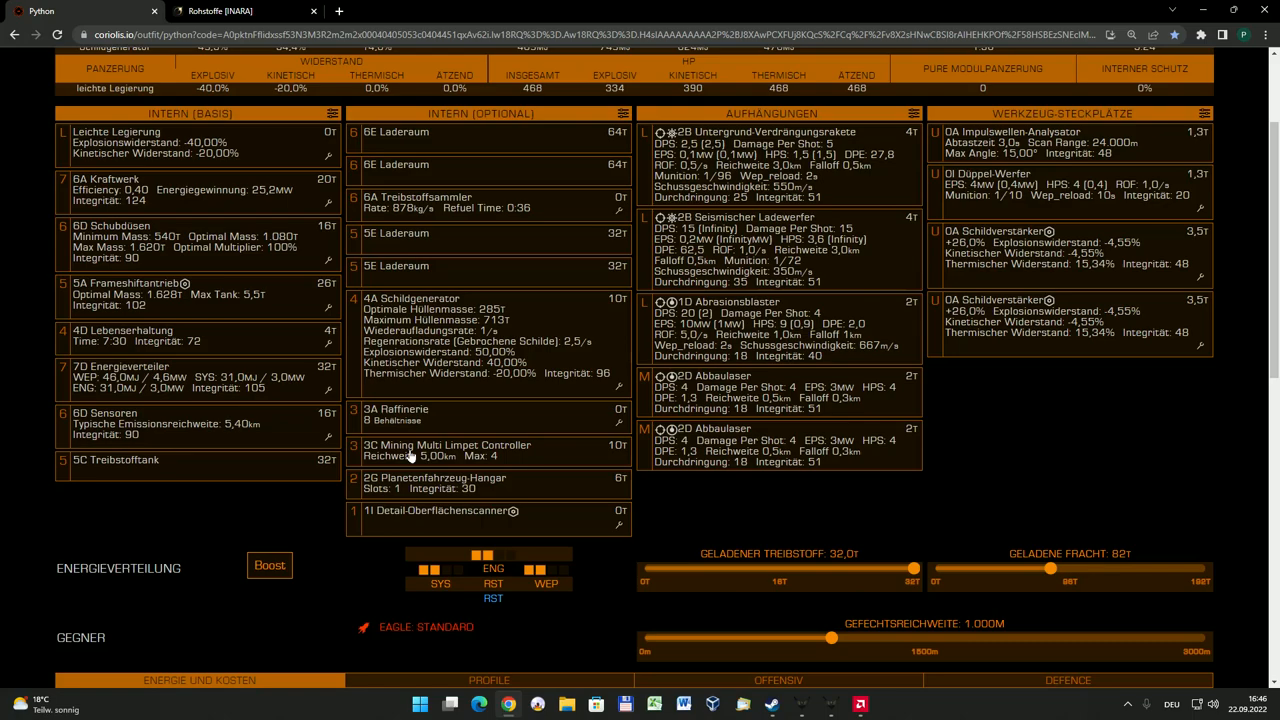
mouse_move(372, 453)
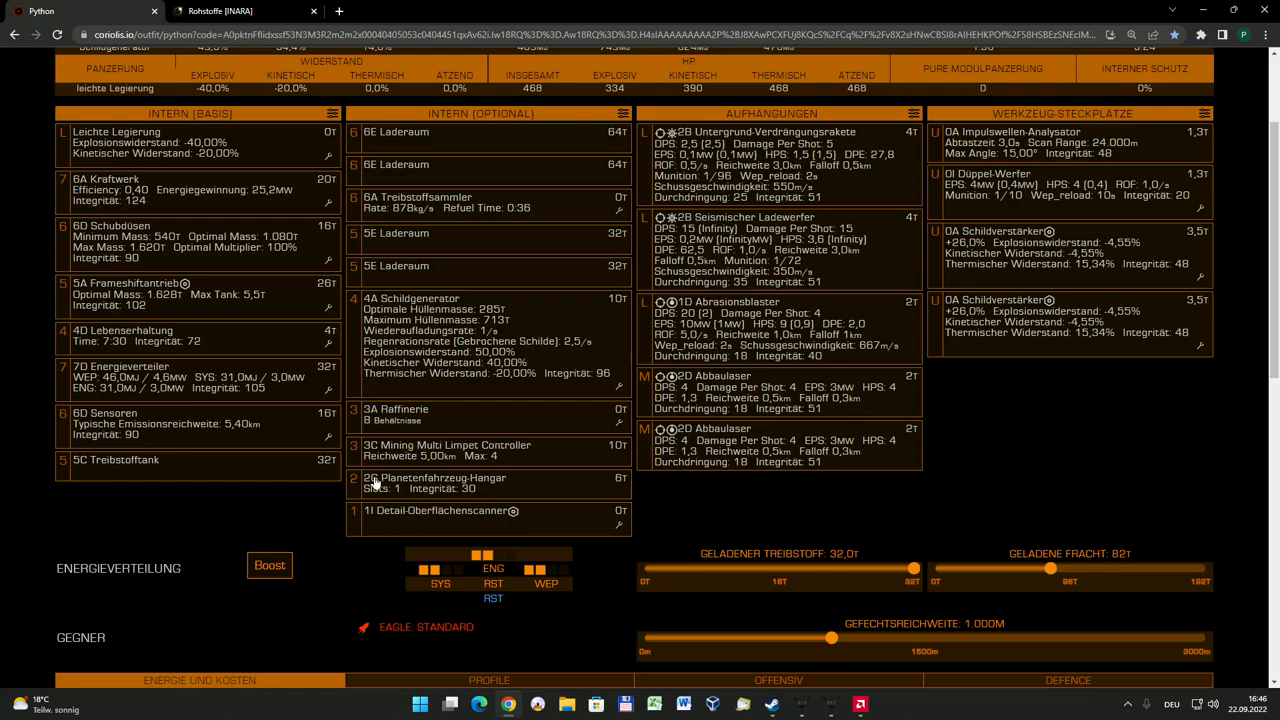
mouse_move(460, 490)
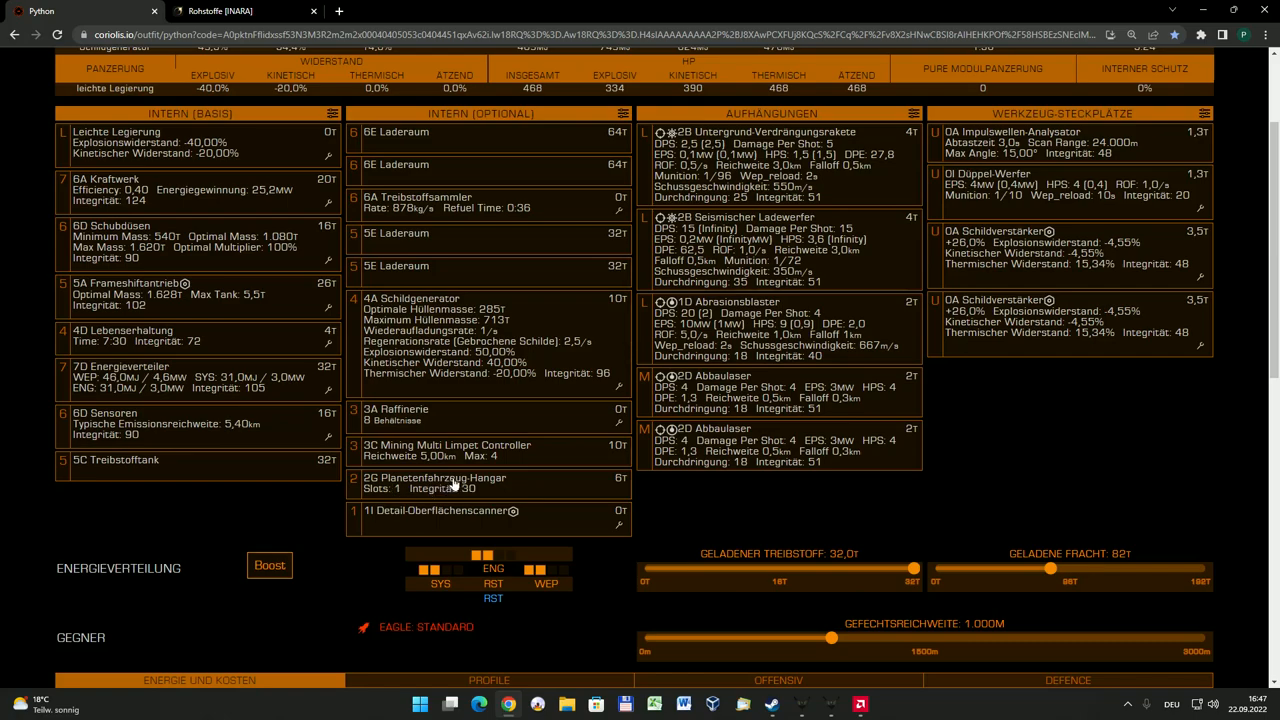
mouse_move(542, 520)
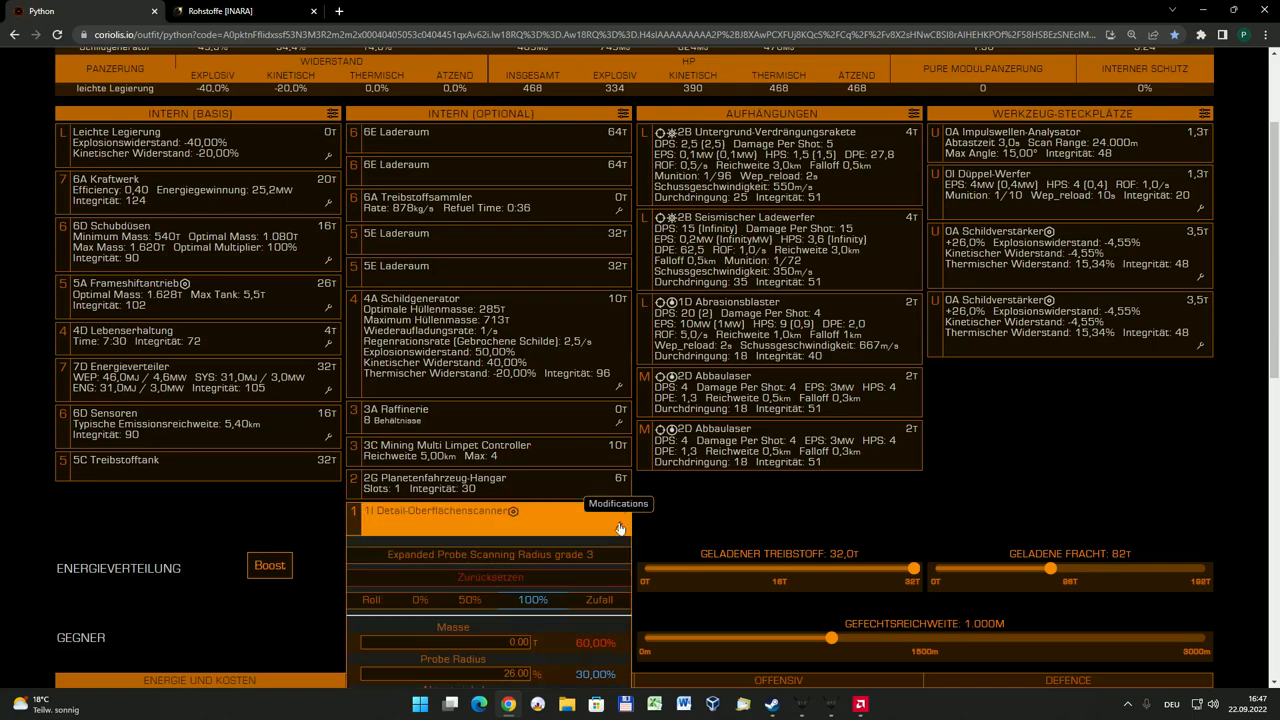
scroll(down, 3)
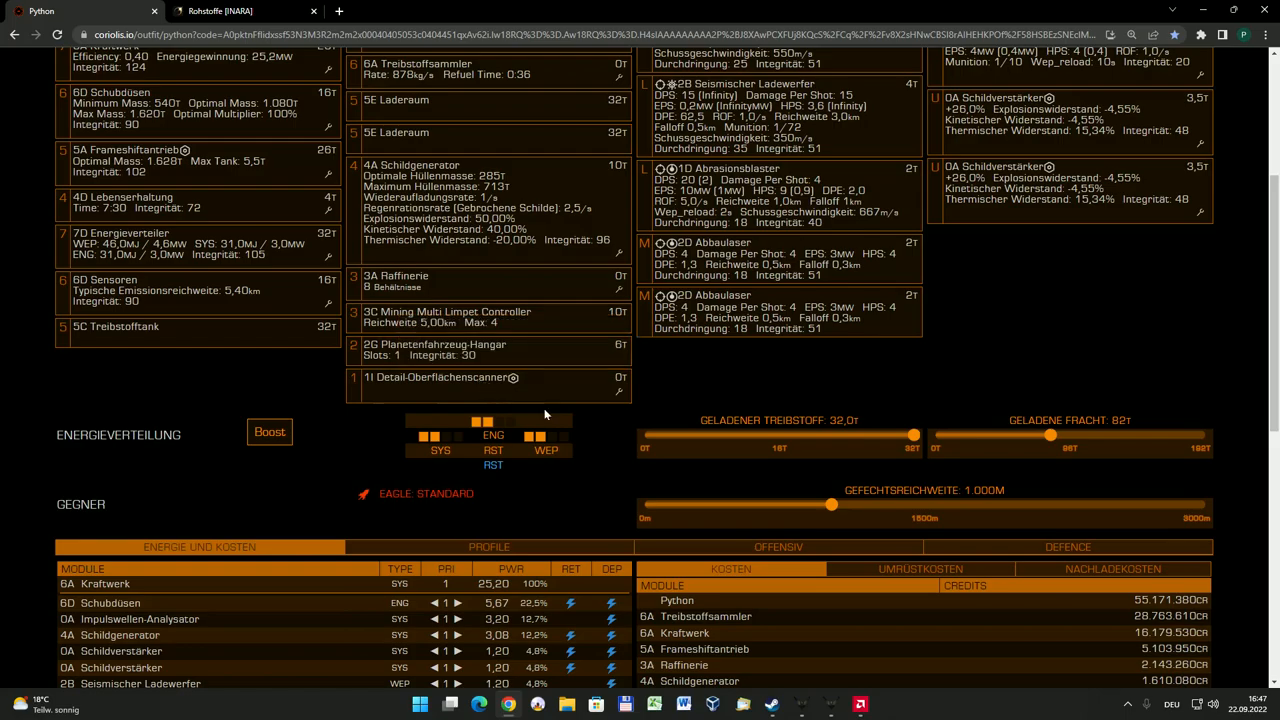
mouse_move(1275, 293)
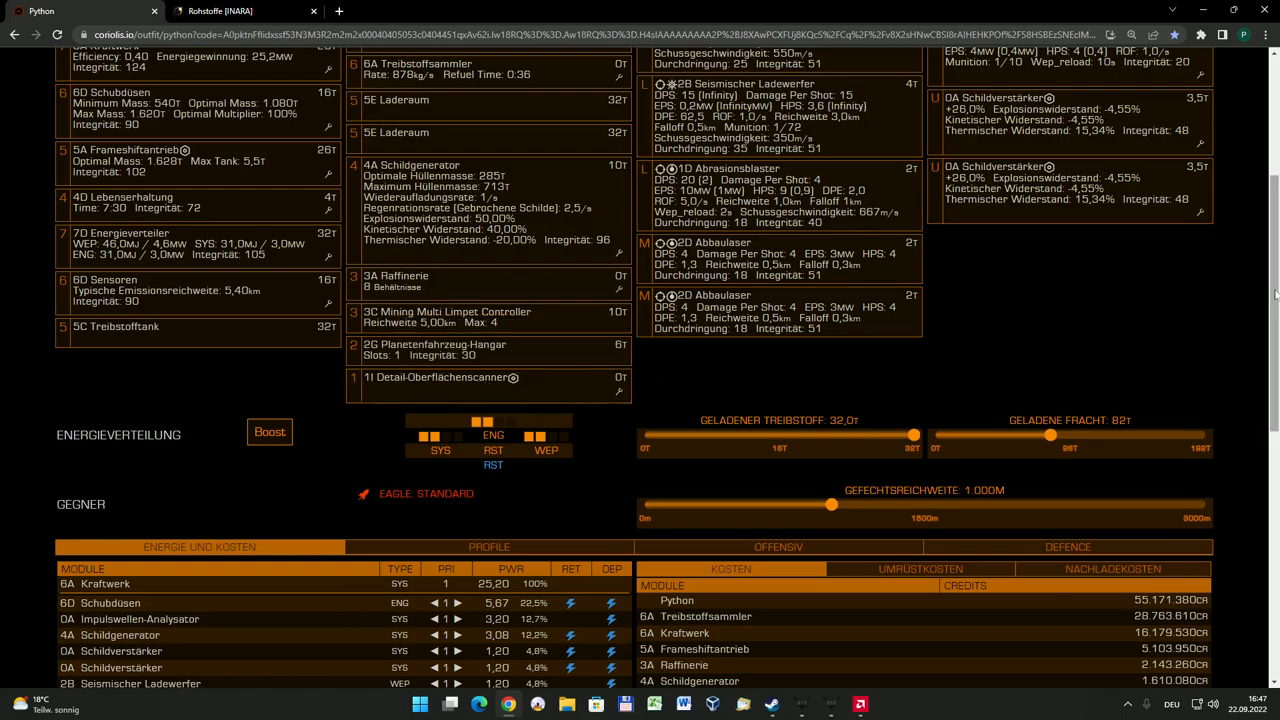
scroll(up, 3)
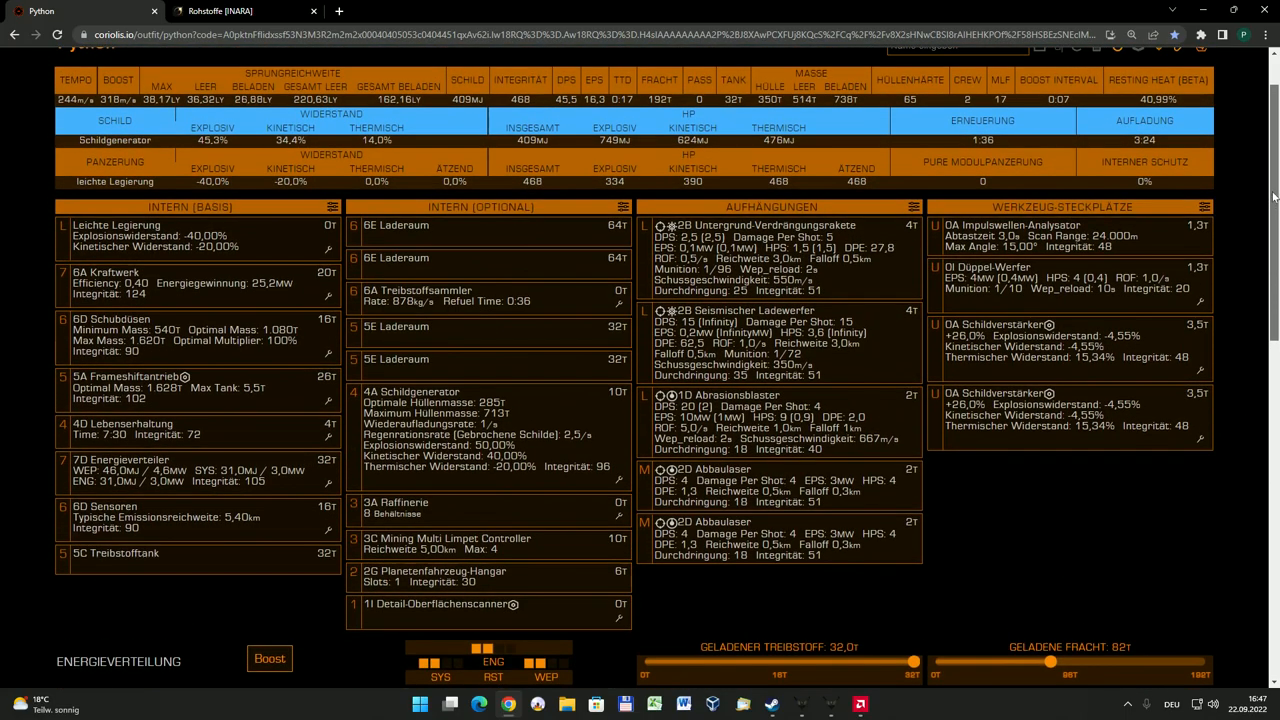
scroll(up, 3)
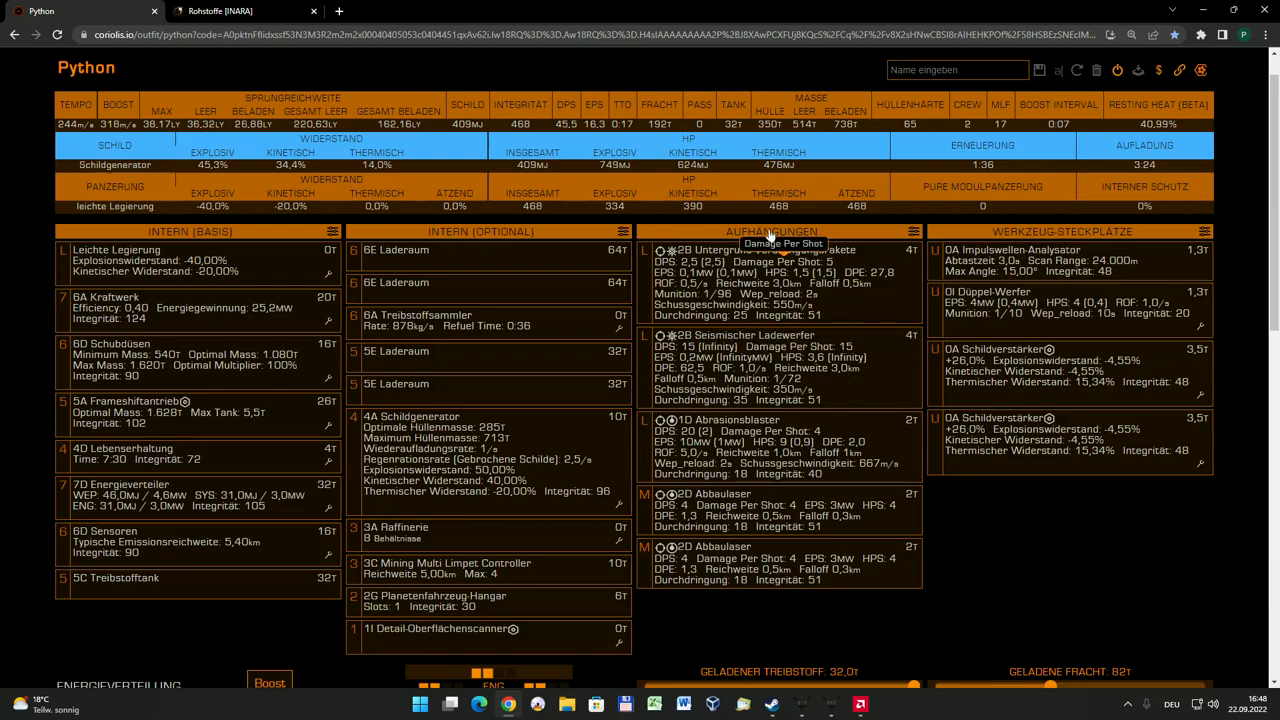
mouse_move(762, 232)
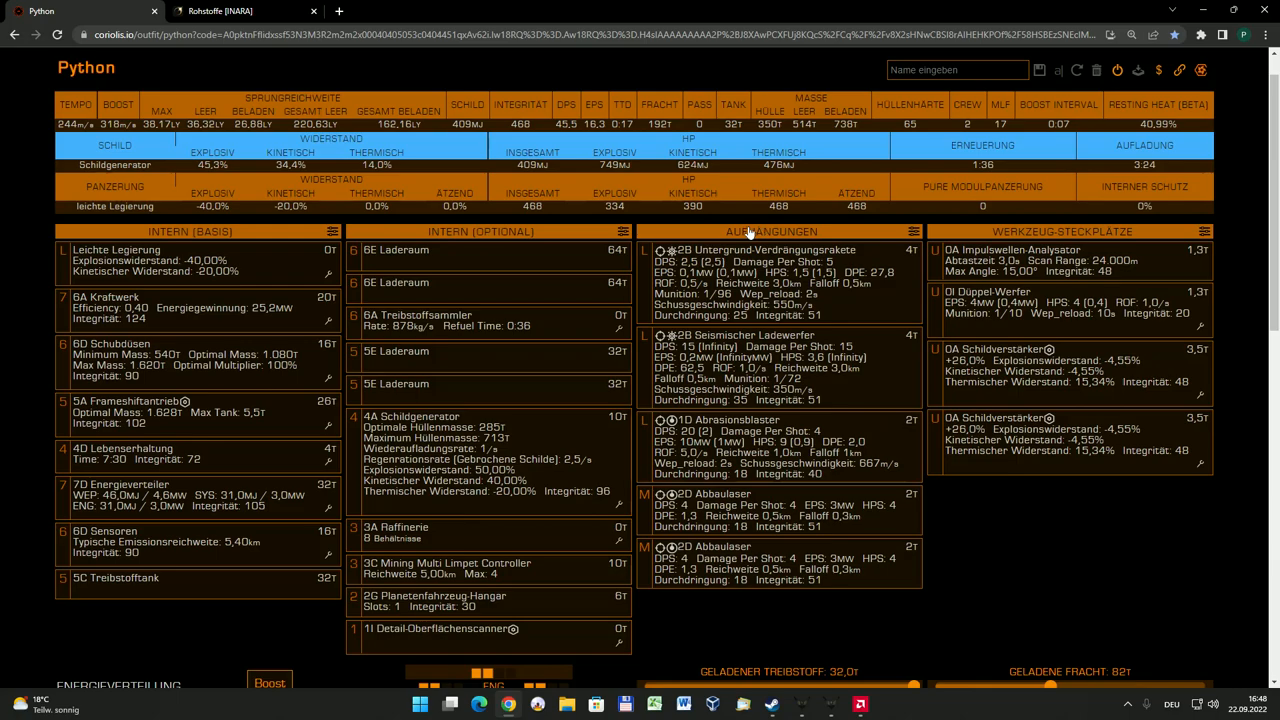
mouse_move(650, 547)
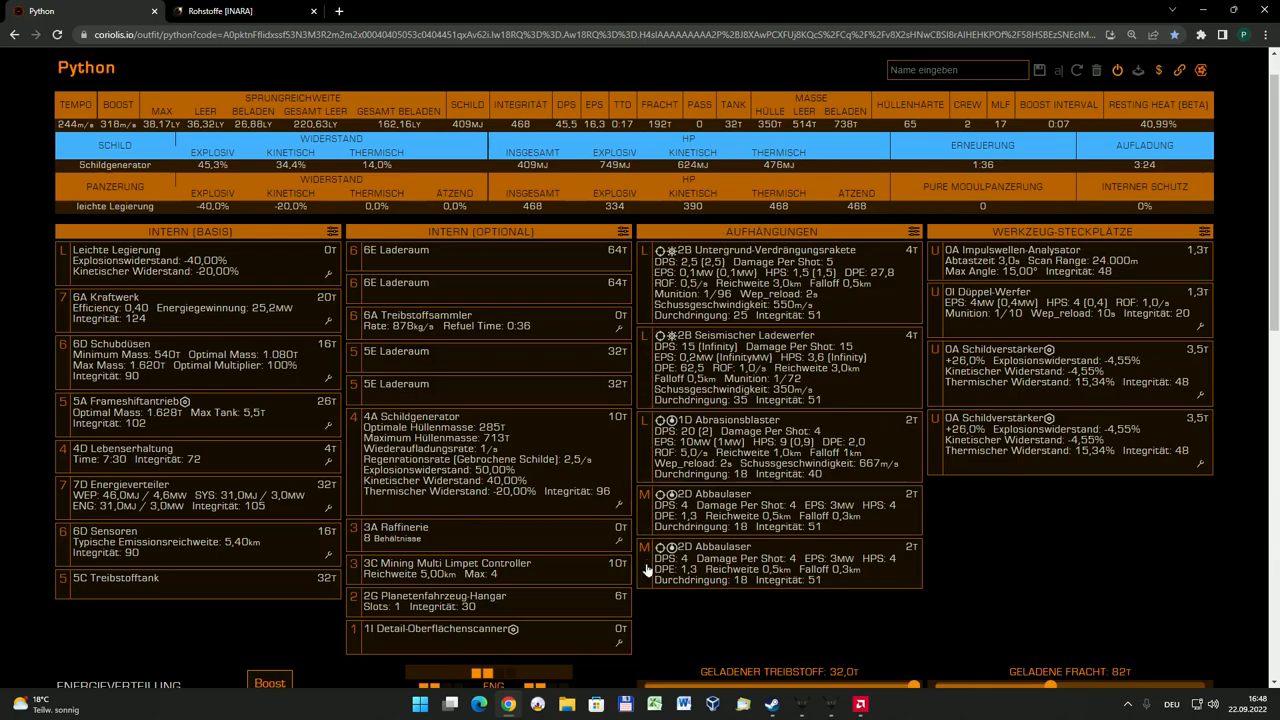
mouse_move(1006, 541)
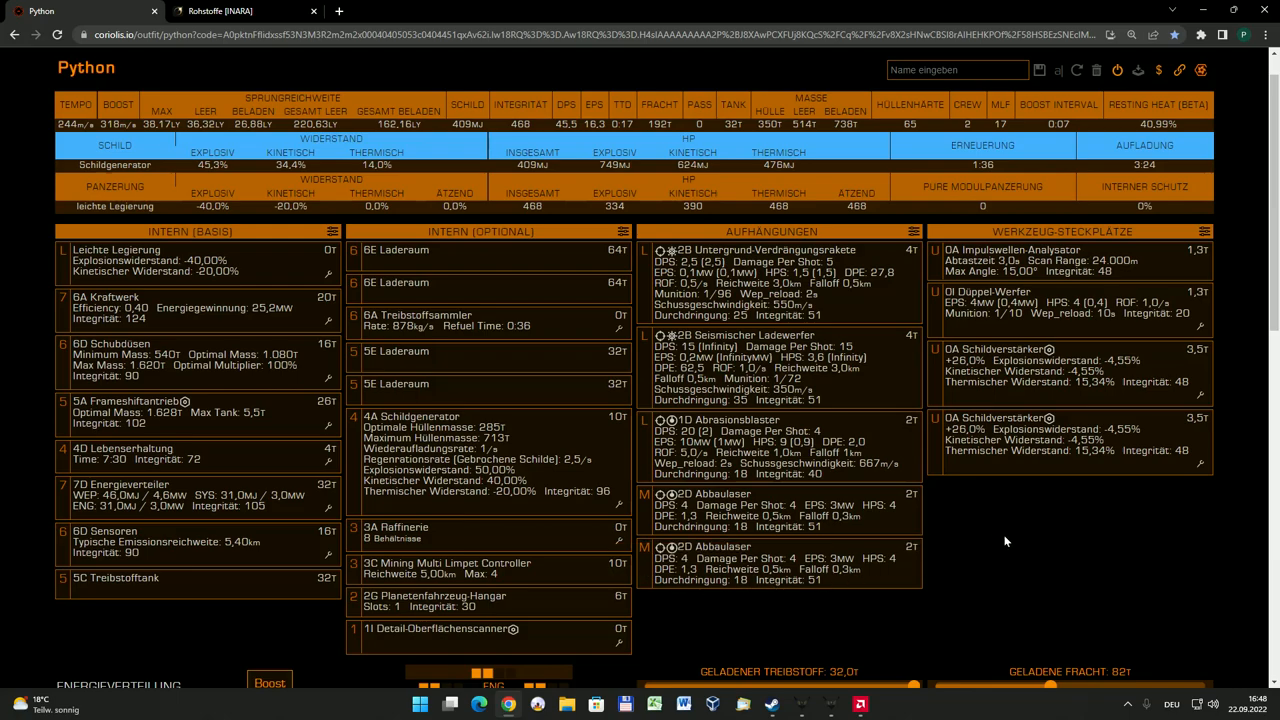
mouse_move(965, 535)
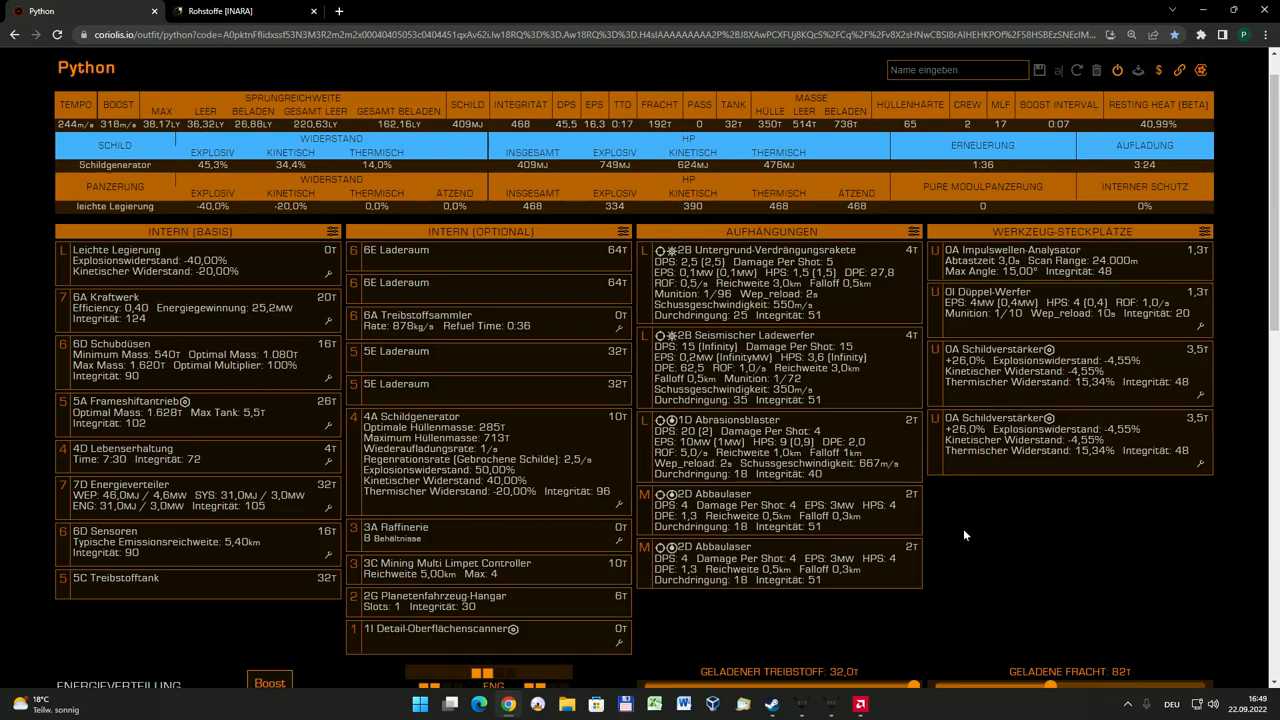
mouse_move(757, 362)
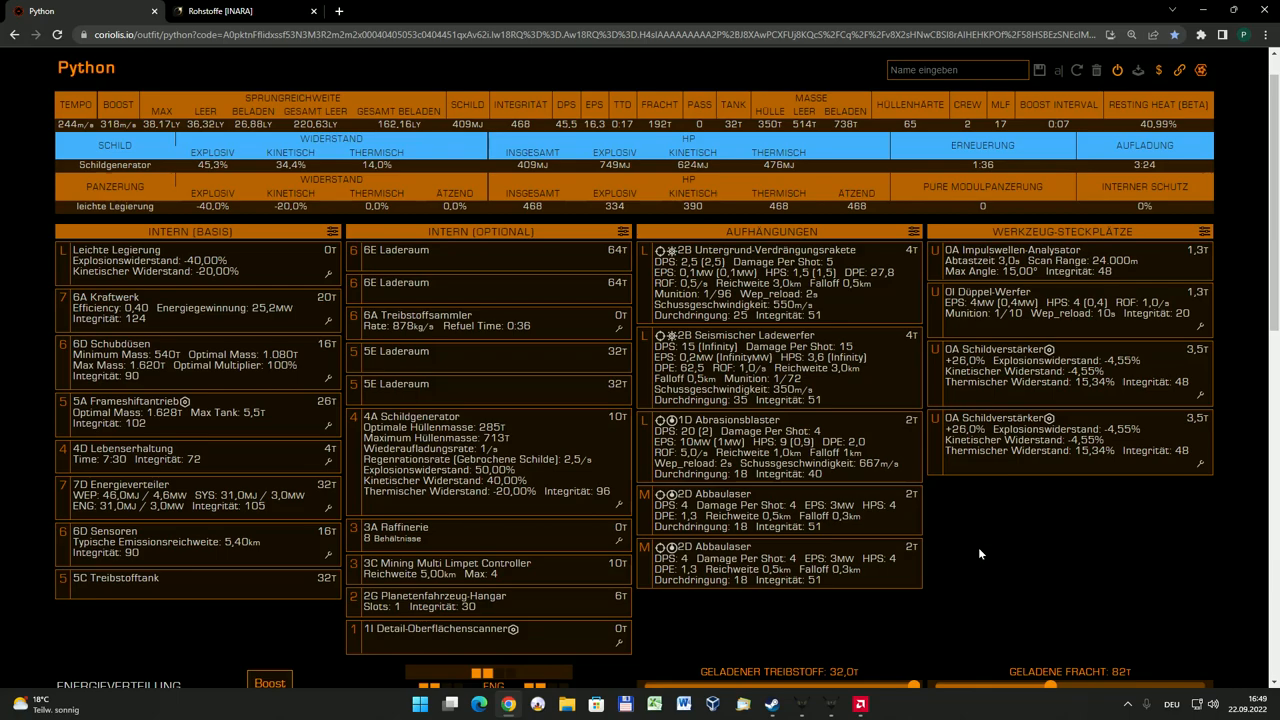
mouse_move(962, 509)
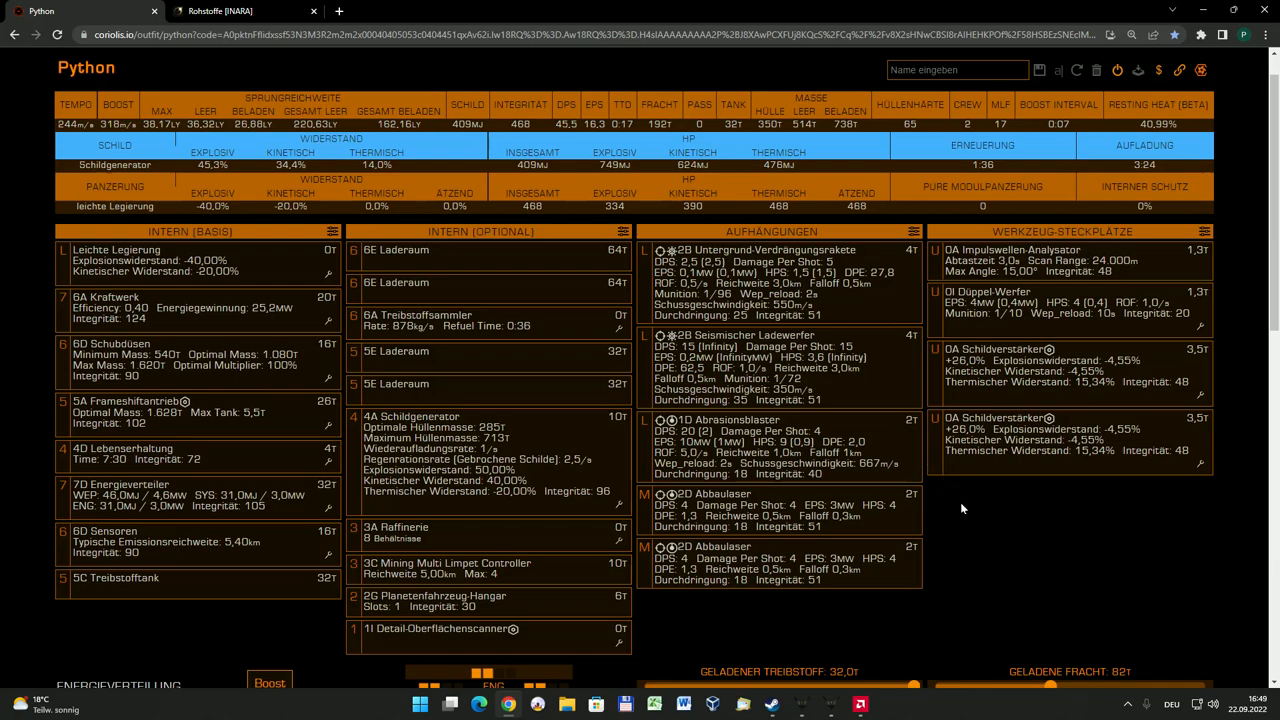
mouse_move(945, 567)
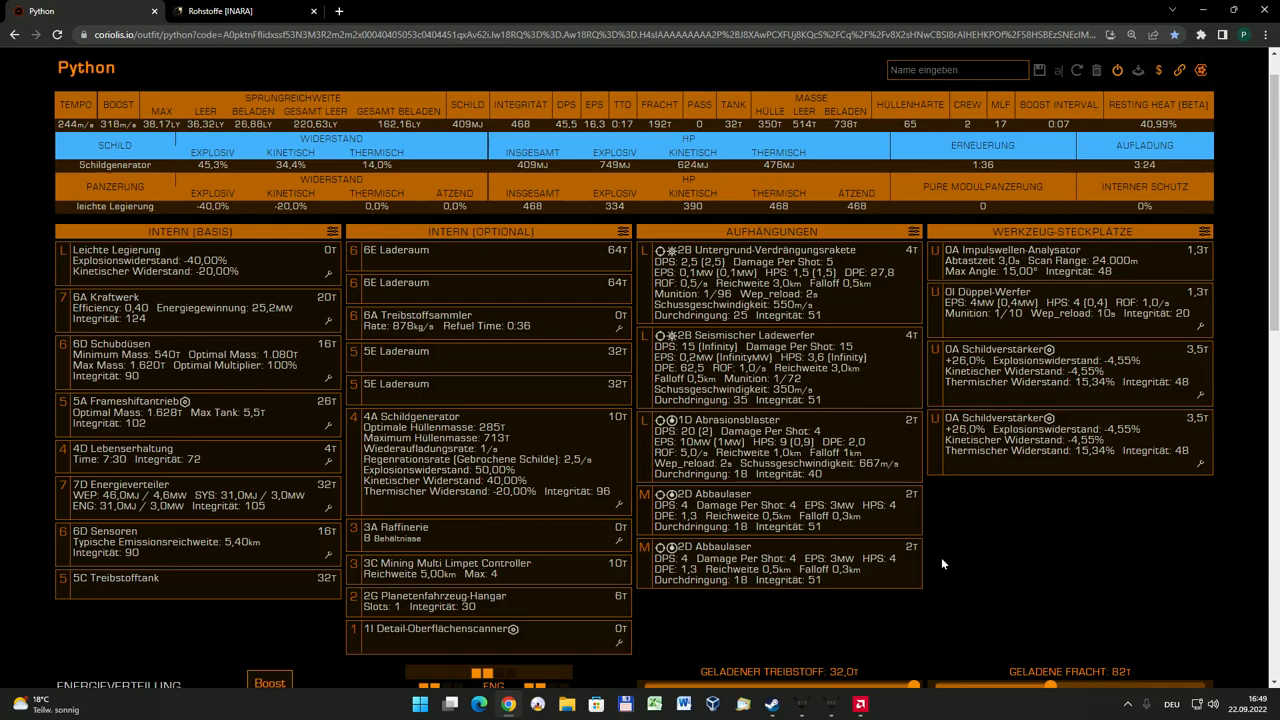
mouse_move(949, 565)
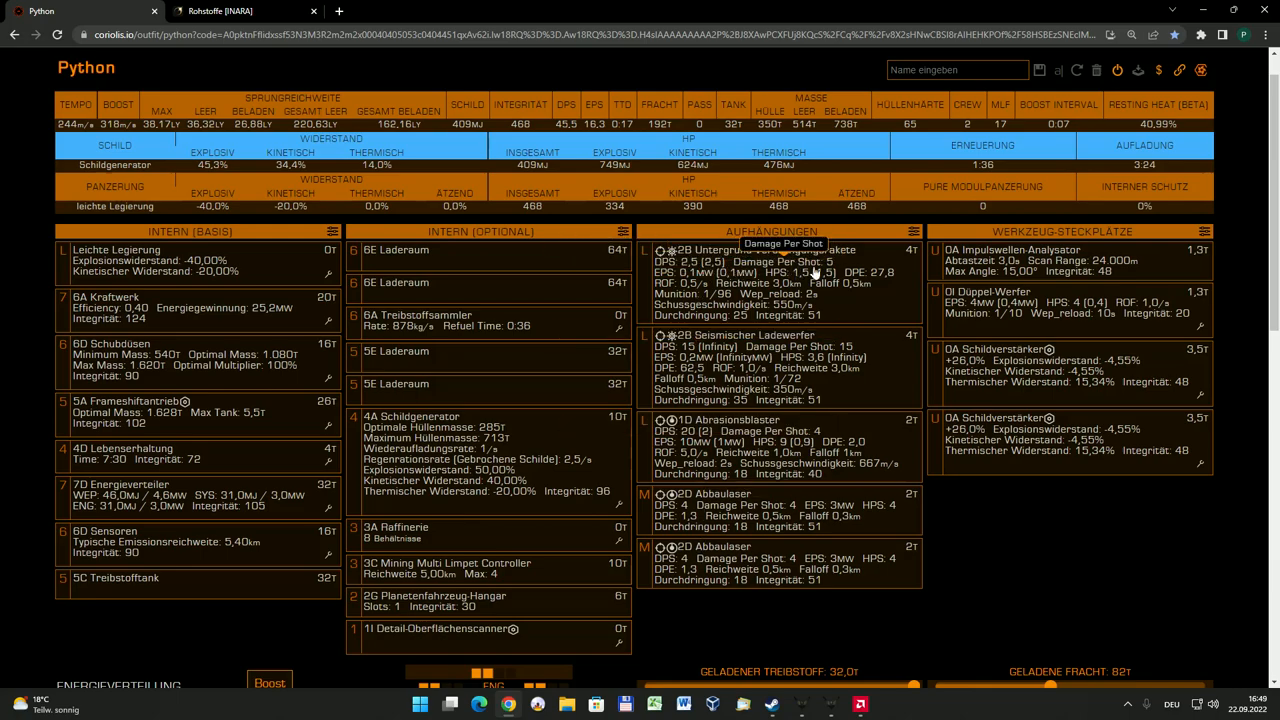
mouse_move(705, 258)
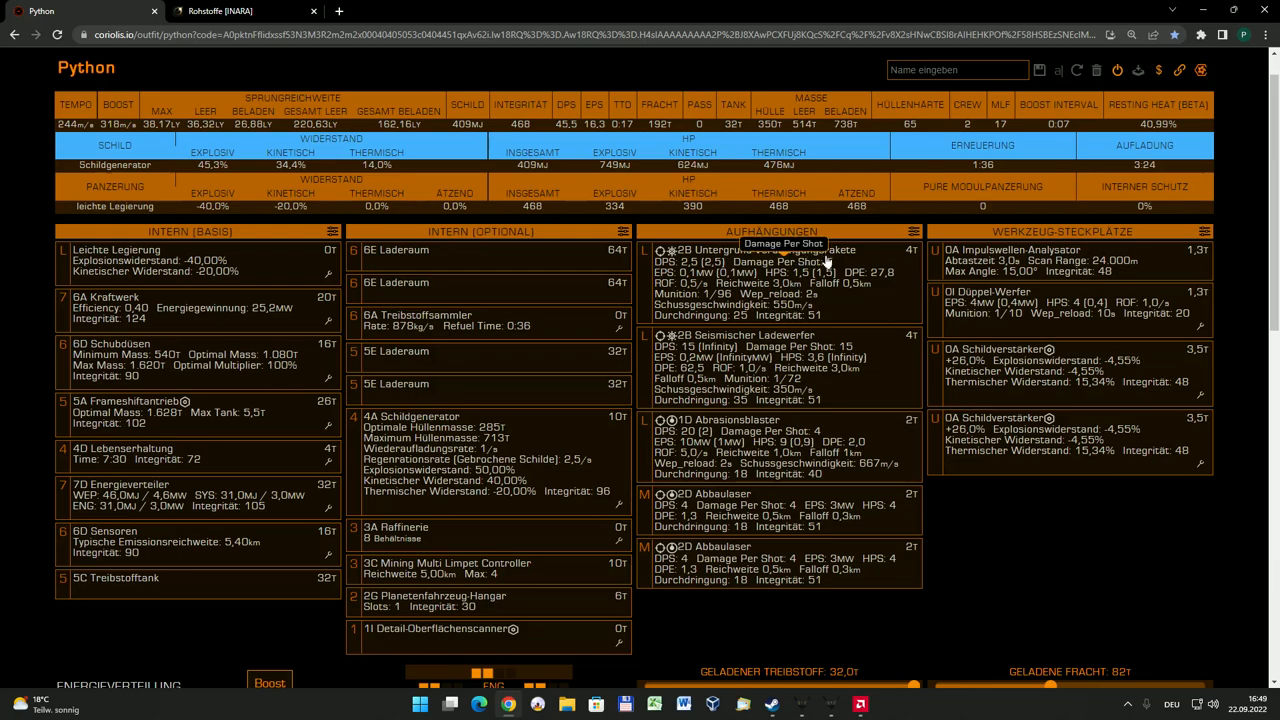
mouse_move(881, 293)
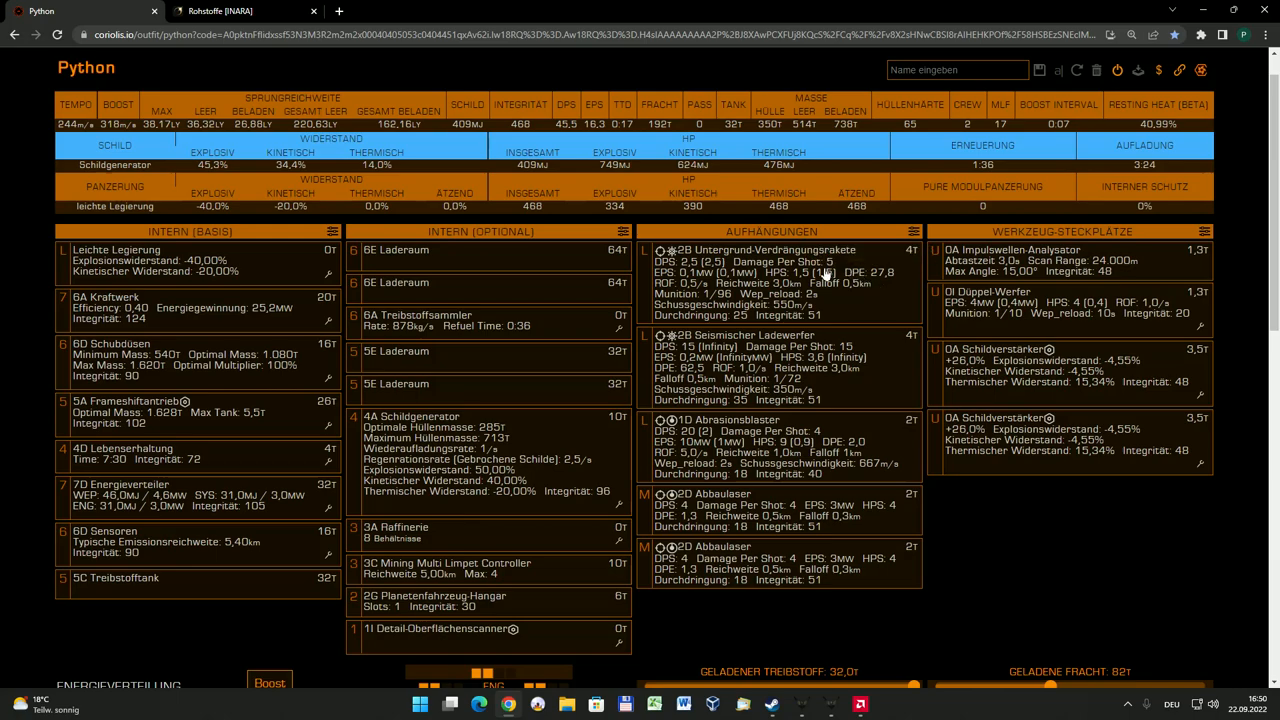
mouse_move(868, 308)
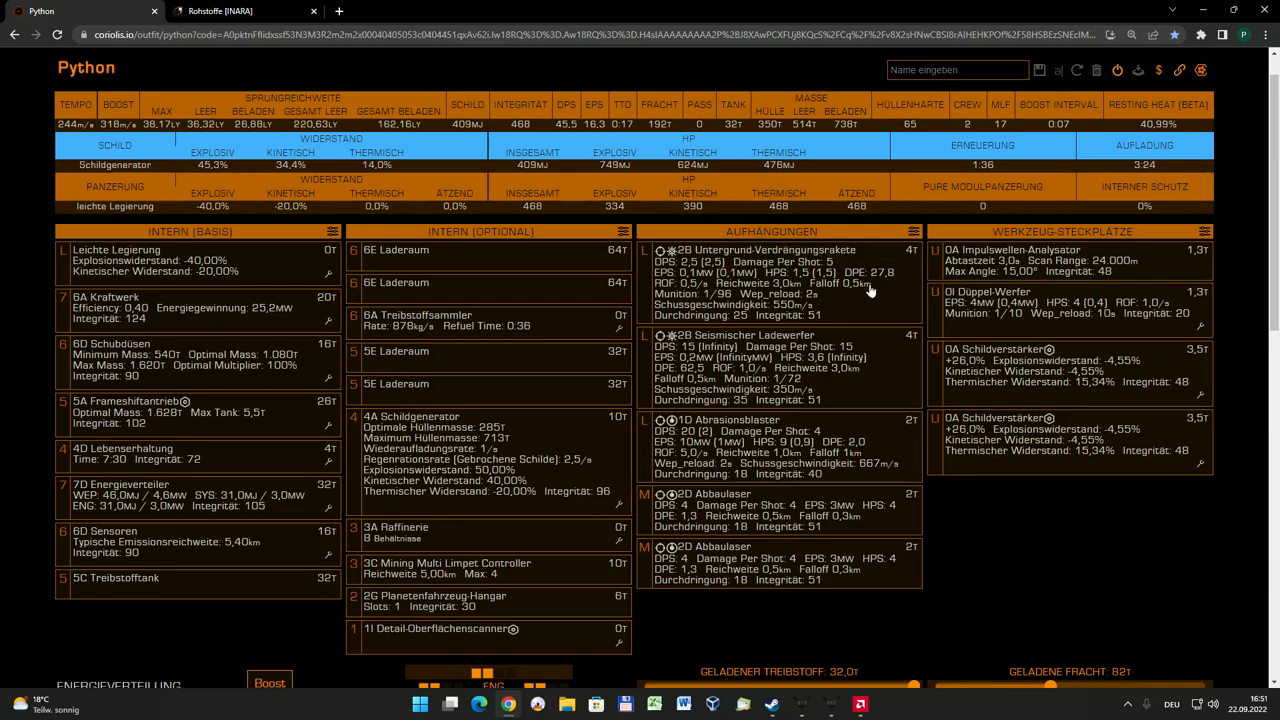
mouse_move(900, 310)
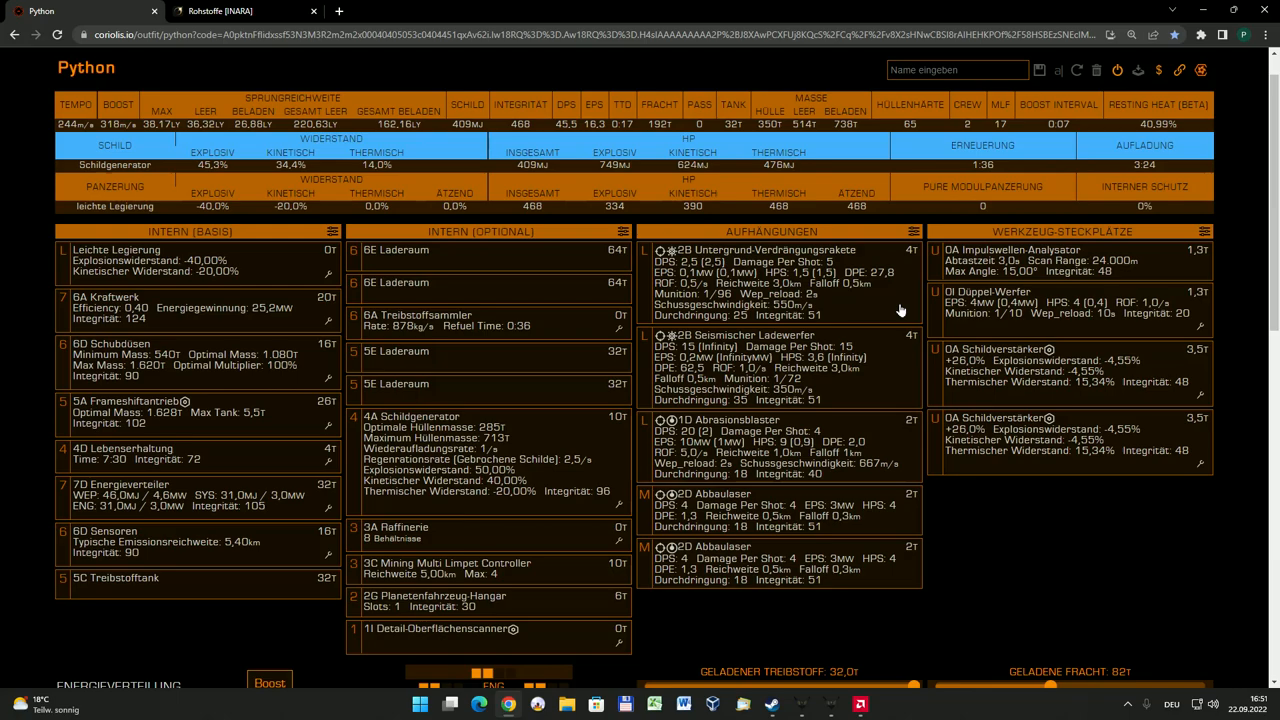
mouse_move(893, 305)
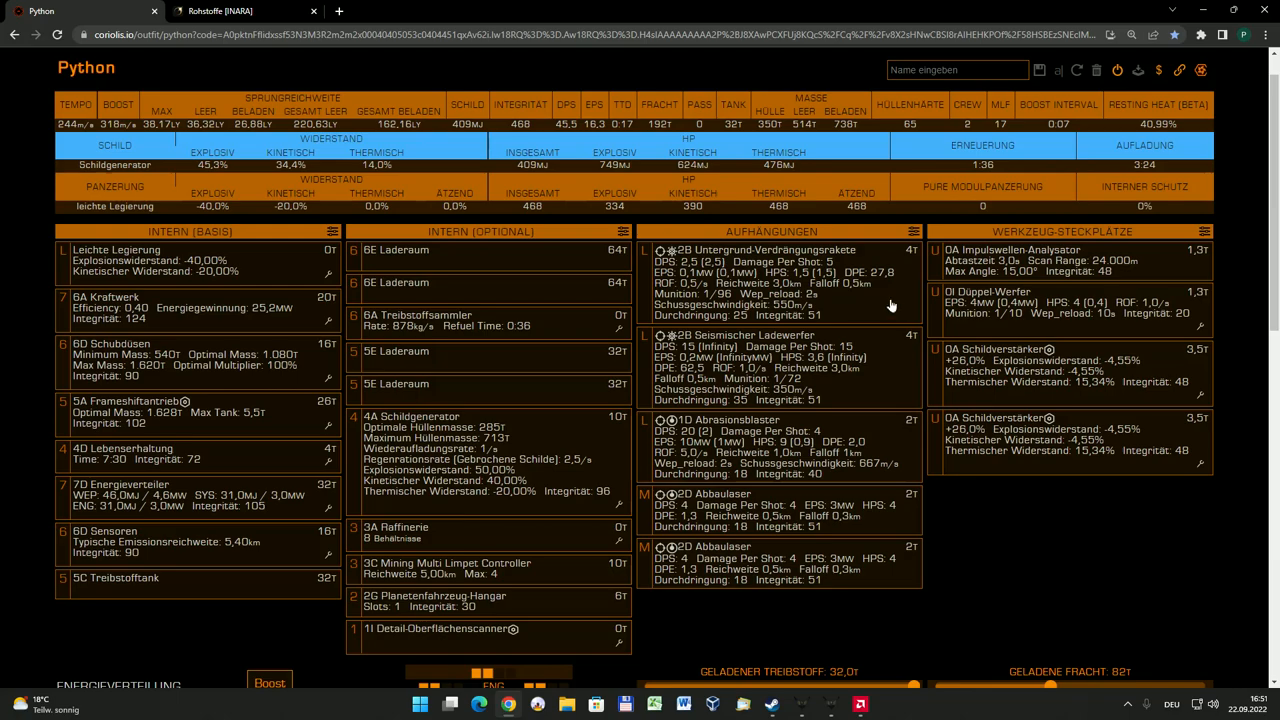
mouse_move(808, 346)
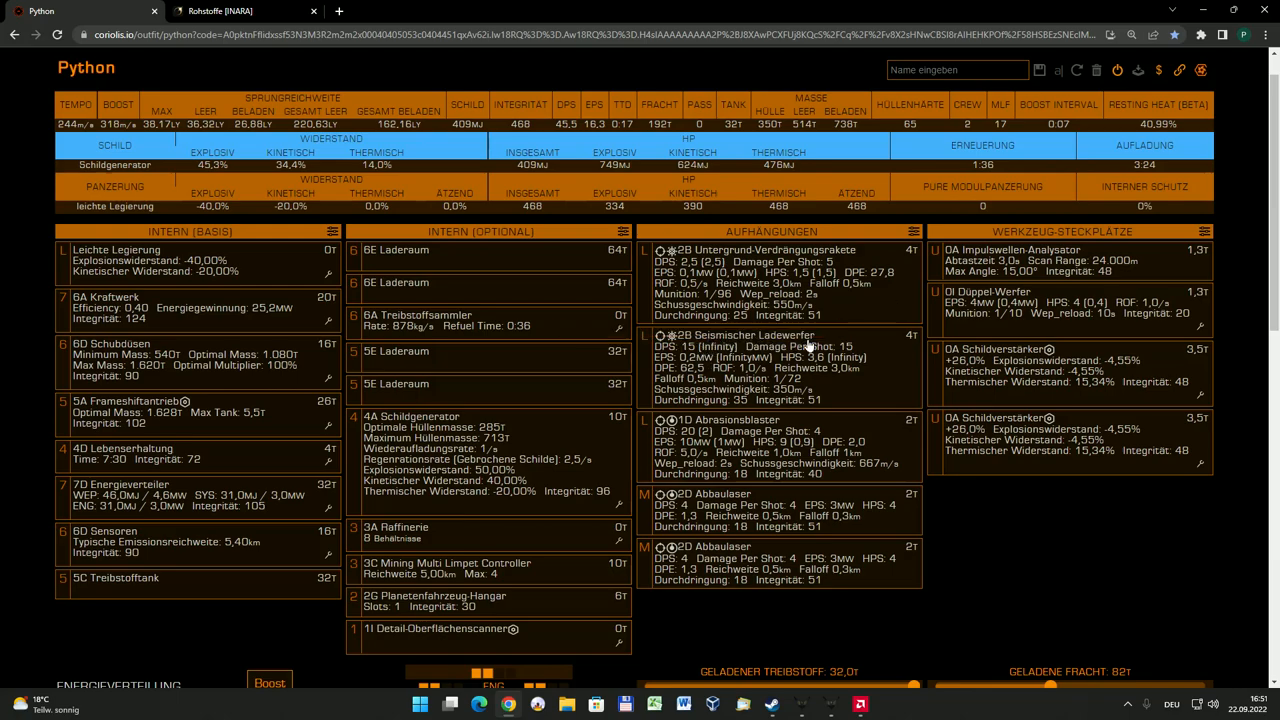
mouse_move(880, 363)
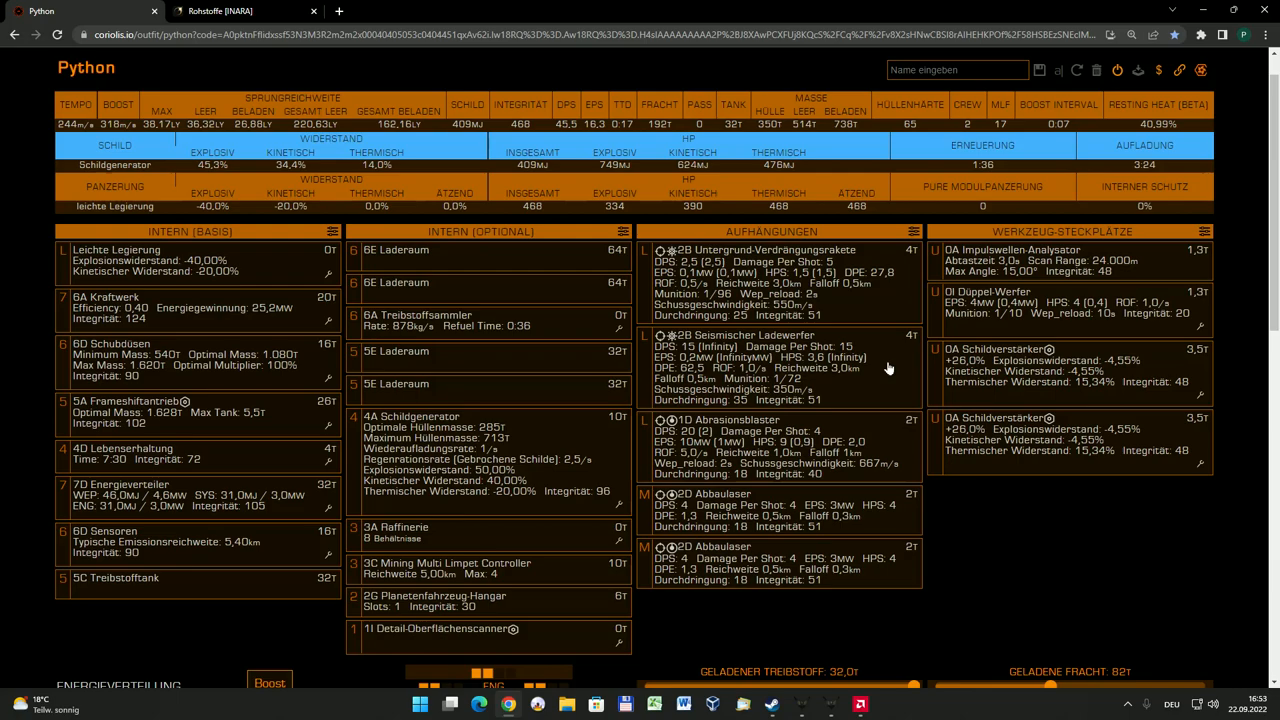
mouse_move(865, 324)
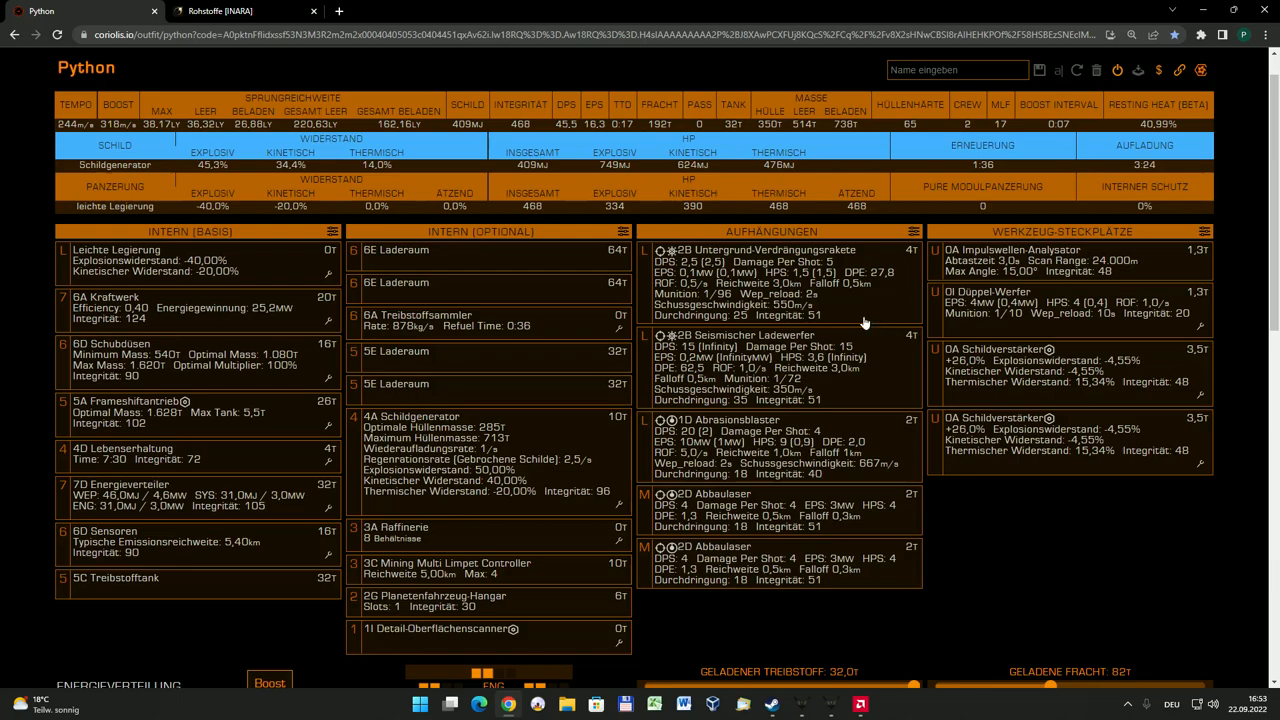
mouse_move(852, 293)
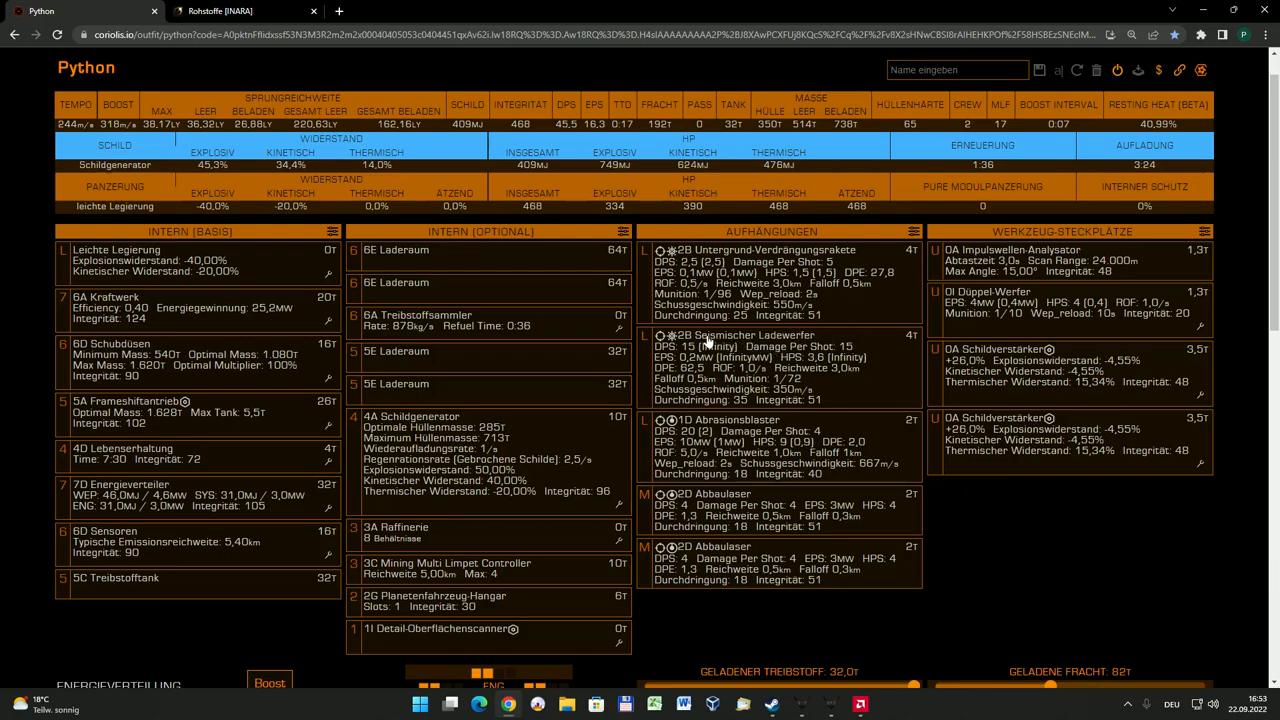
mouse_move(900, 367)
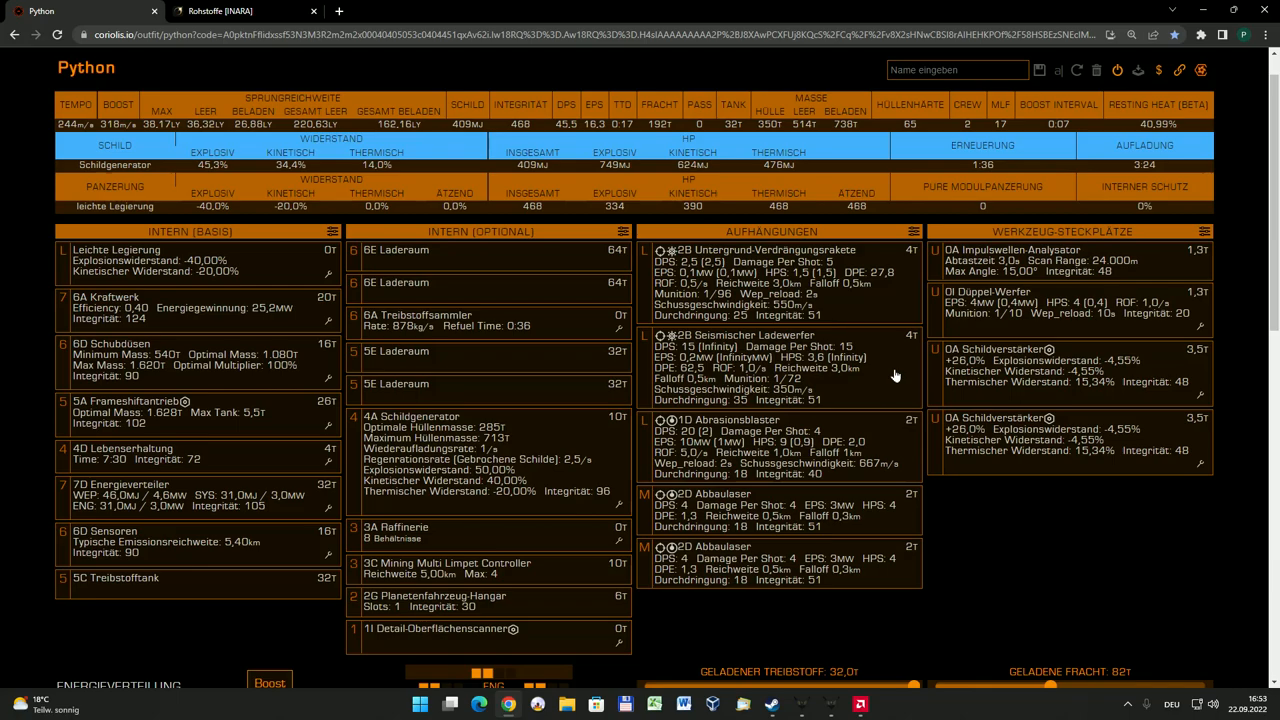
mouse_move(838, 290)
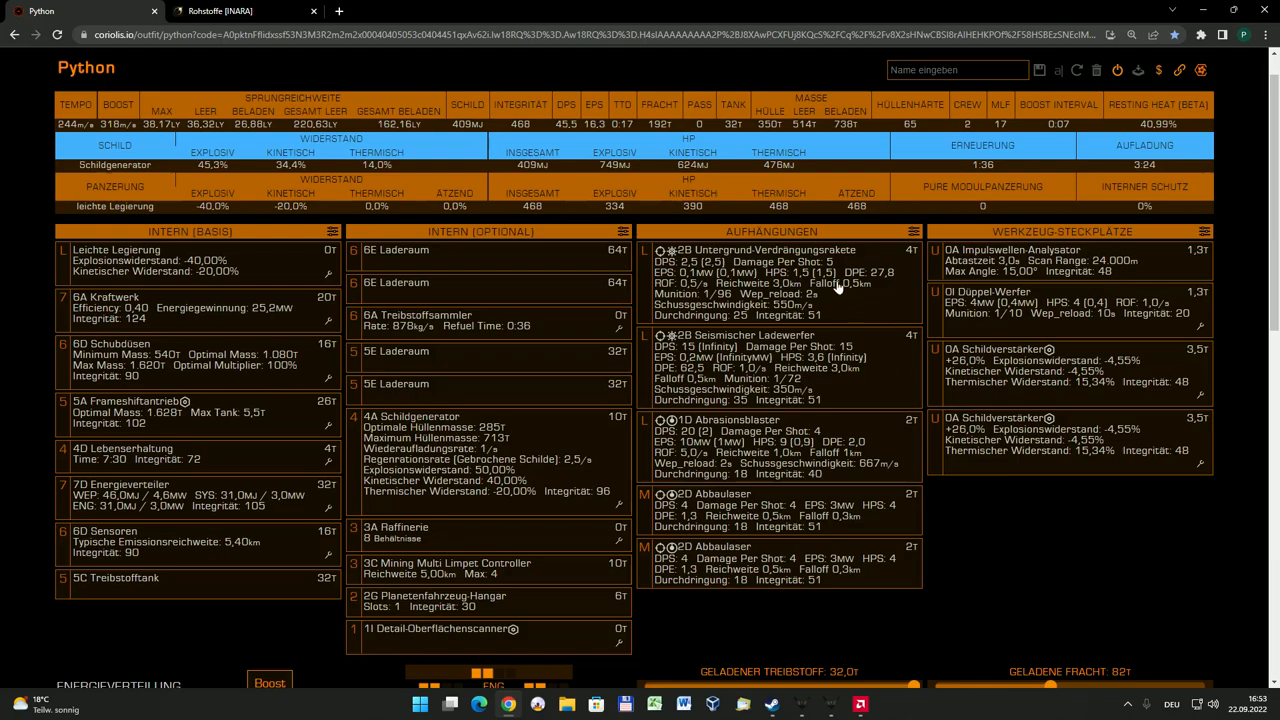
mouse_move(718, 437)
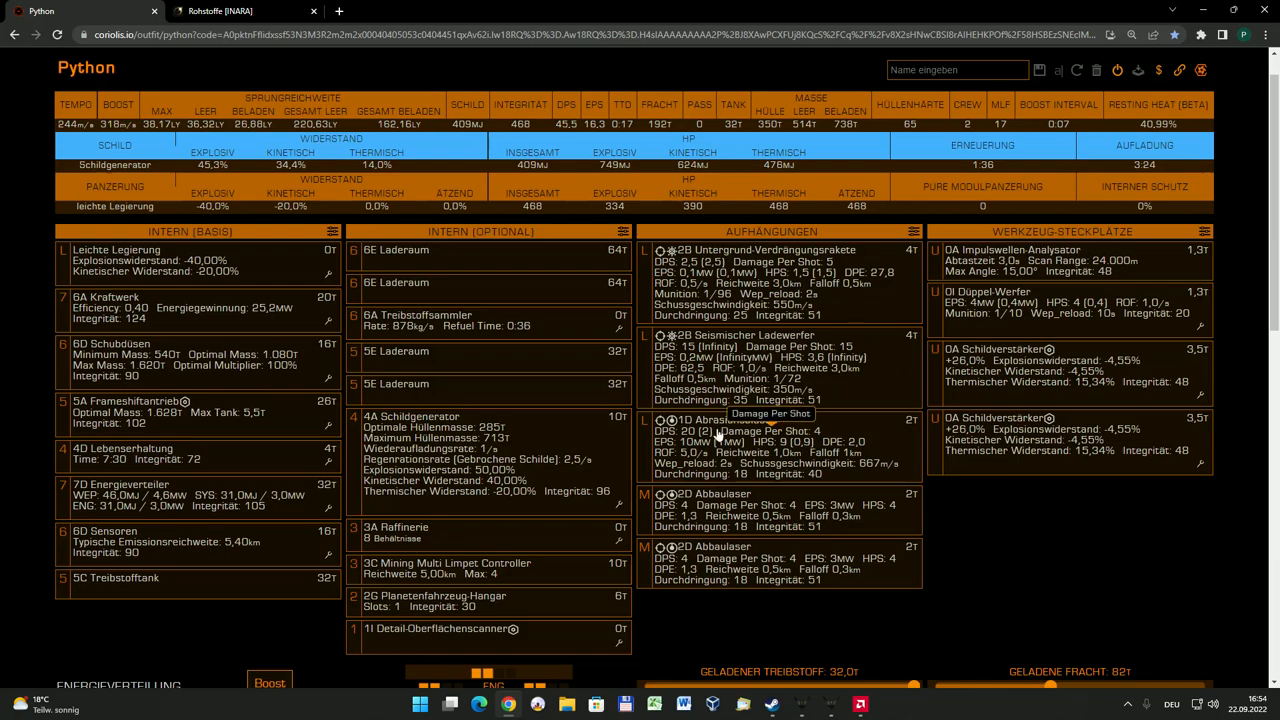
mouse_move(865, 441)
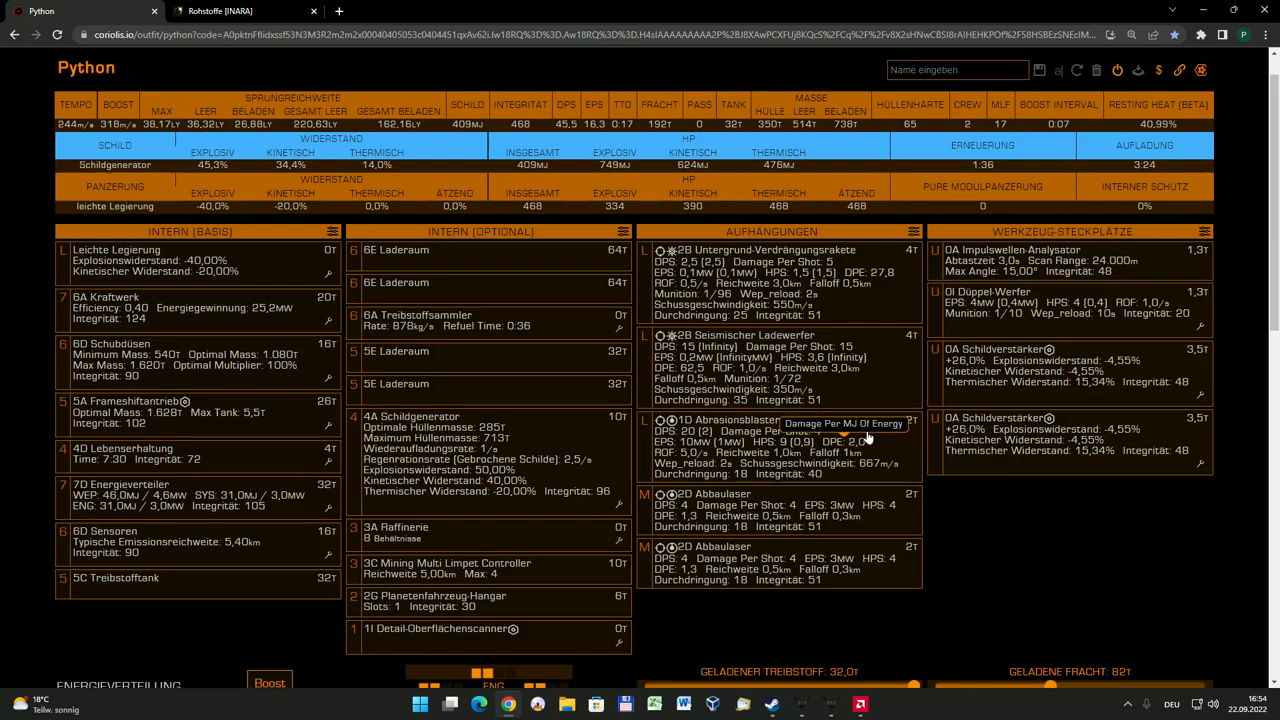
mouse_move(867, 438)
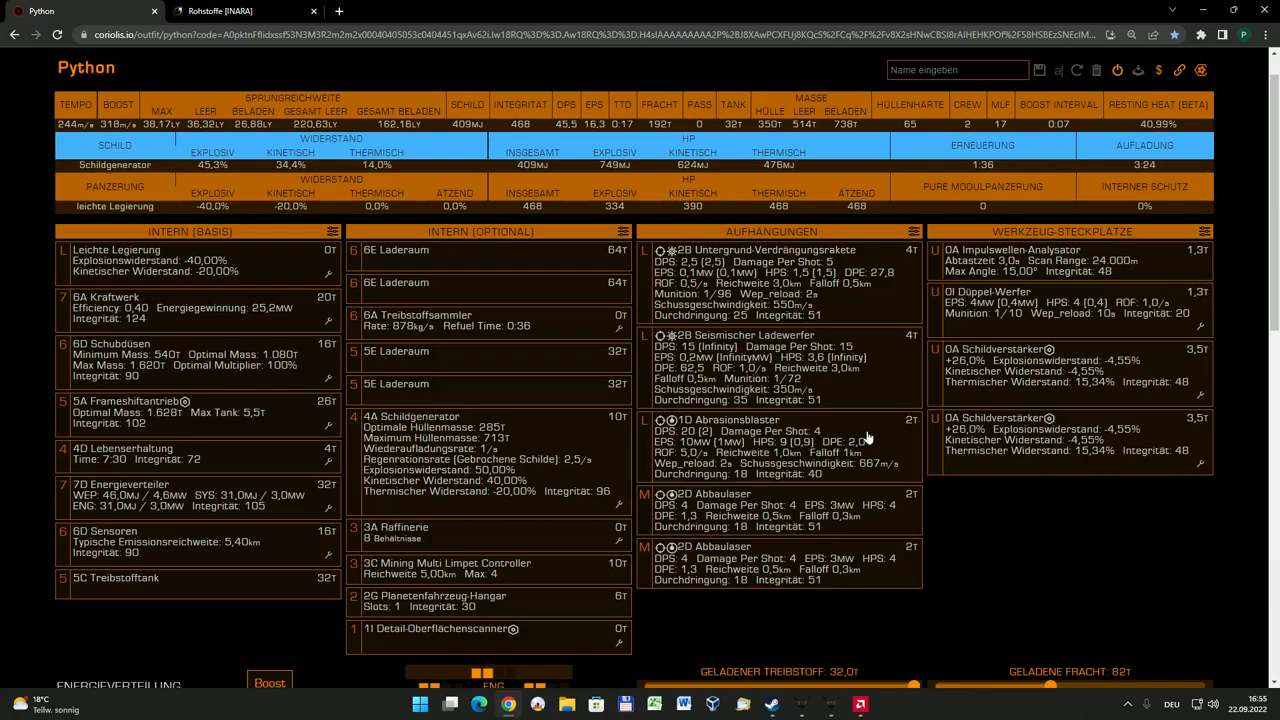
mouse_move(759, 441)
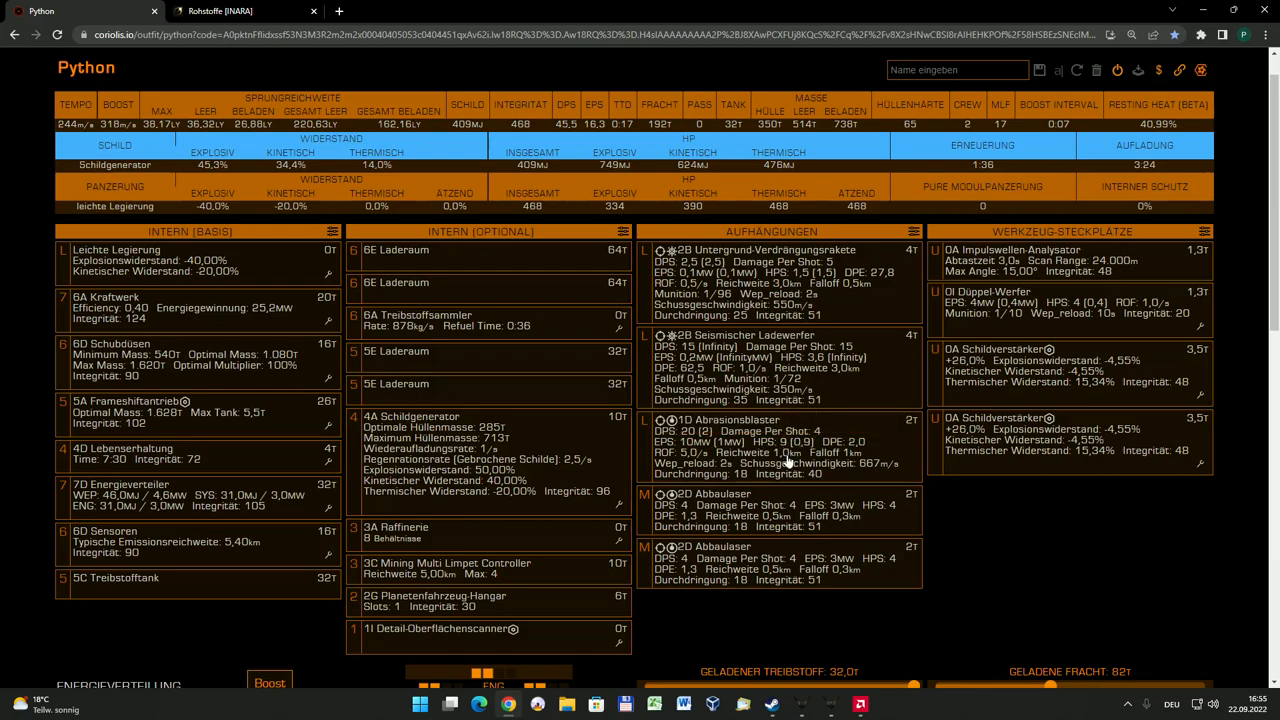
mouse_move(847, 368)
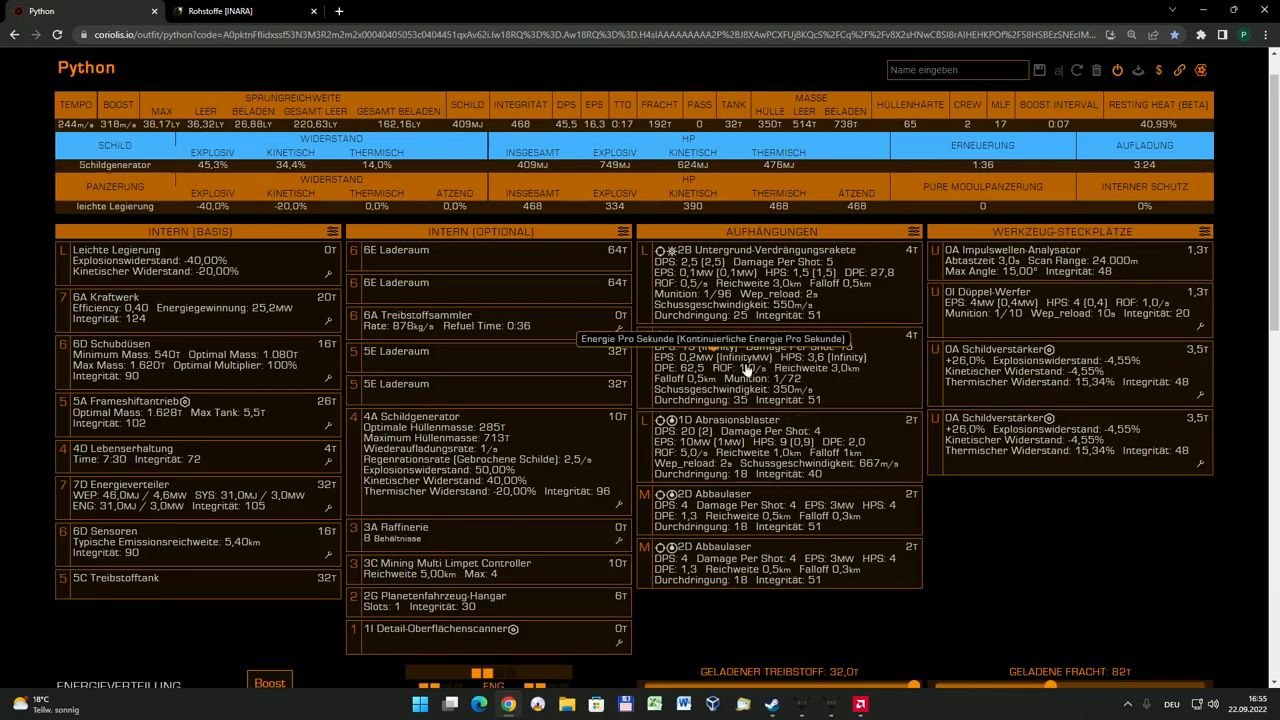
mouse_move(855, 445)
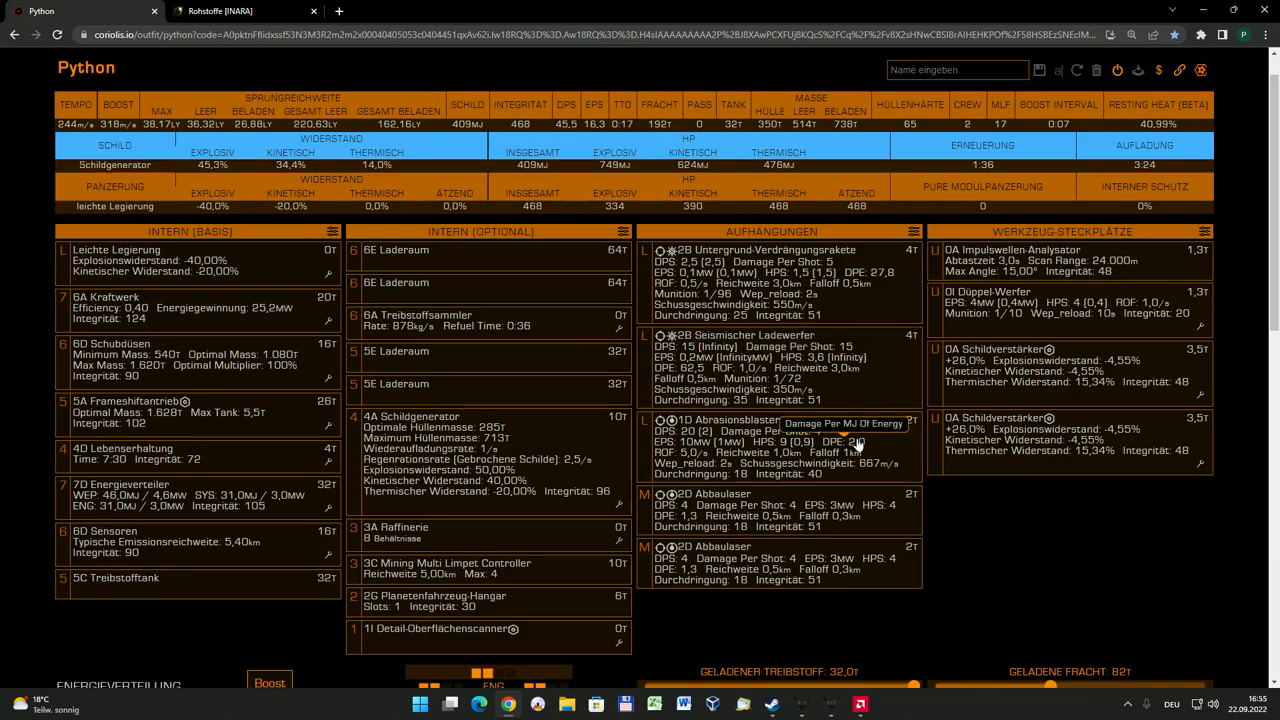
mouse_move(785, 432)
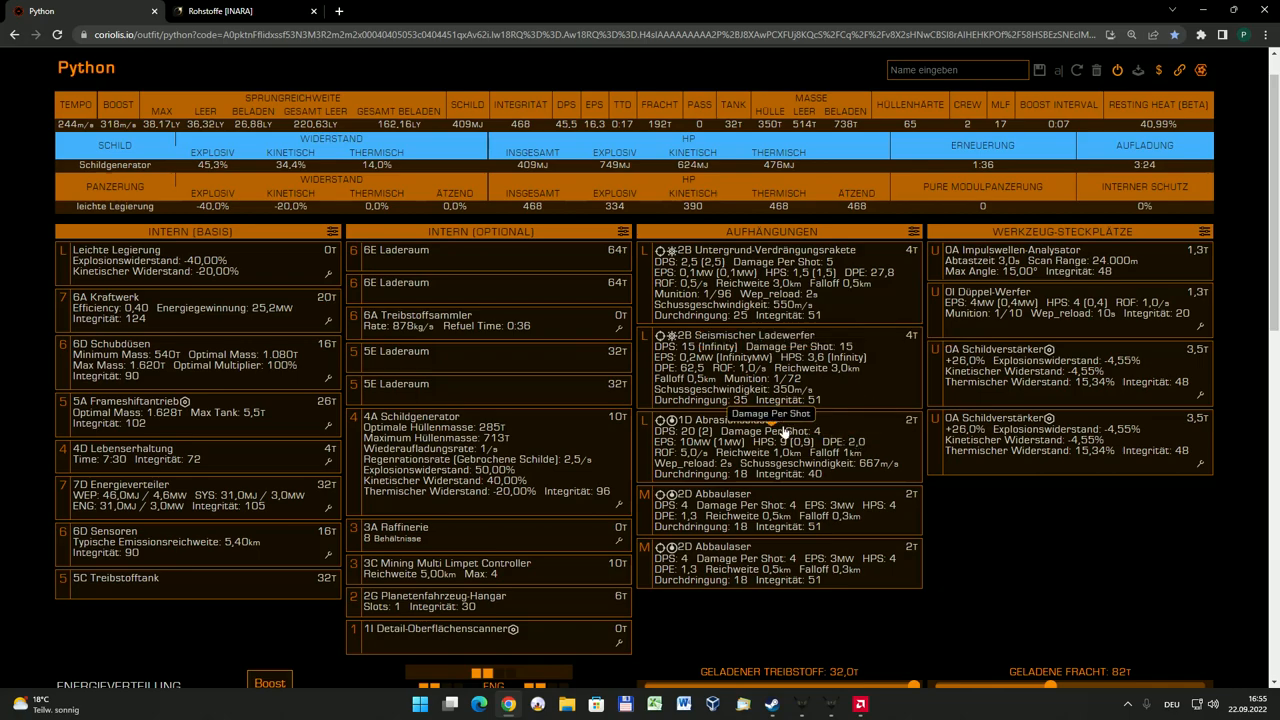
mouse_move(870, 452)
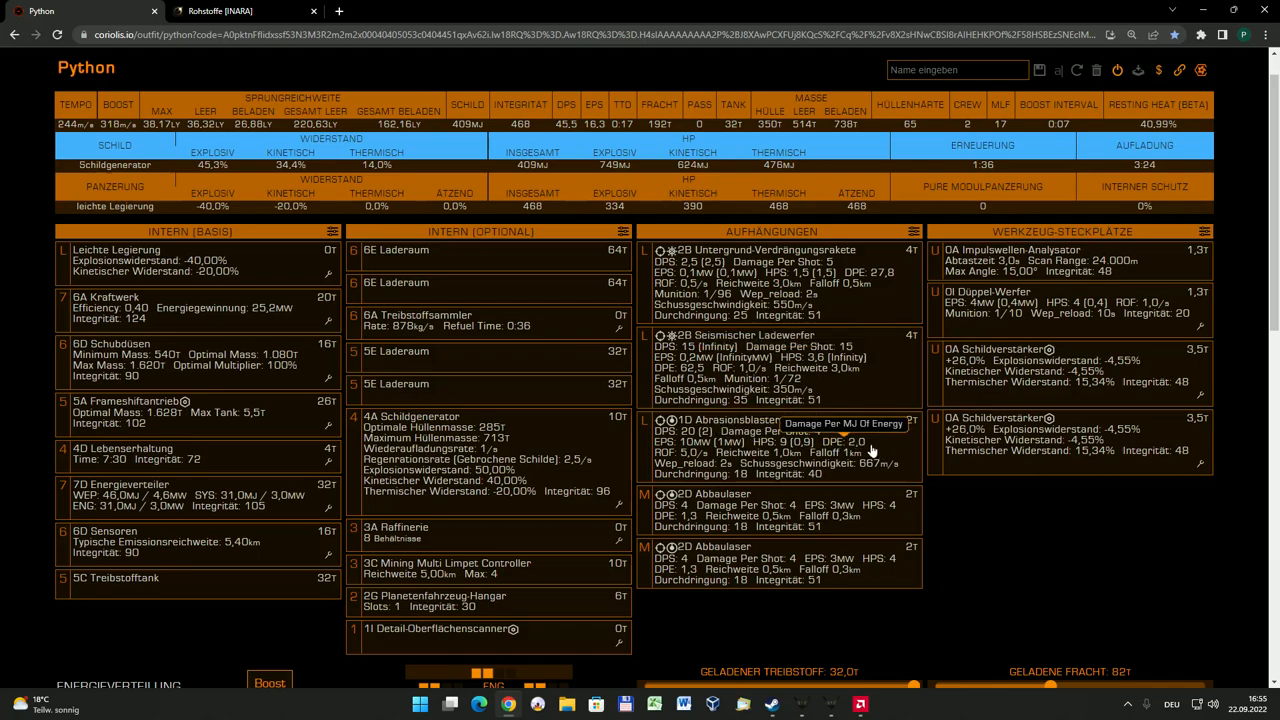
mouse_move(830, 440)
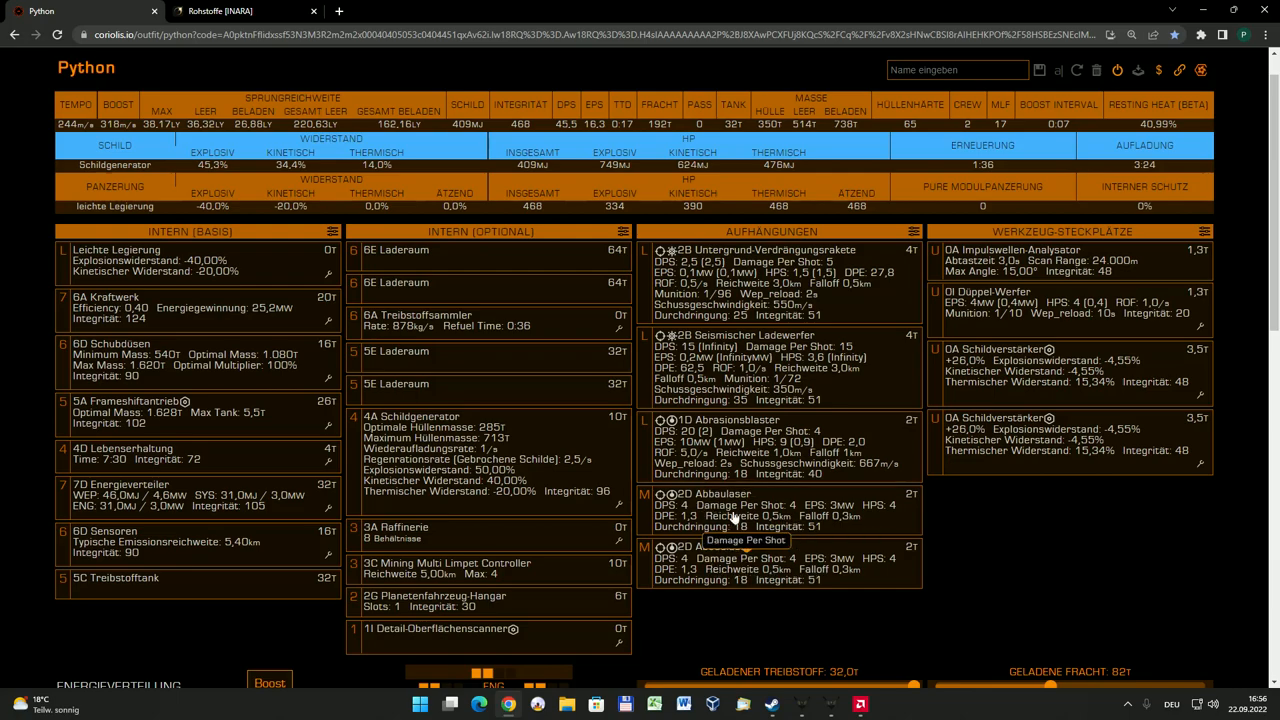
mouse_move(868, 560)
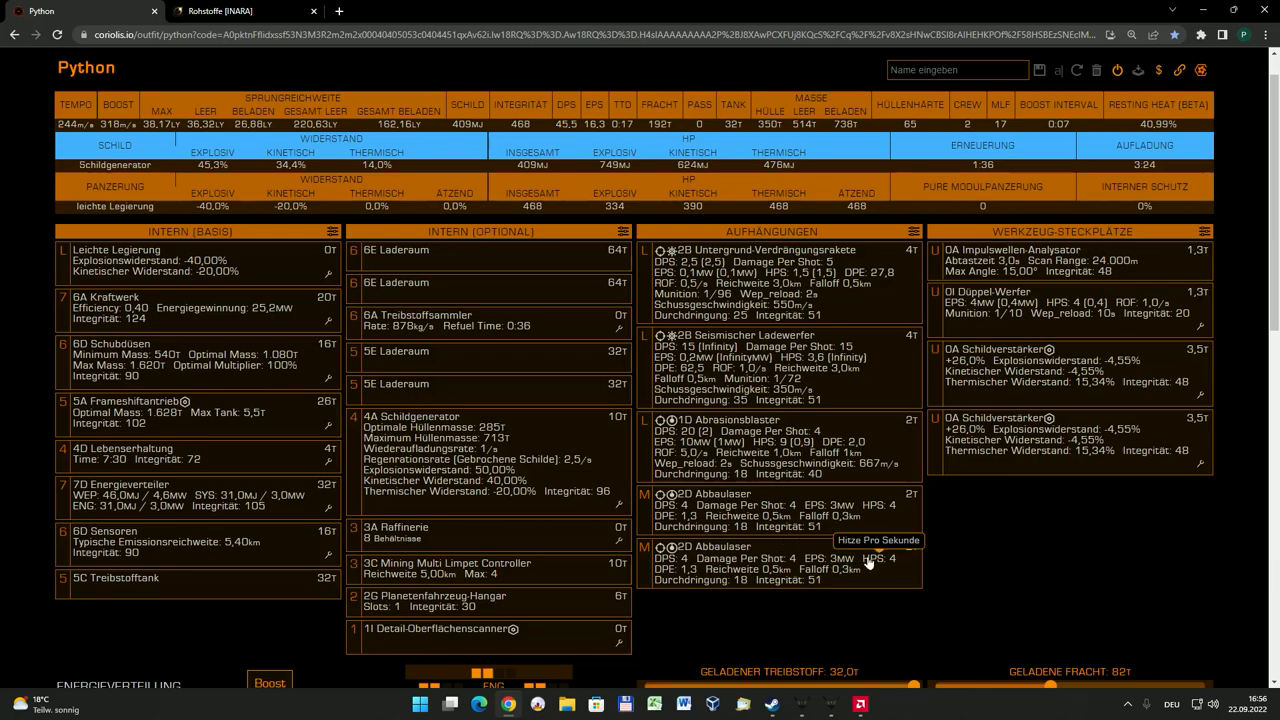
mouse_move(877, 580)
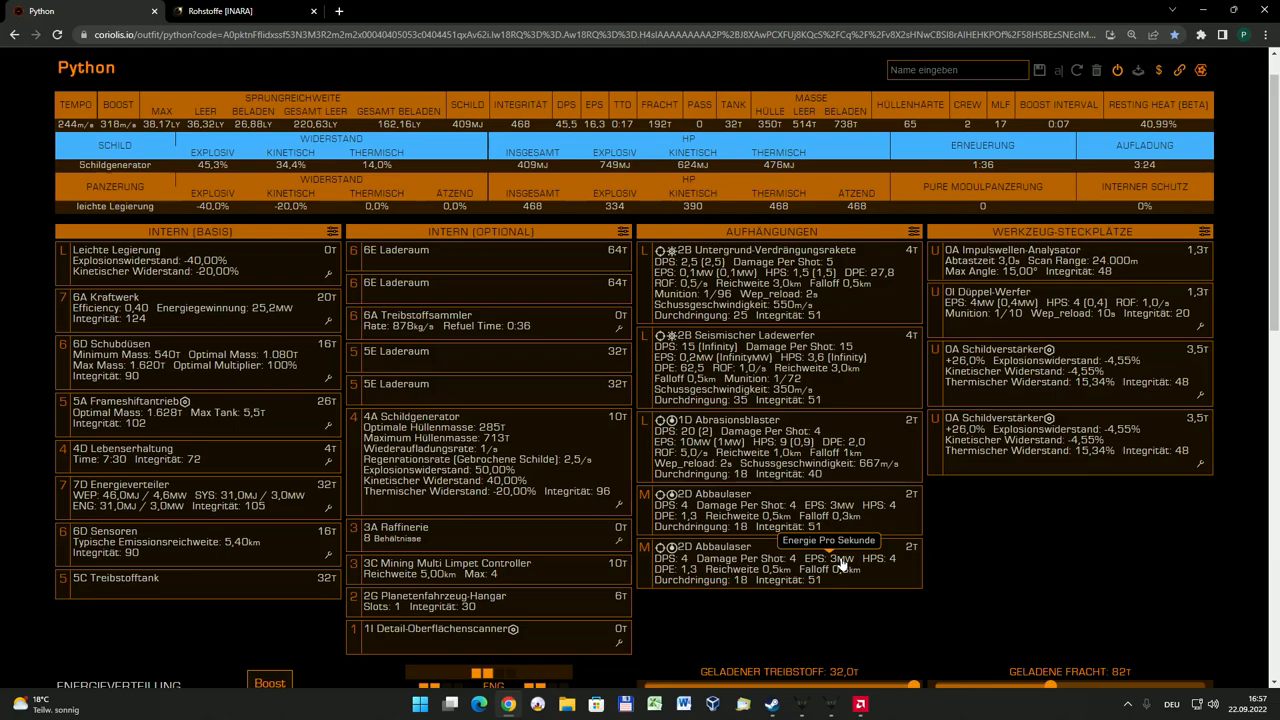
mouse_move(128, 308)
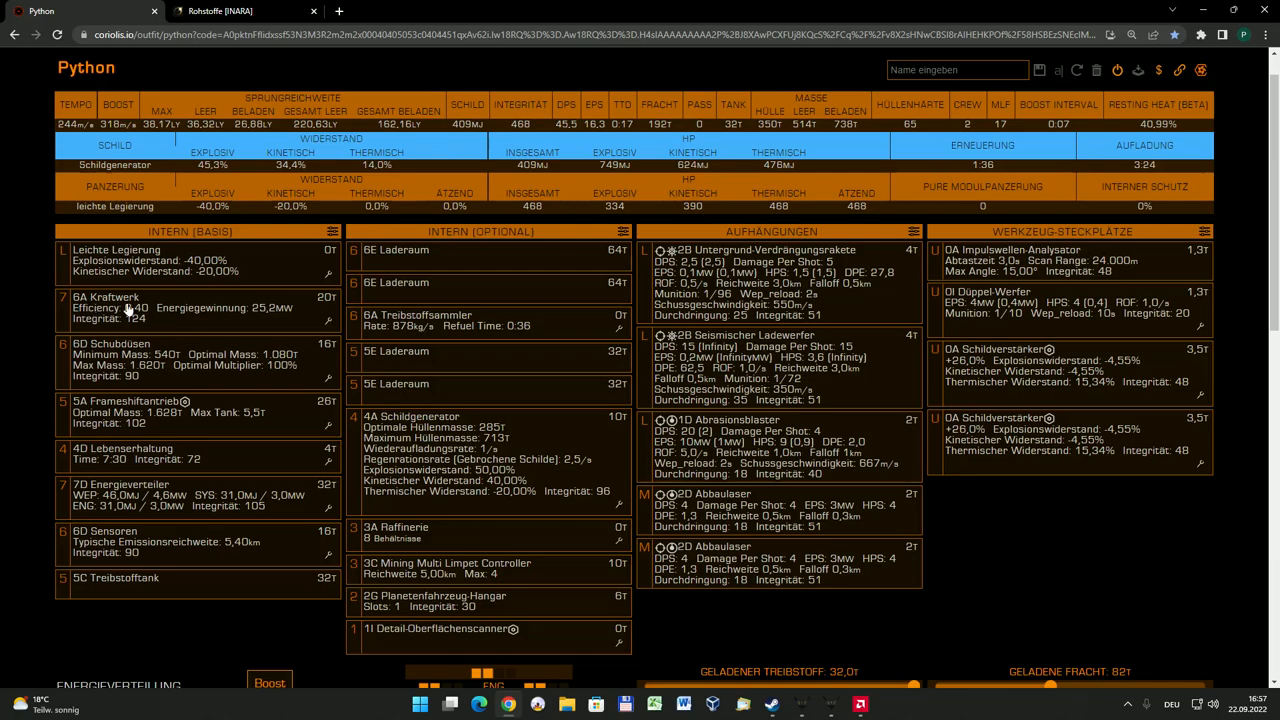
mouse_move(176, 495)
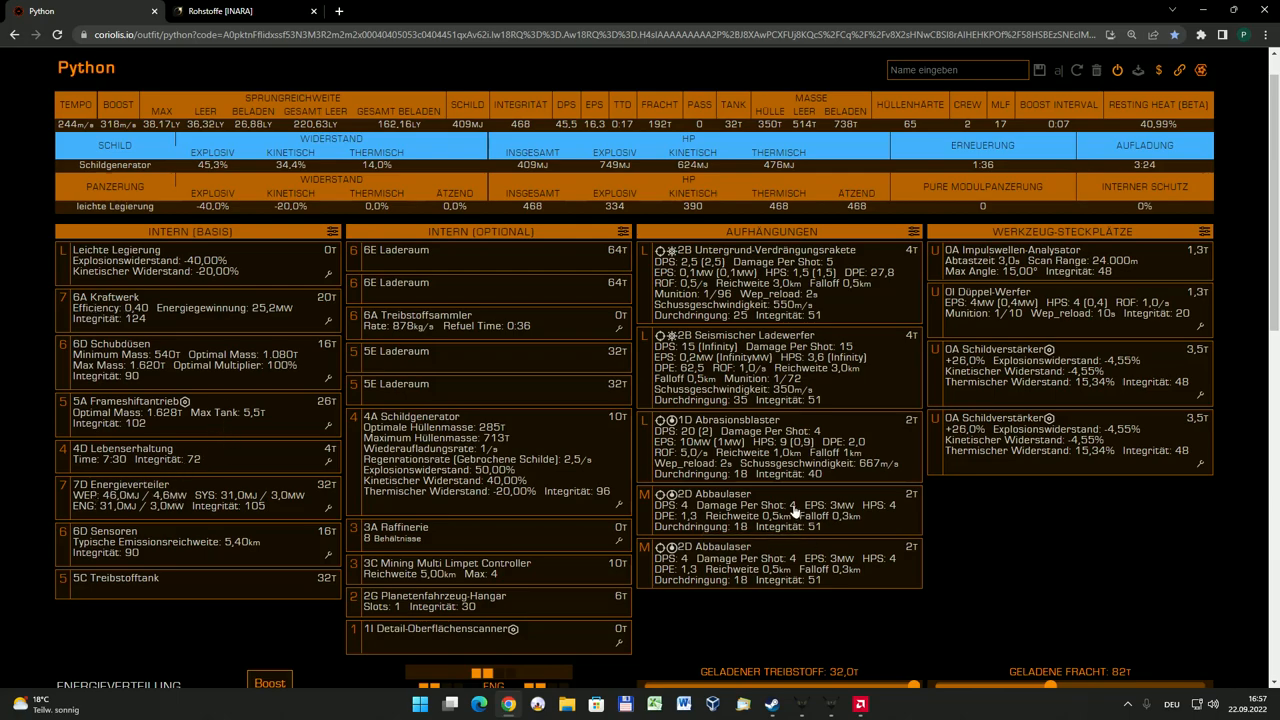
mouse_move(795, 573)
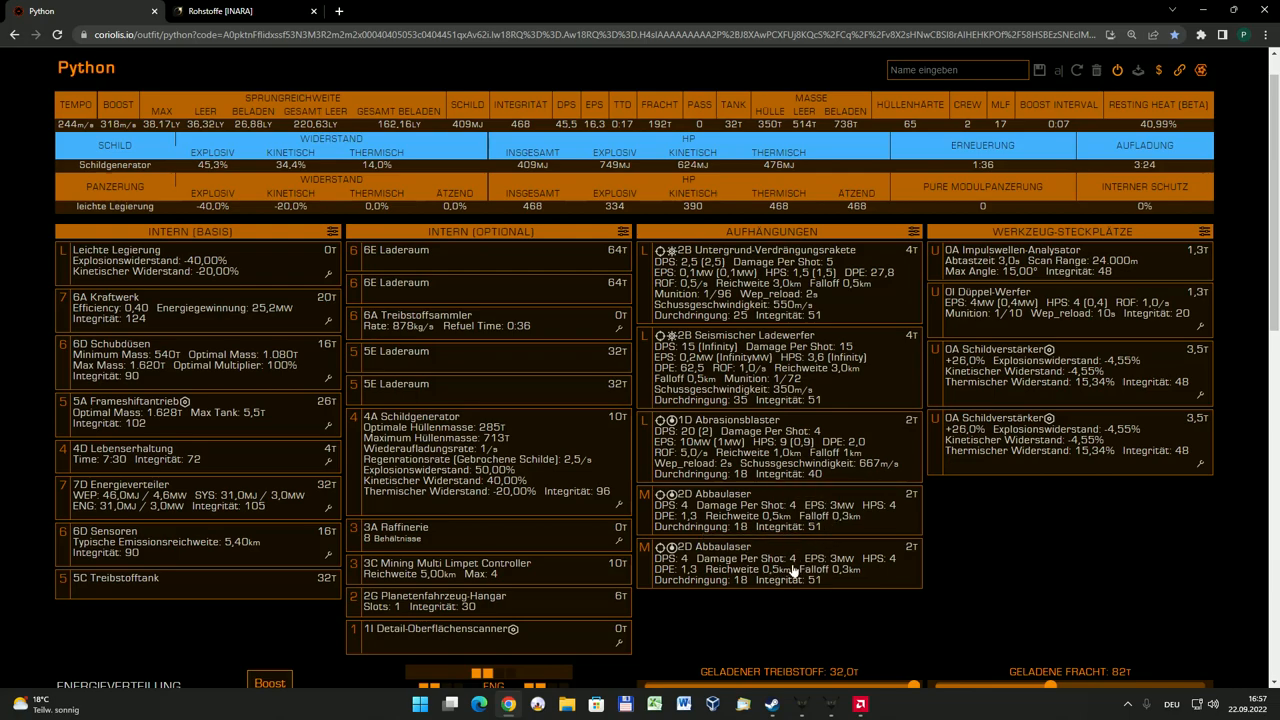
mouse_move(787, 505)
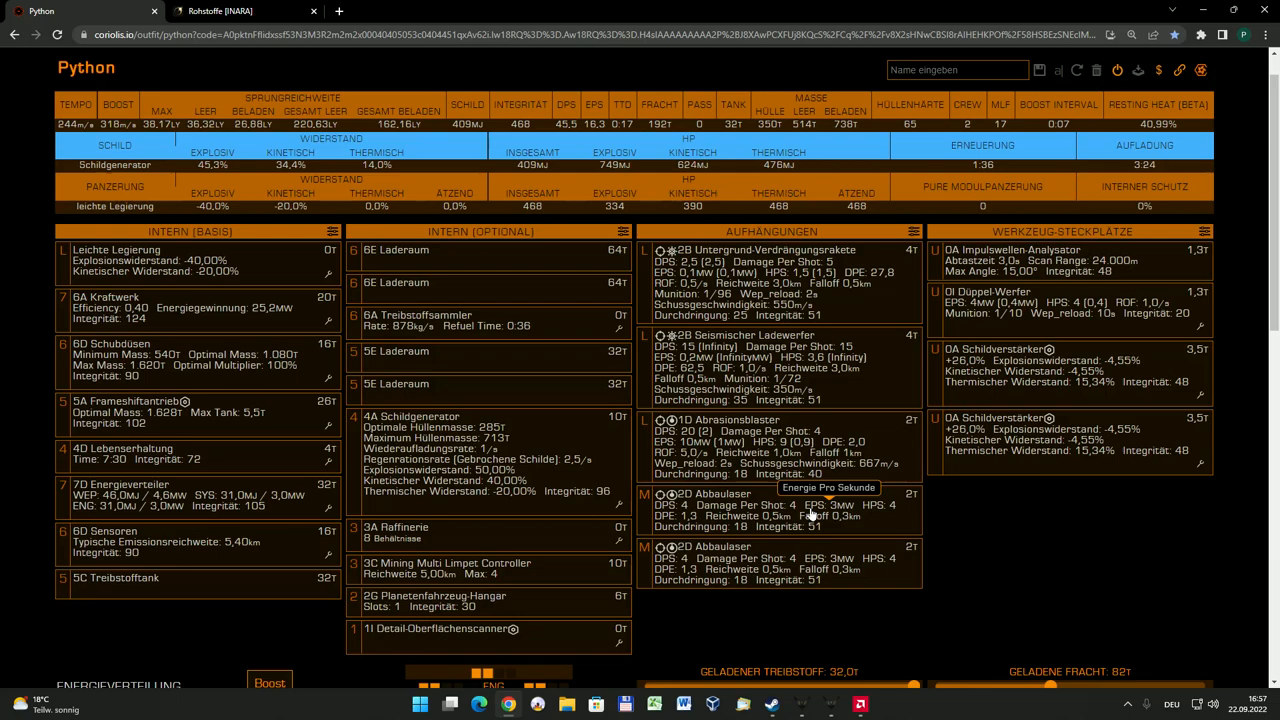
mouse_move(825, 570)
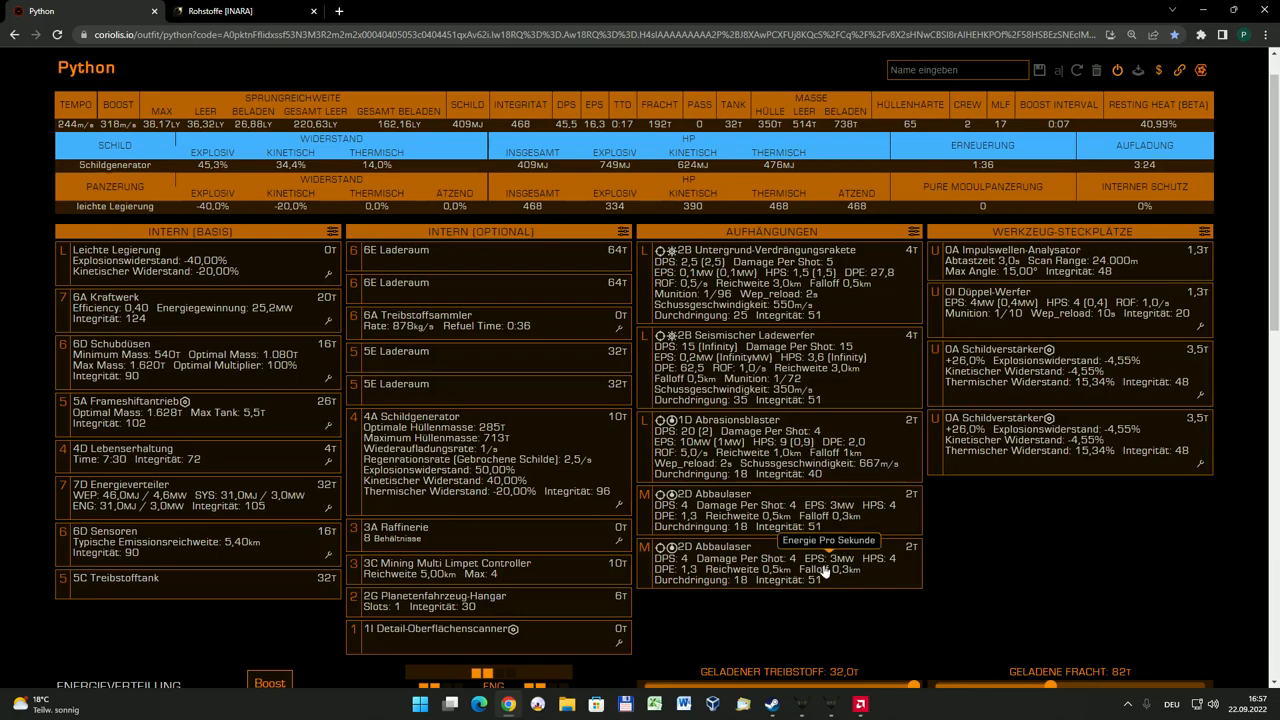
mouse_move(948, 232)
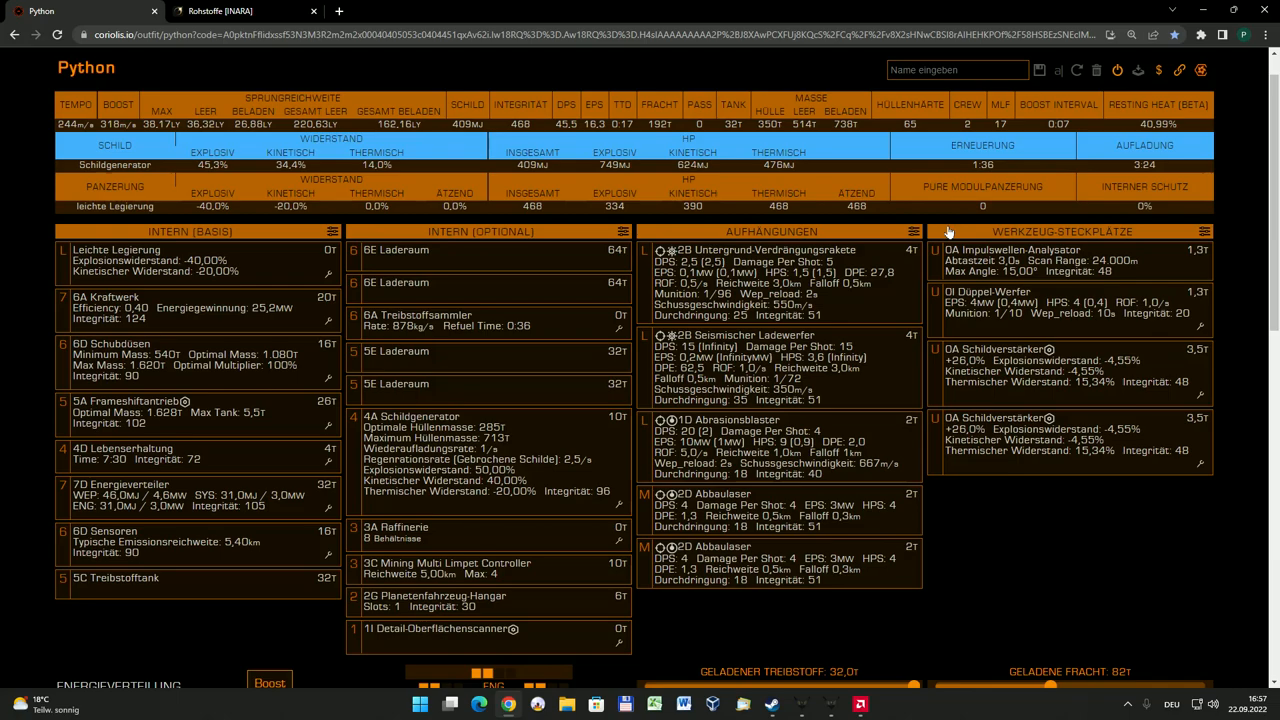
mouse_move(1148, 238)
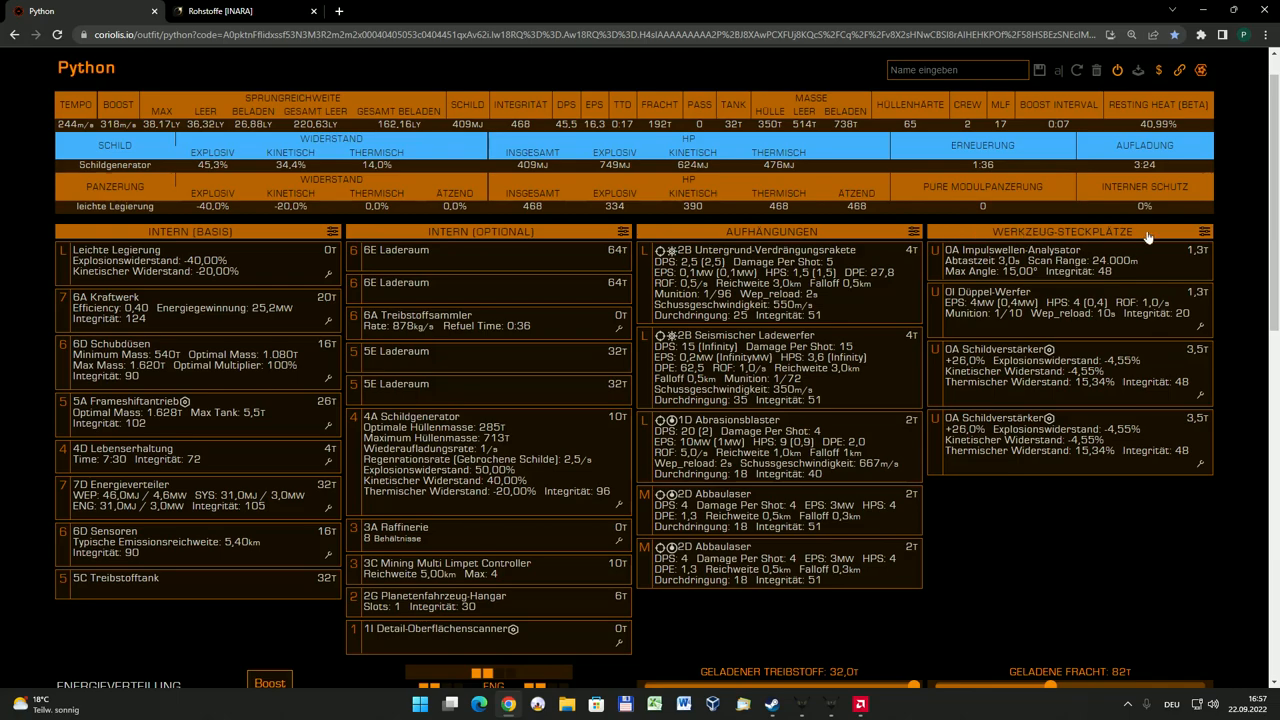
mouse_move(1063, 260)
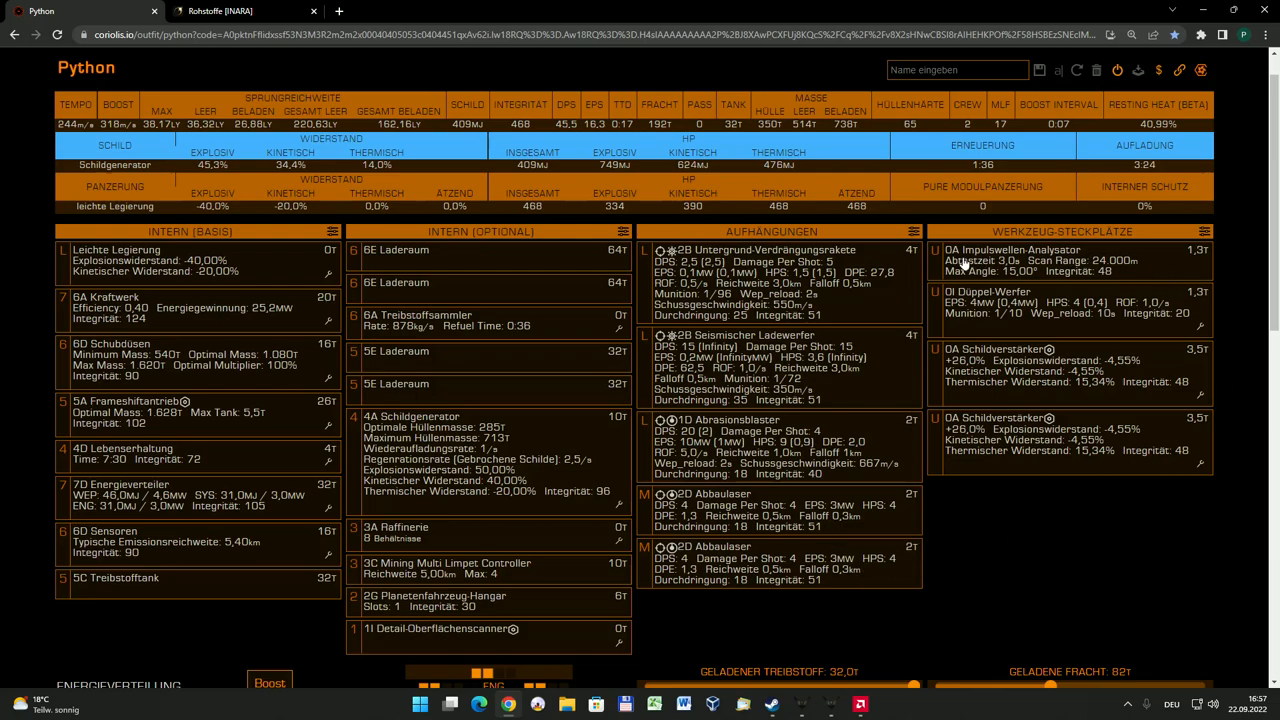
mouse_move(1110, 258)
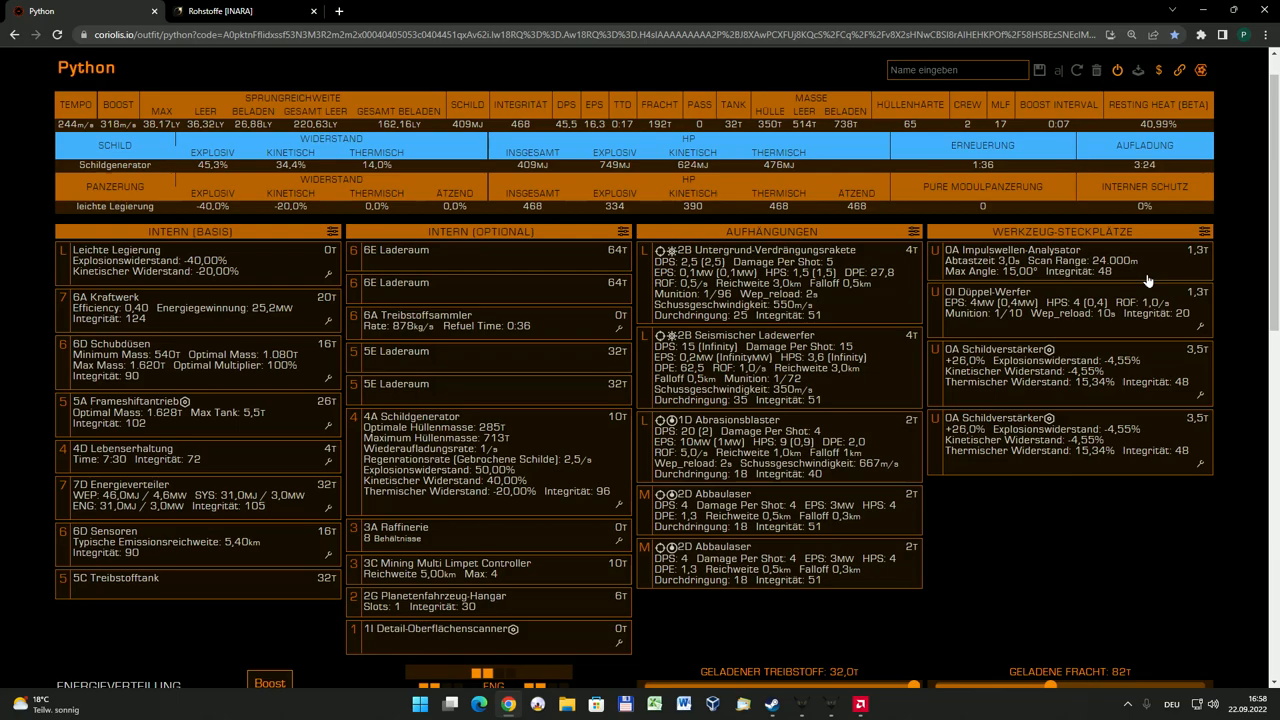
mouse_move(952, 281)
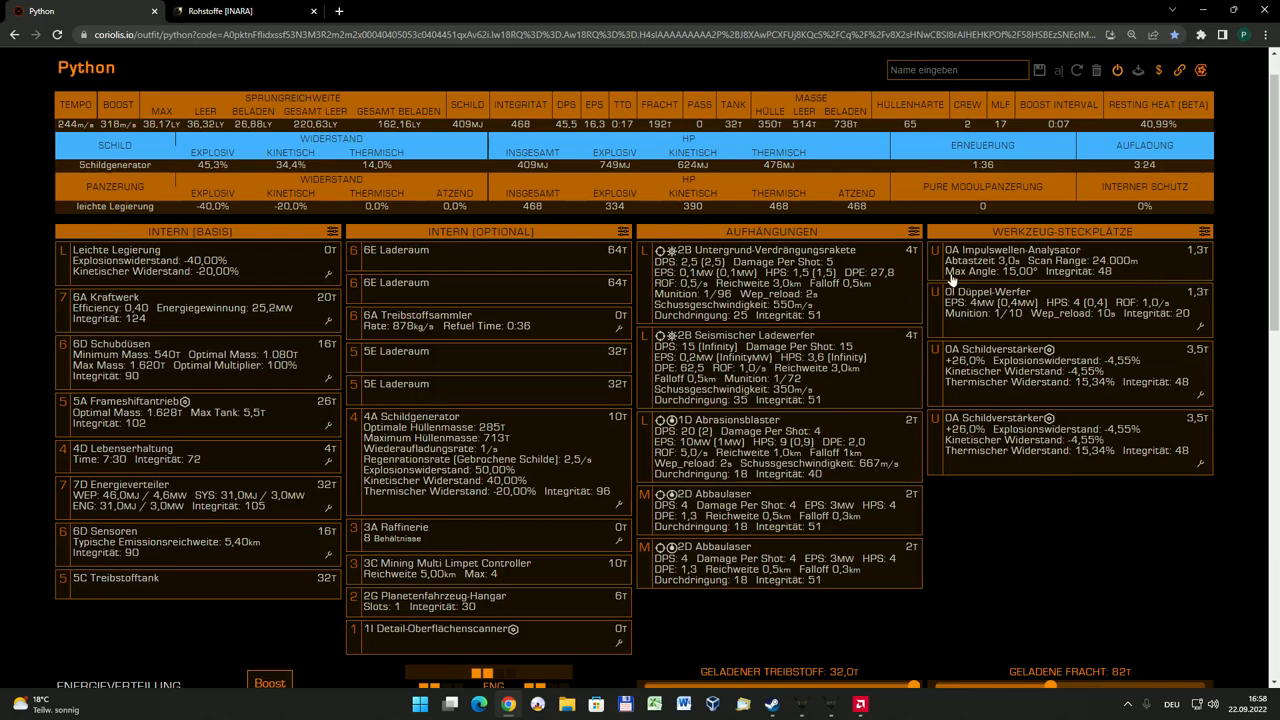
mouse_move(1025, 550)
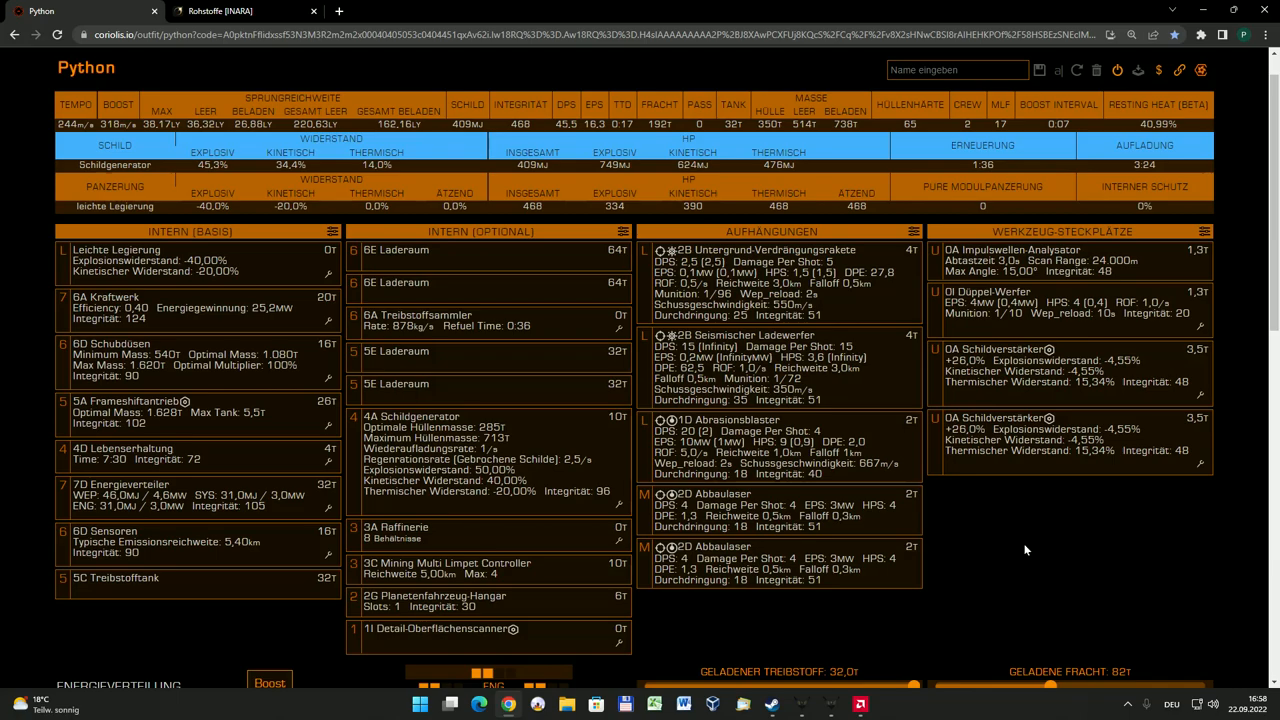
mouse_move(1018, 547)
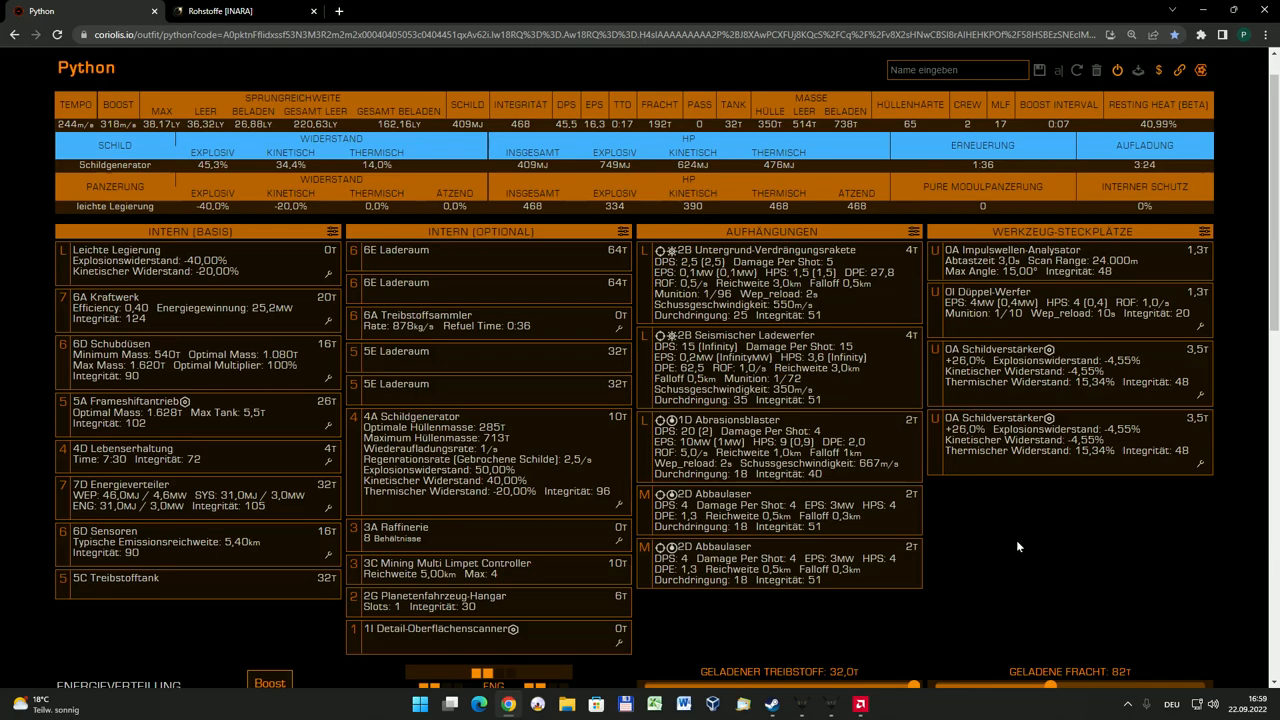
mouse_move(1055, 265)
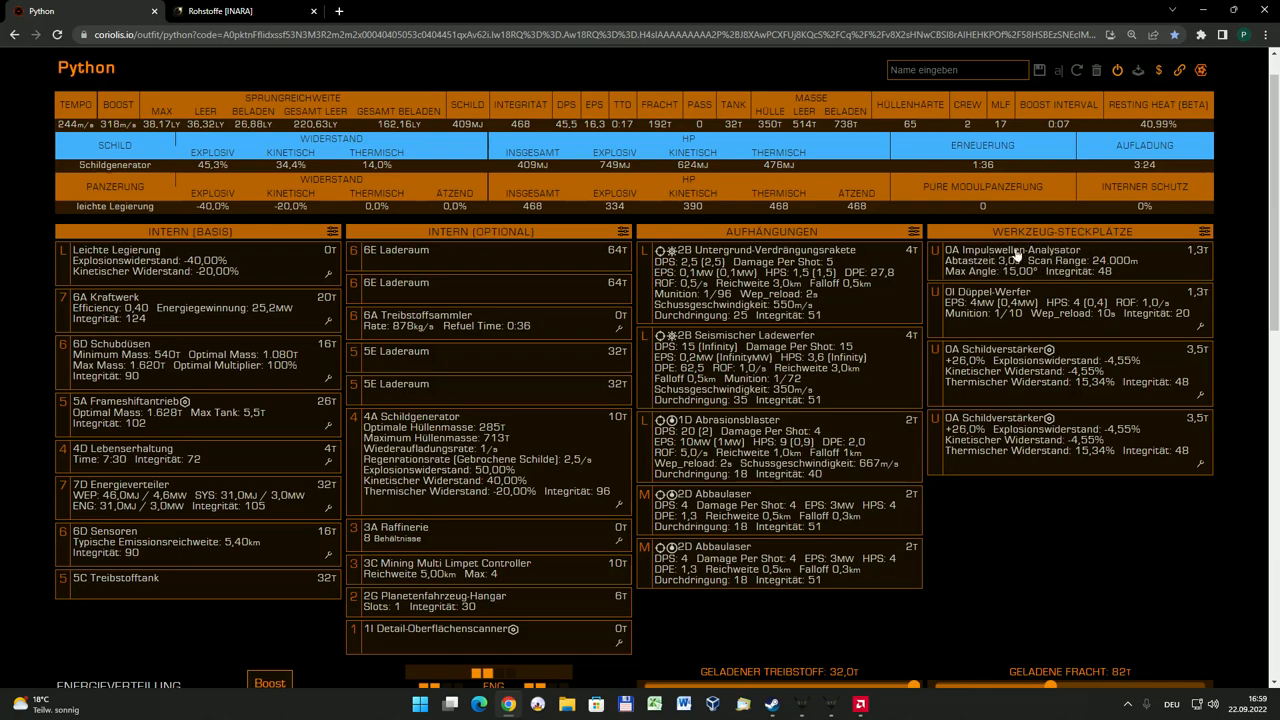
mouse_move(1058, 265)
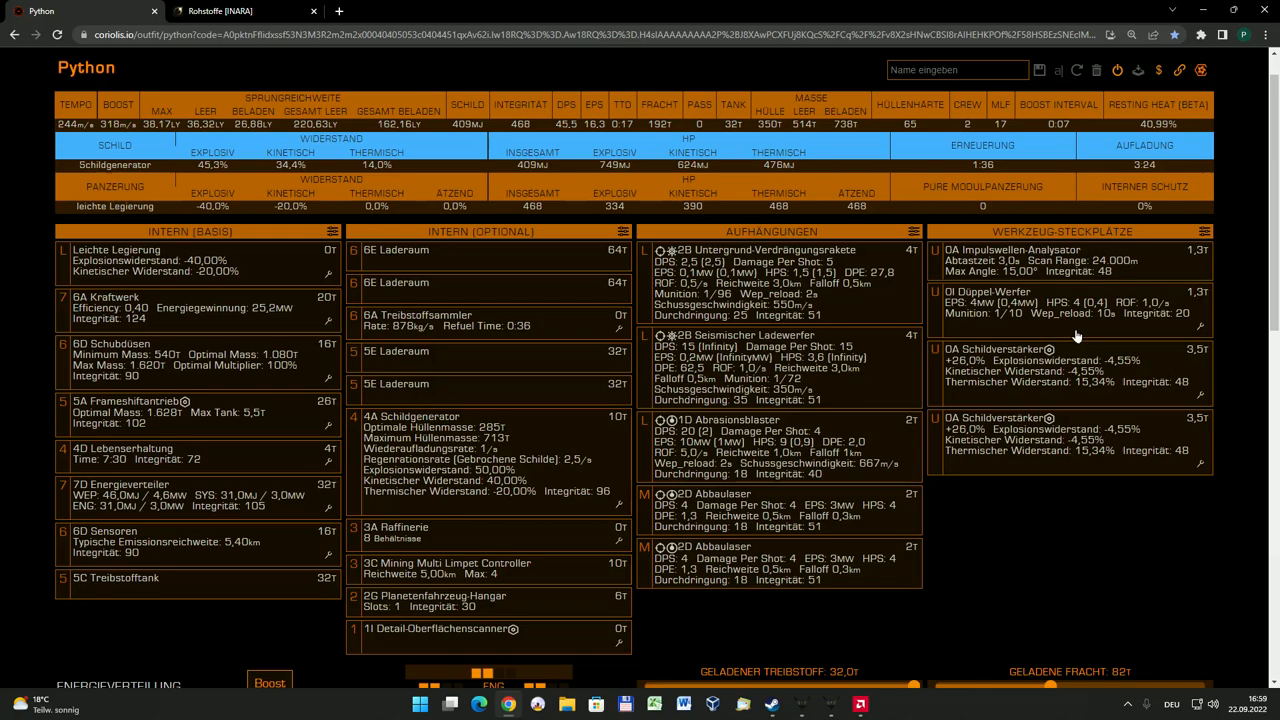
mouse_move(1070, 327)
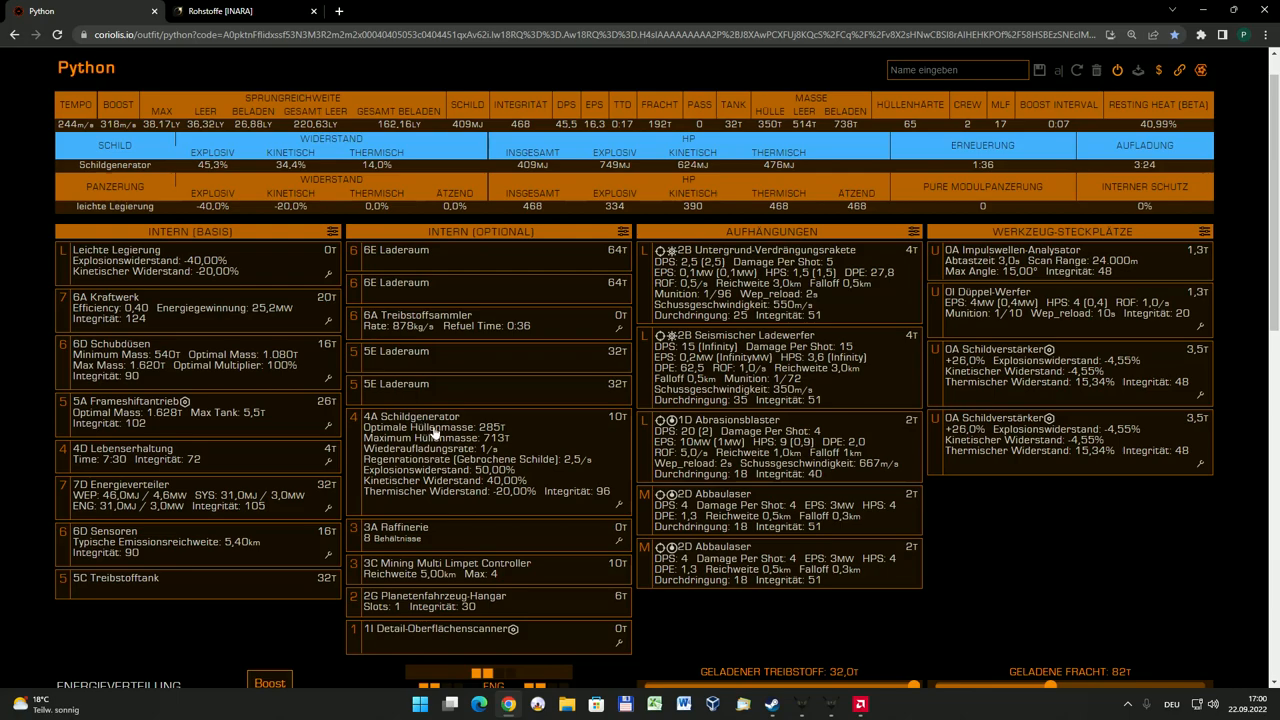
mouse_move(688, 548)
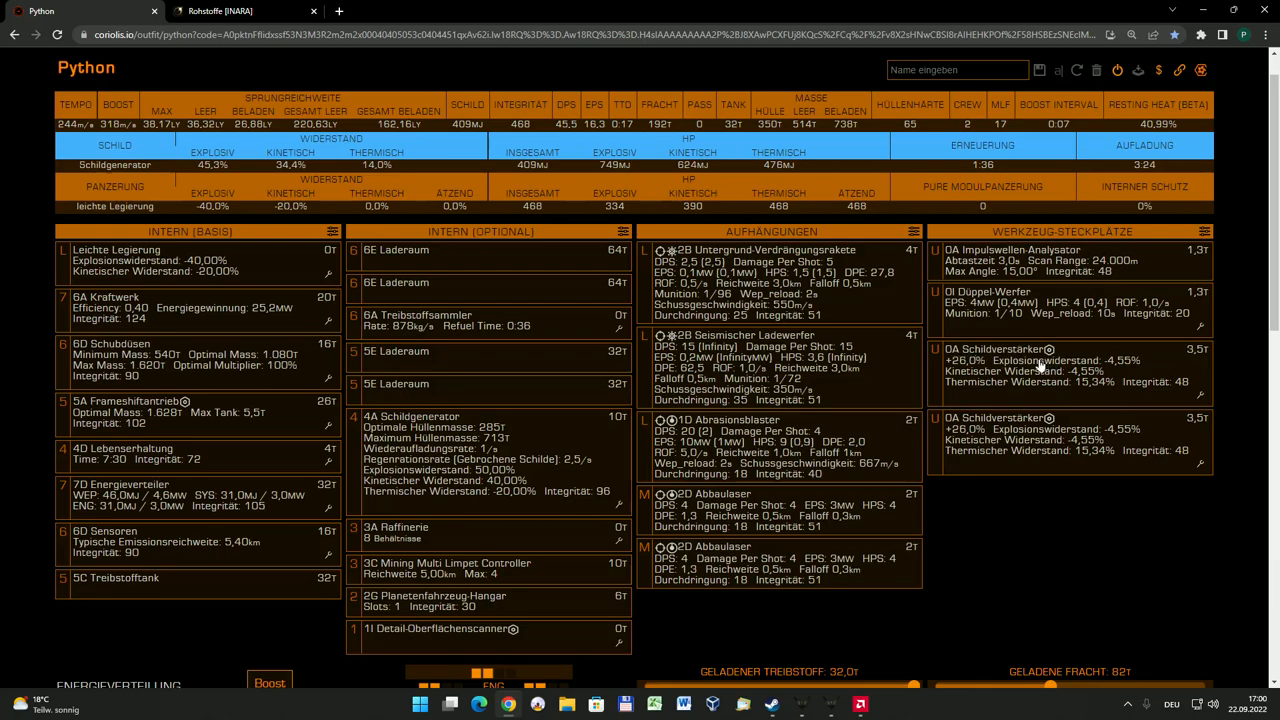
mouse_move(1005, 382)
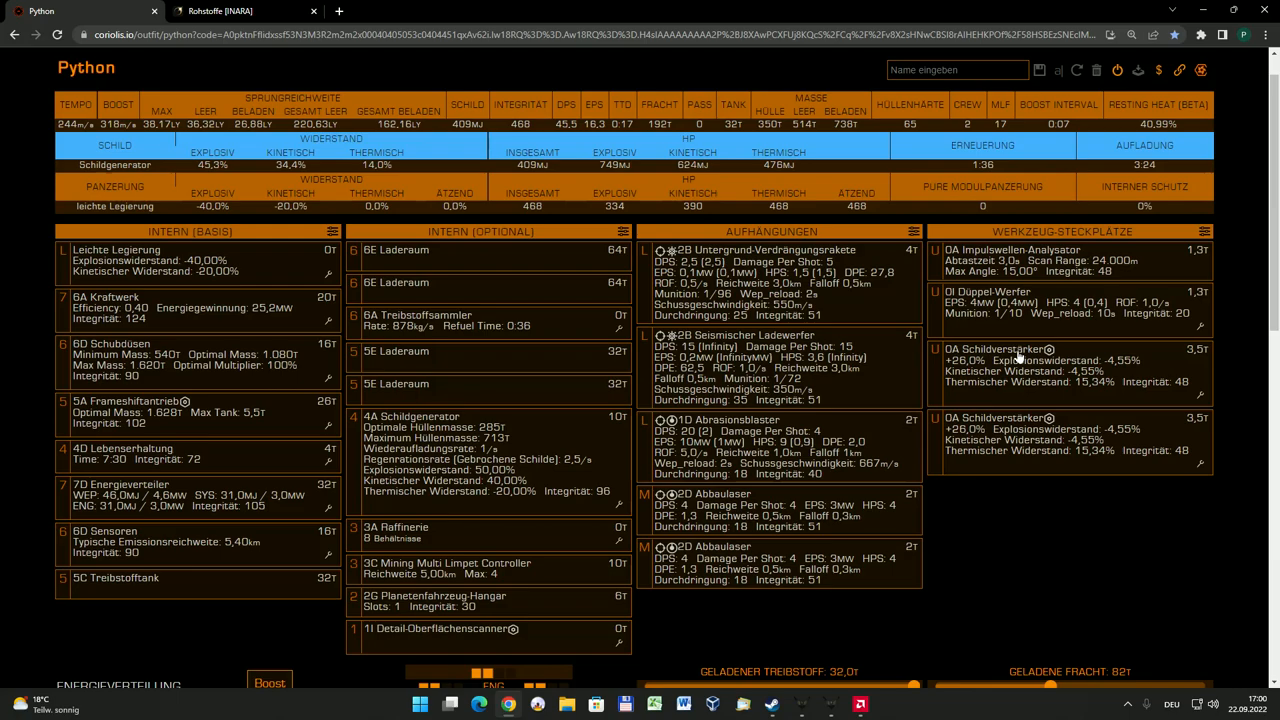
mouse_move(1030, 440)
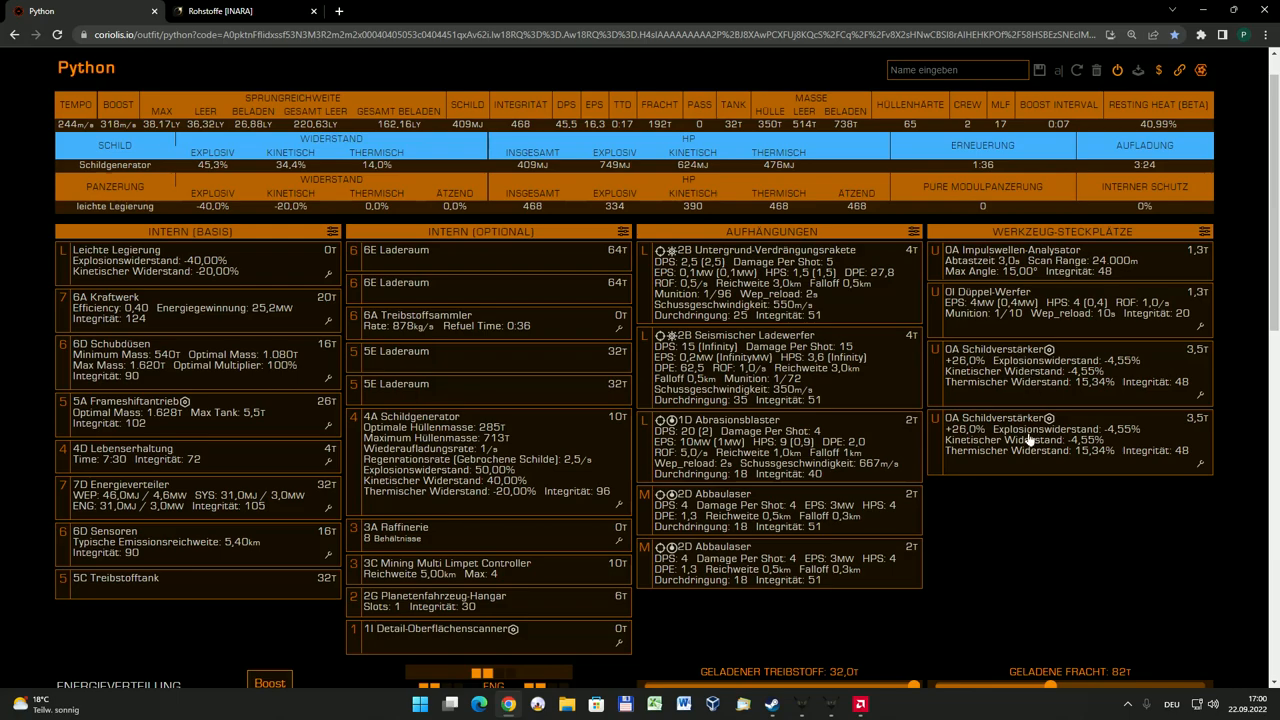
mouse_move(1199, 410)
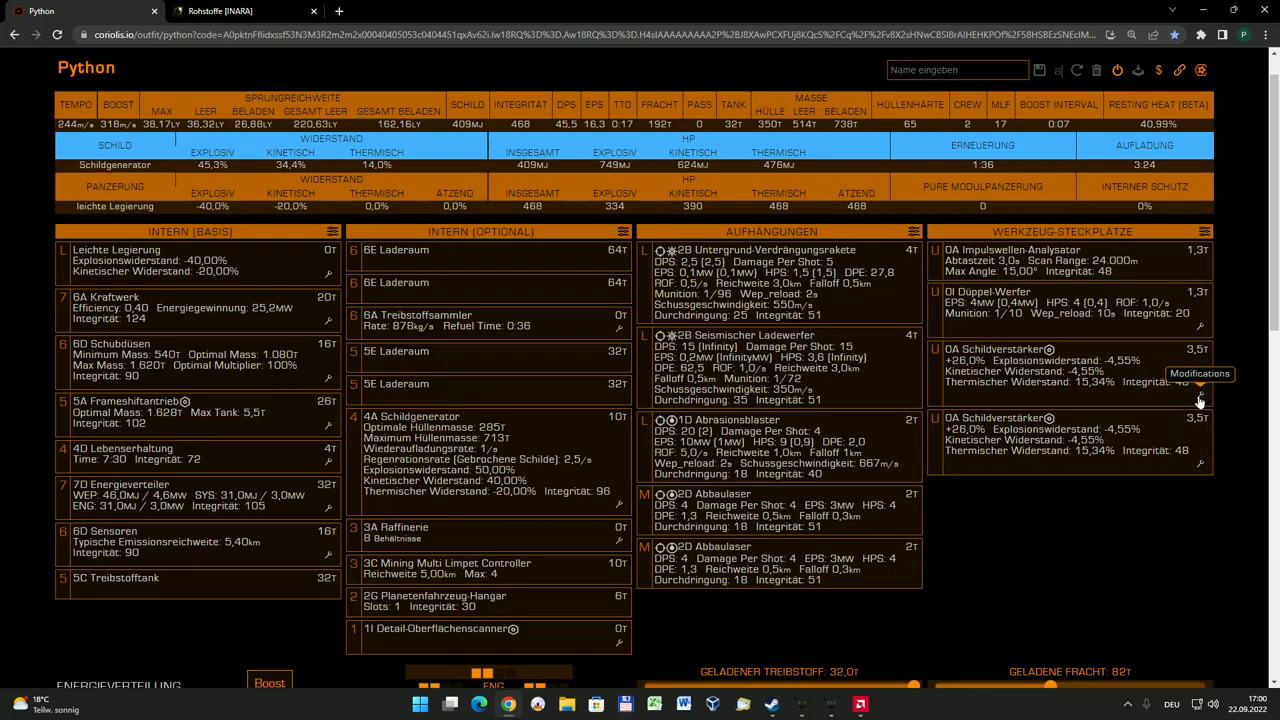
click(1200, 383)
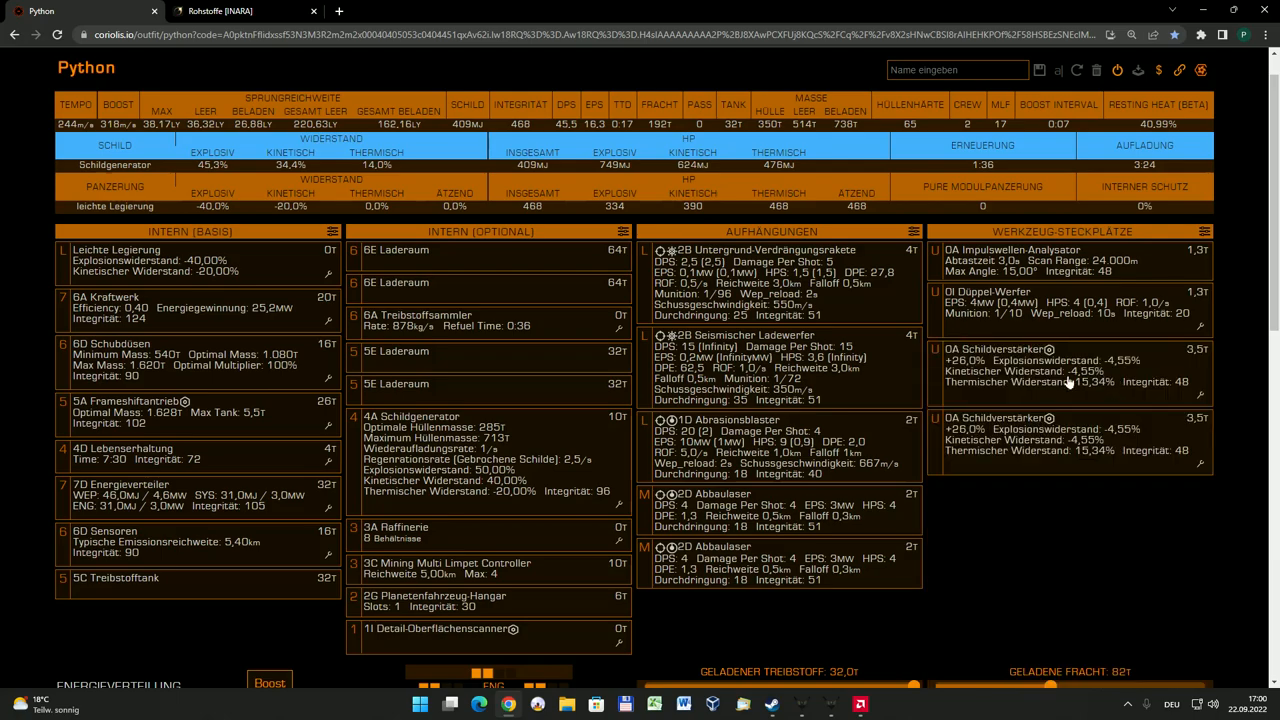
mouse_move(1017, 437)
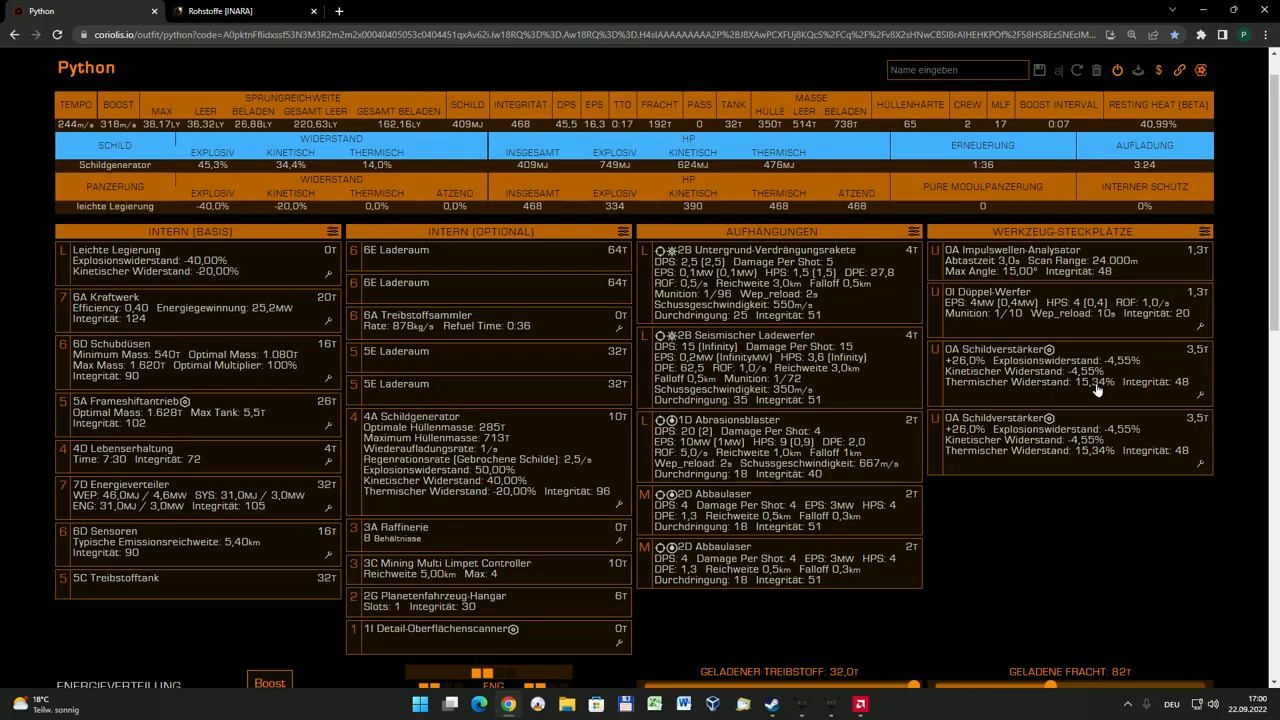
mouse_move(1118, 566)
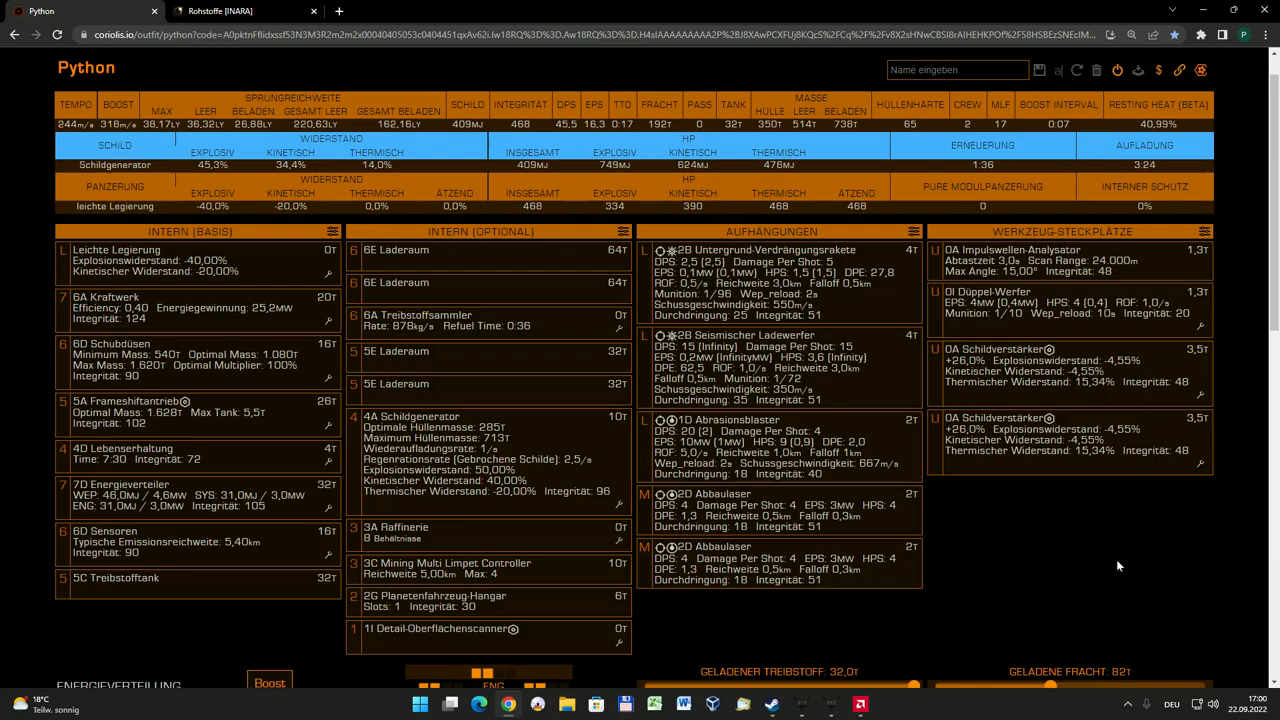
mouse_move(1075, 559)
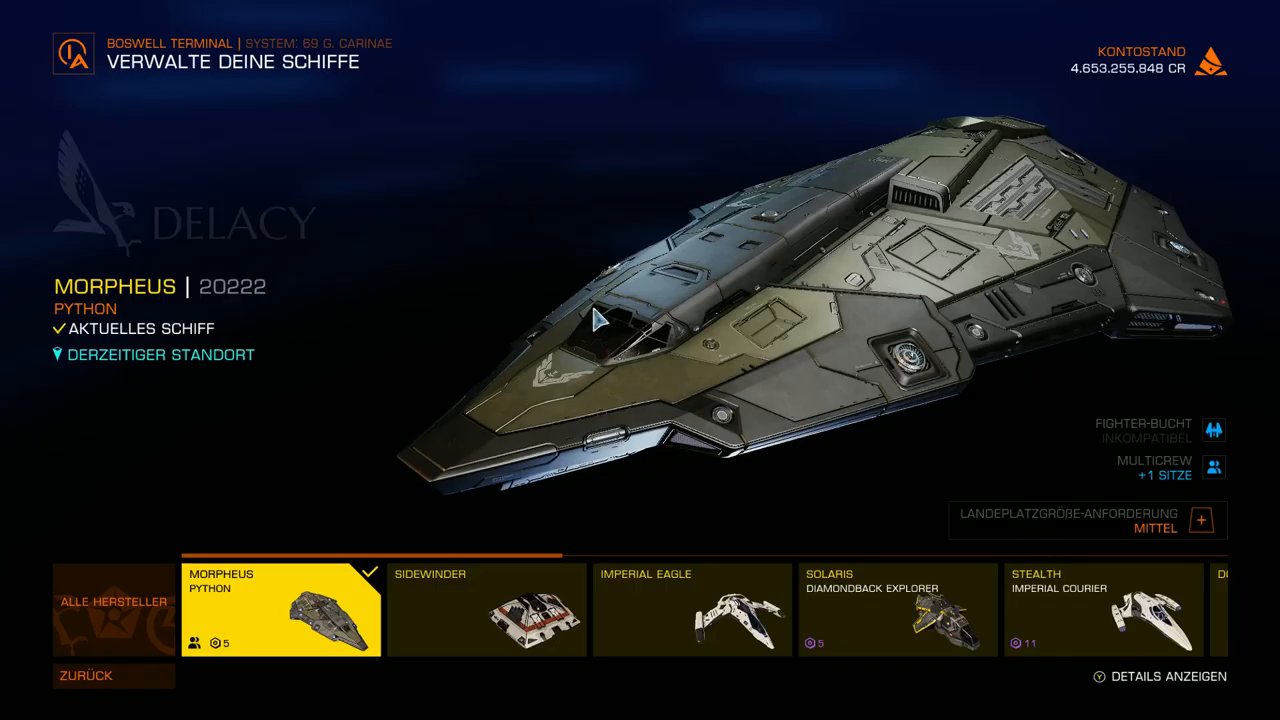
Return to station services and open Outfitting to show the Python's equipped hardpoints
click(88, 675)
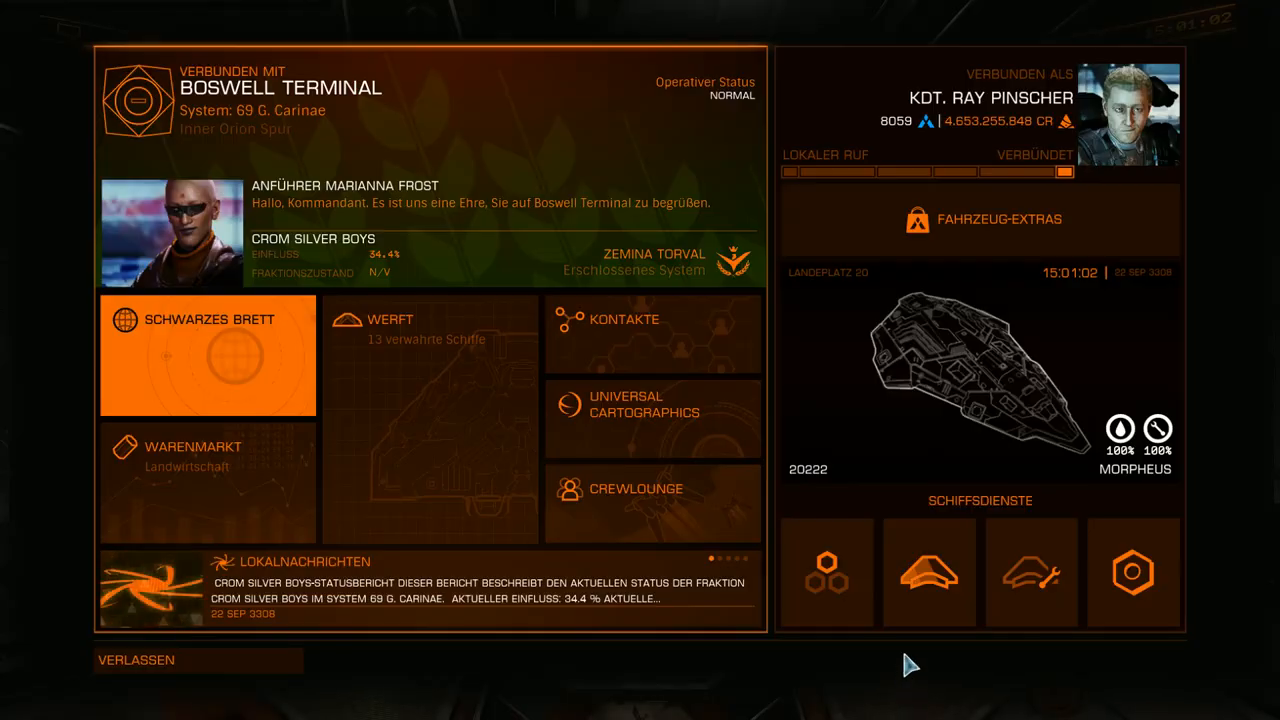
click(136, 659)
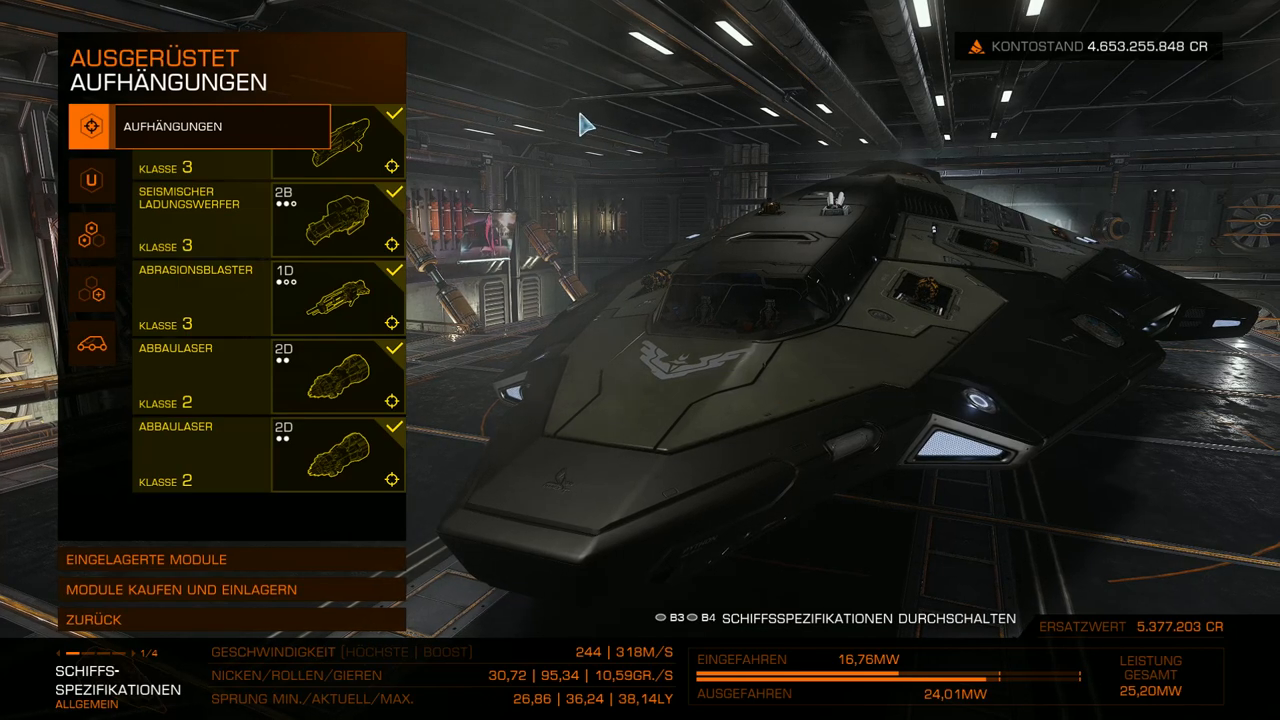
mouse_move(960, 310)
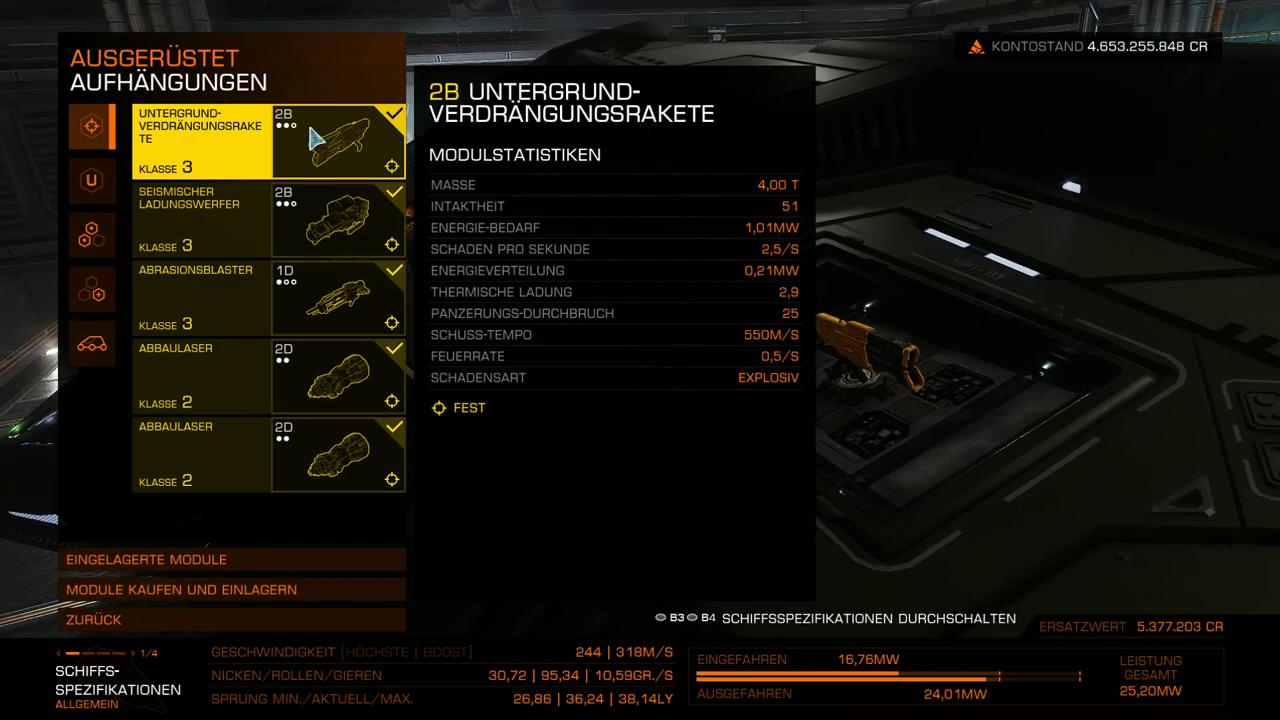
View module stats for the seismic charge launcher, then the 1D Abrasionsblaster
click(200, 218)
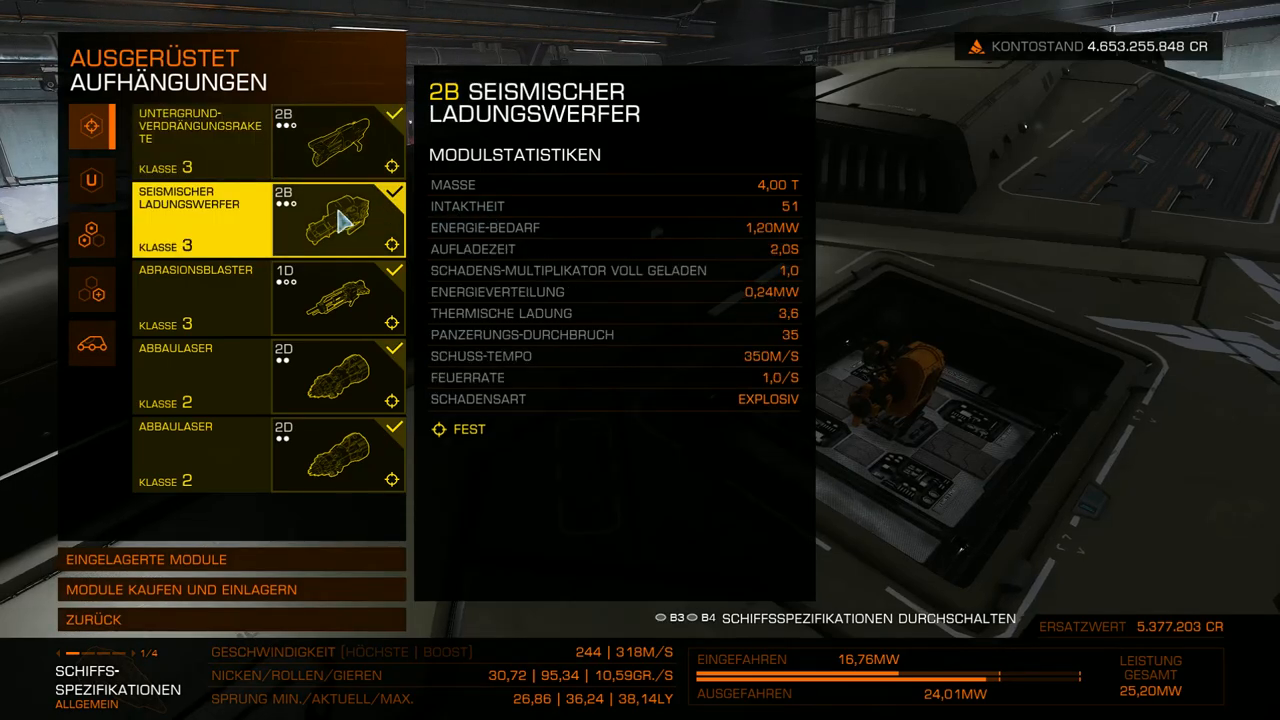
mouse_move(665, 230)
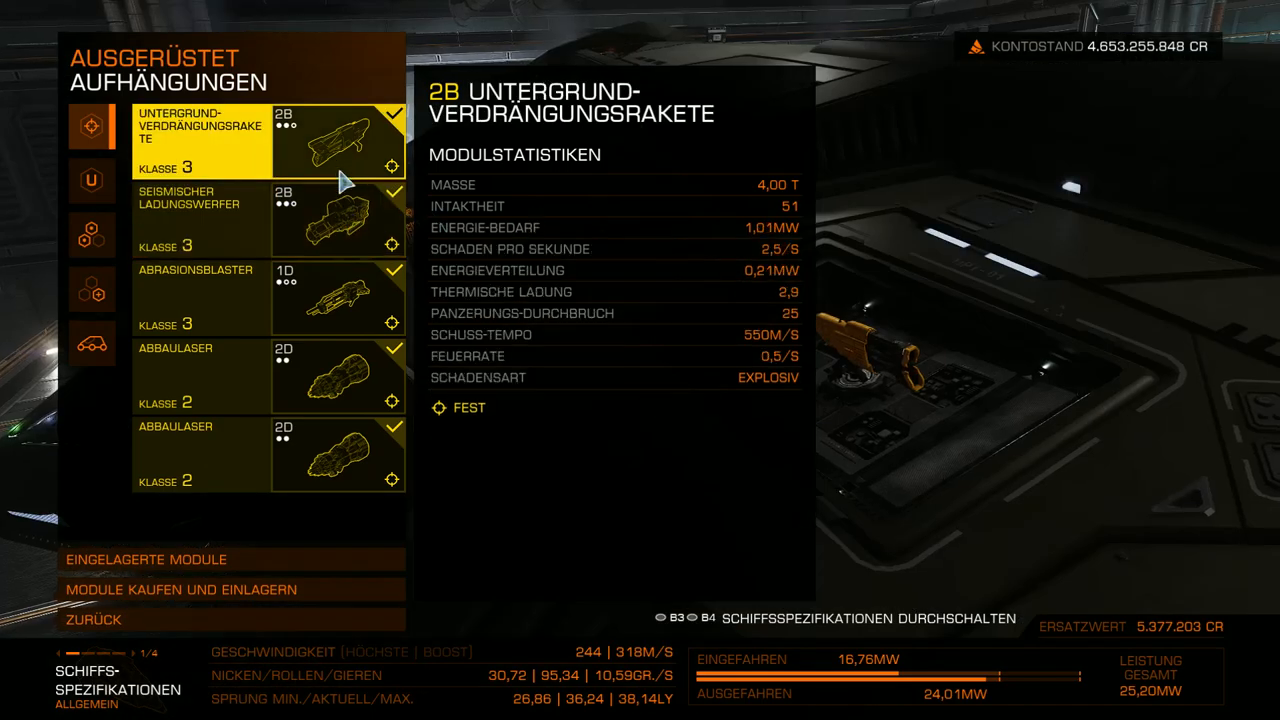
click(200, 210)
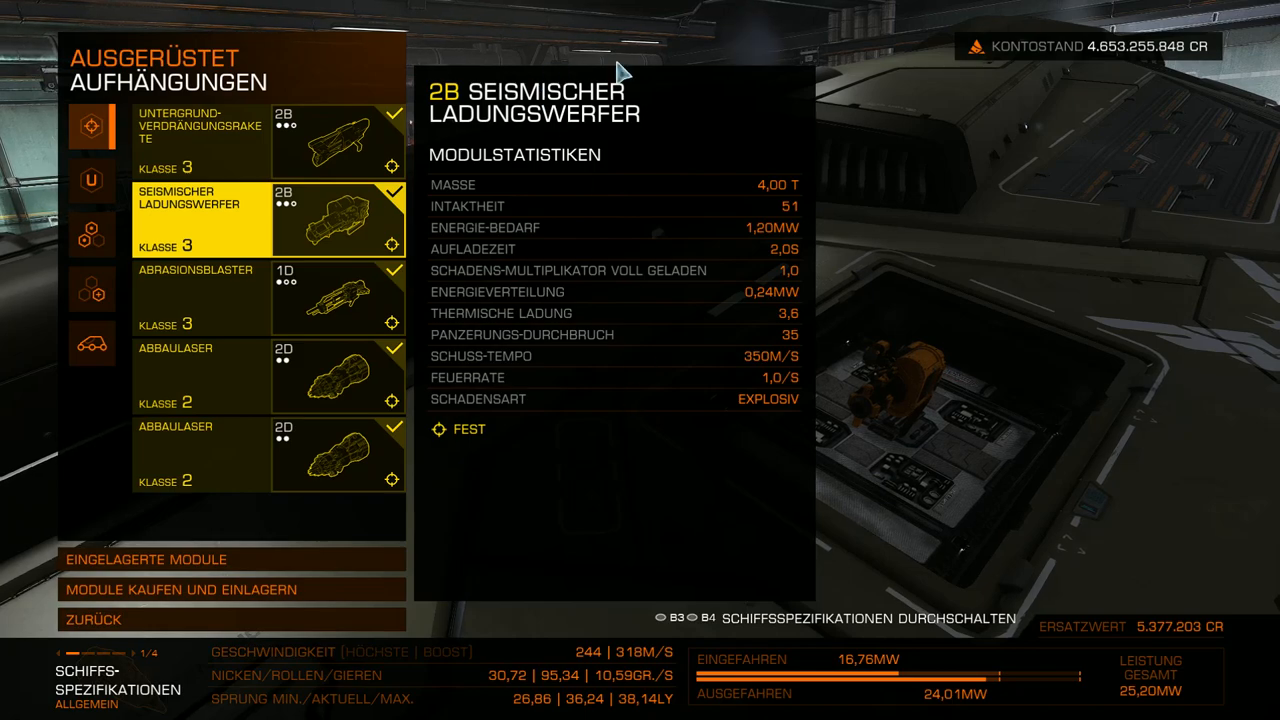
mouse_move(700, 213)
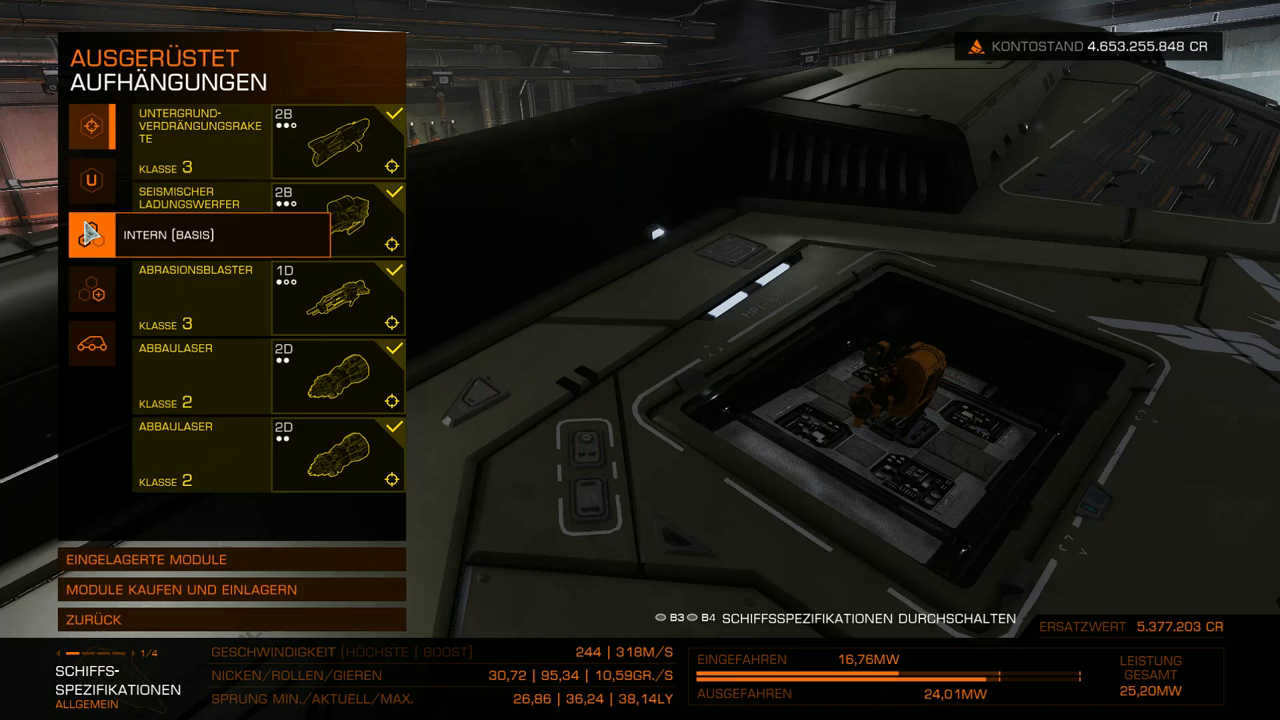
click(200, 298)
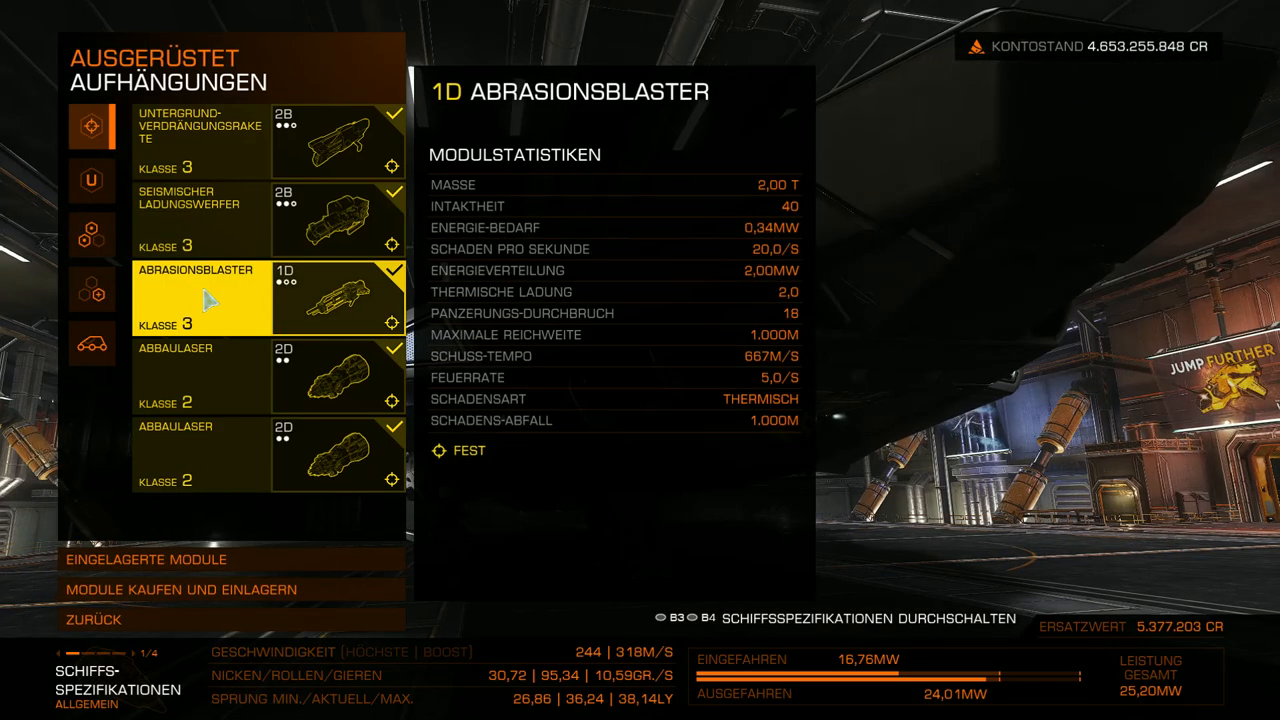